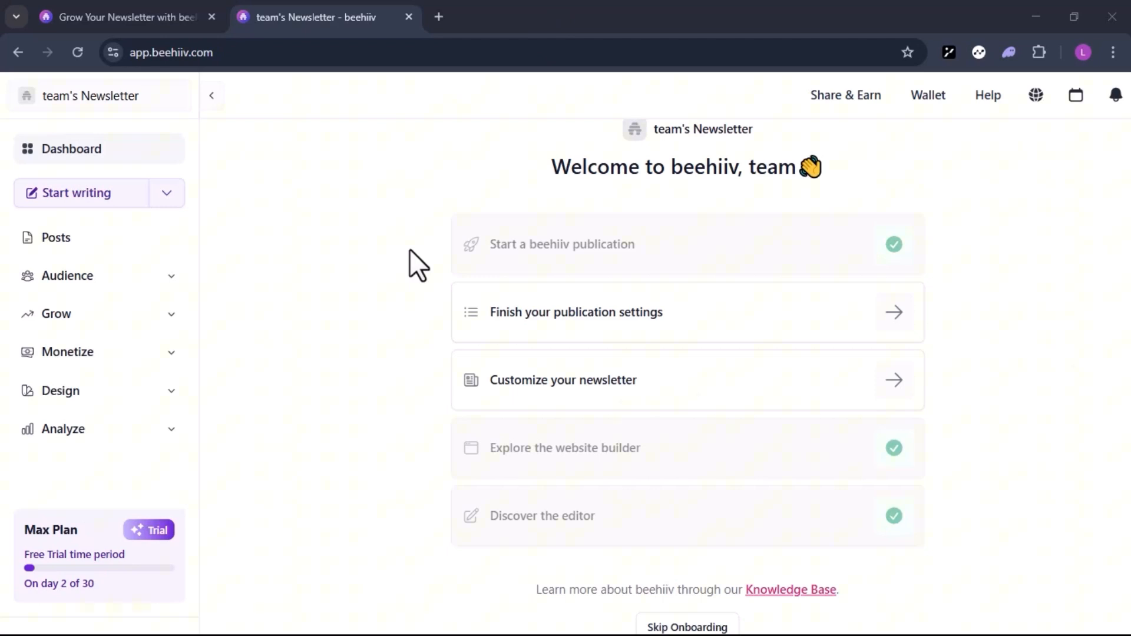
{"action": "mouse_move", "coordinate": [596, 311]}
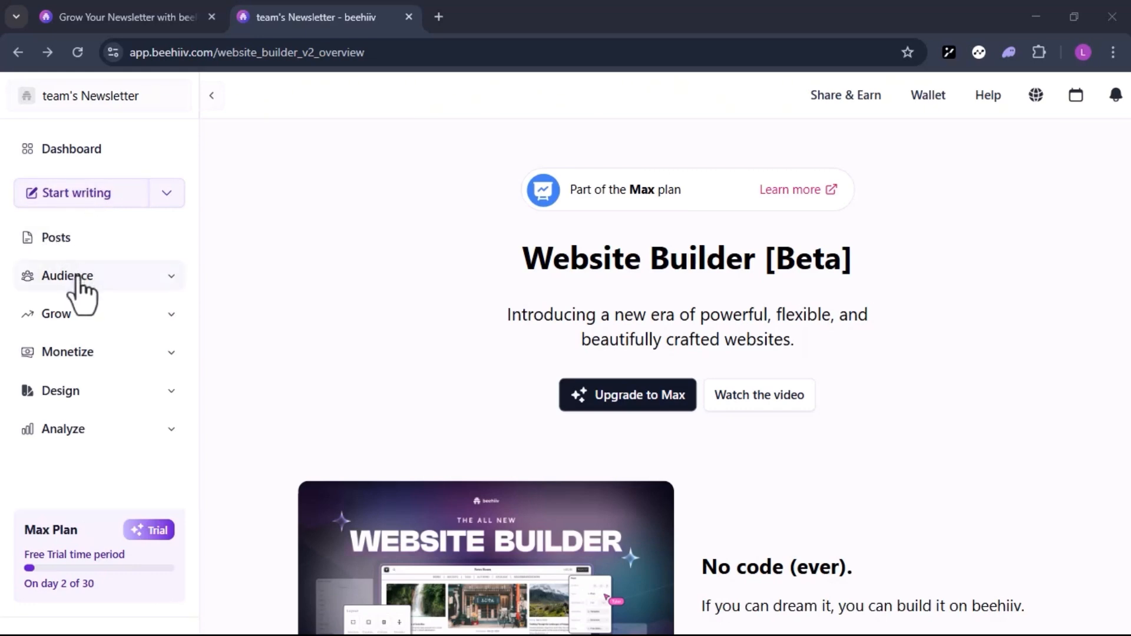
{"action": "mouse_move", "coordinate": [91, 296]}
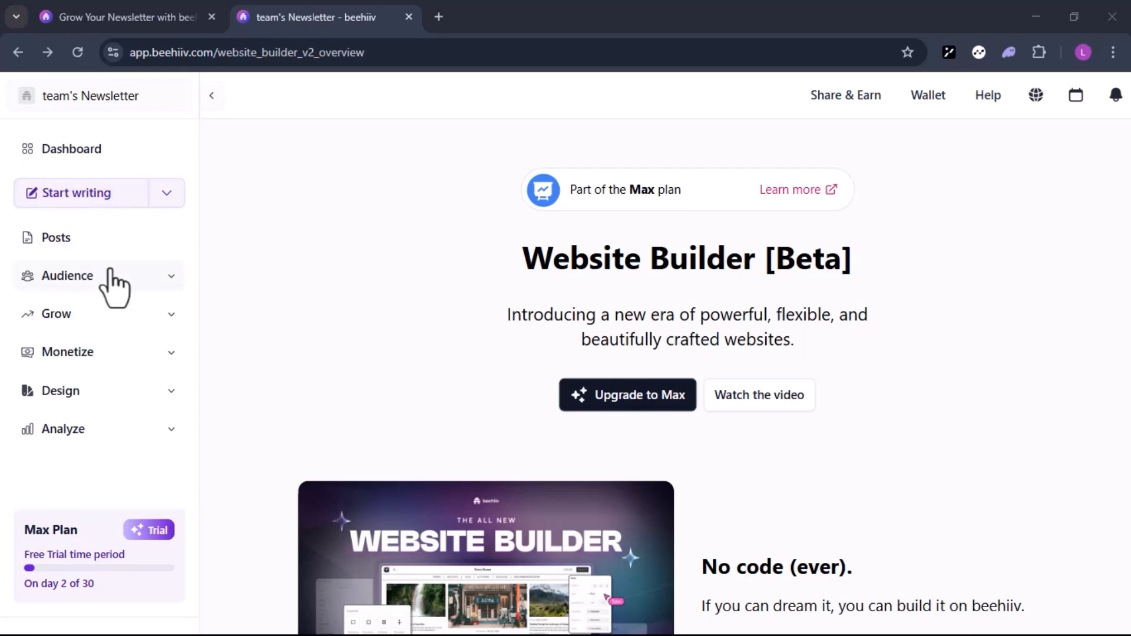
{"action": "mouse_move", "coordinate": [85, 254]}
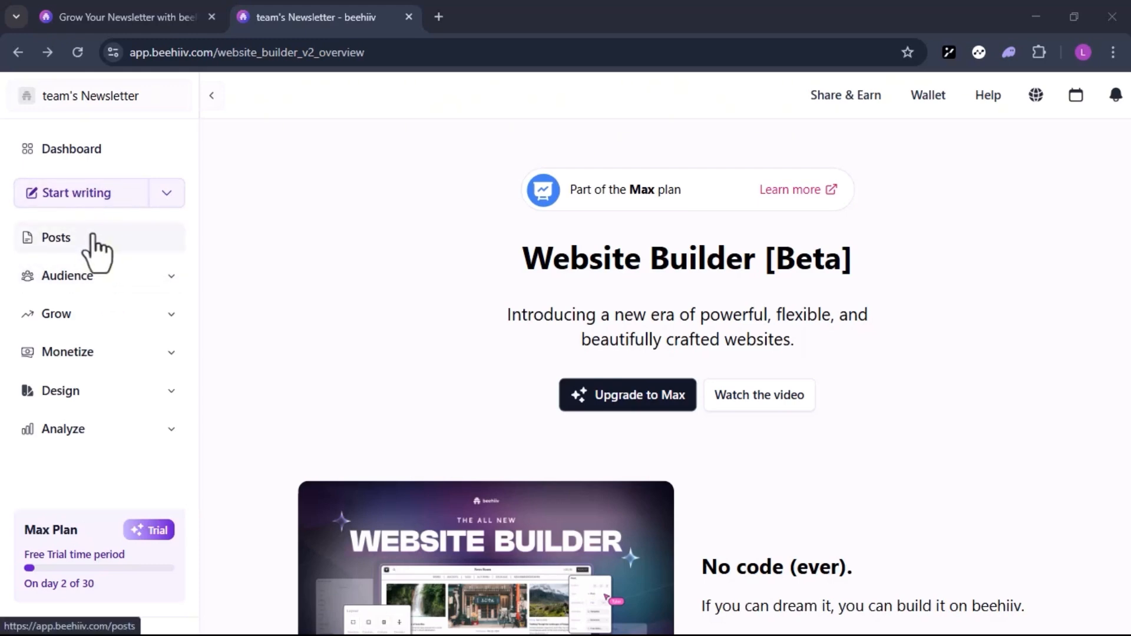
{"action": "mouse_move", "coordinate": [65, 286]}
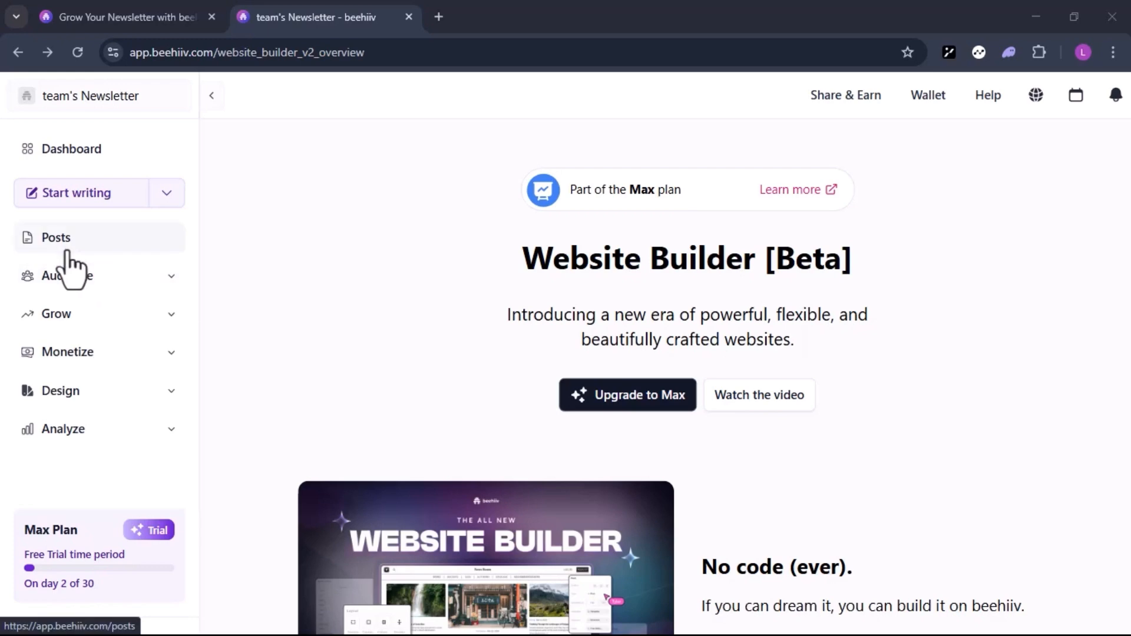
{"action": "mouse_move", "coordinate": [97, 247]}
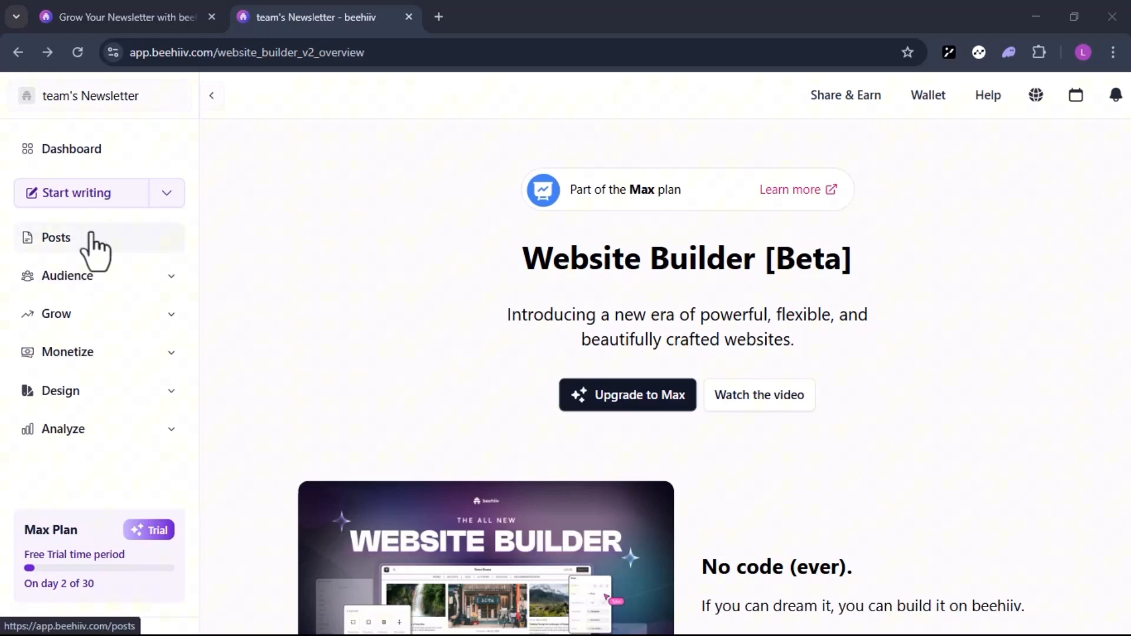
{"action": "mouse_move", "coordinate": [124, 277]}
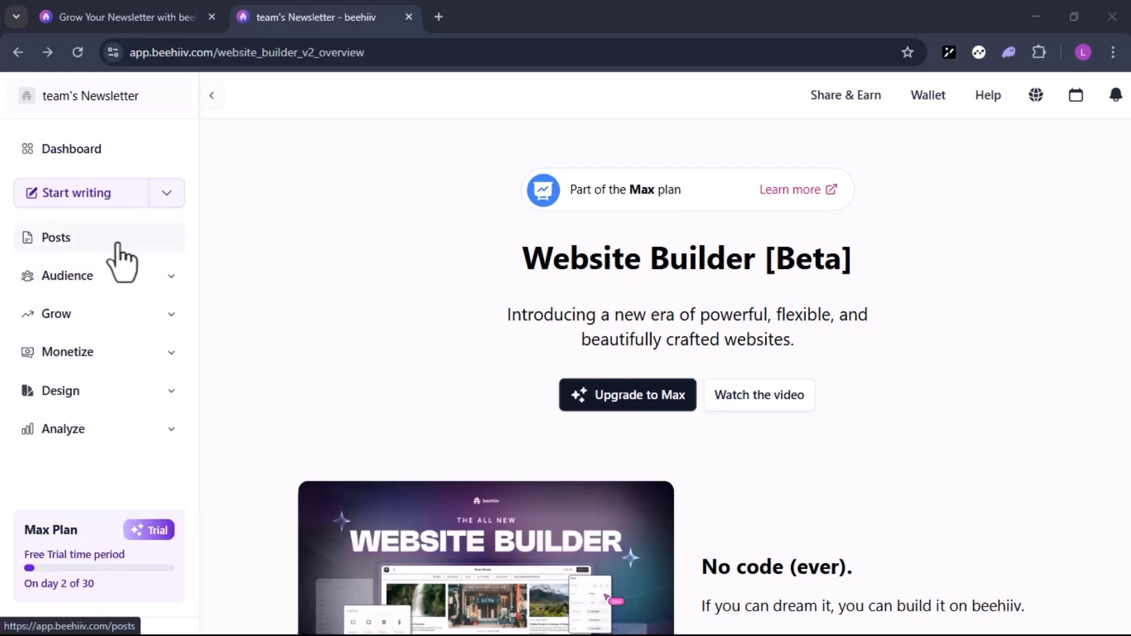
{"action": "mouse_move", "coordinate": [109, 275]}
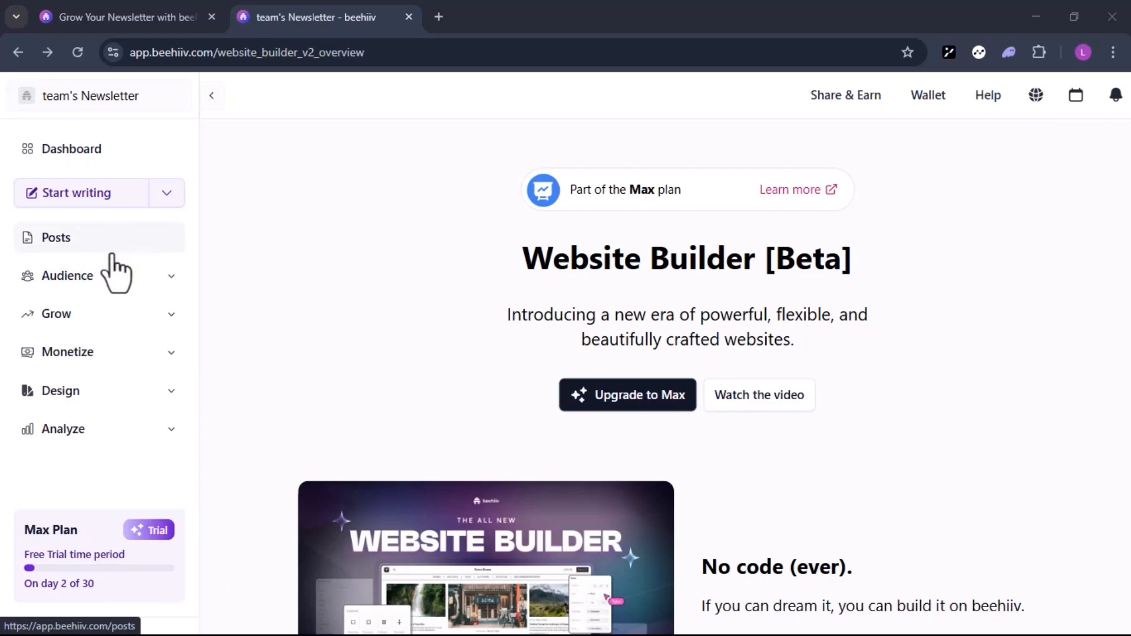
{"action": "mouse_move", "coordinate": [106, 280]}
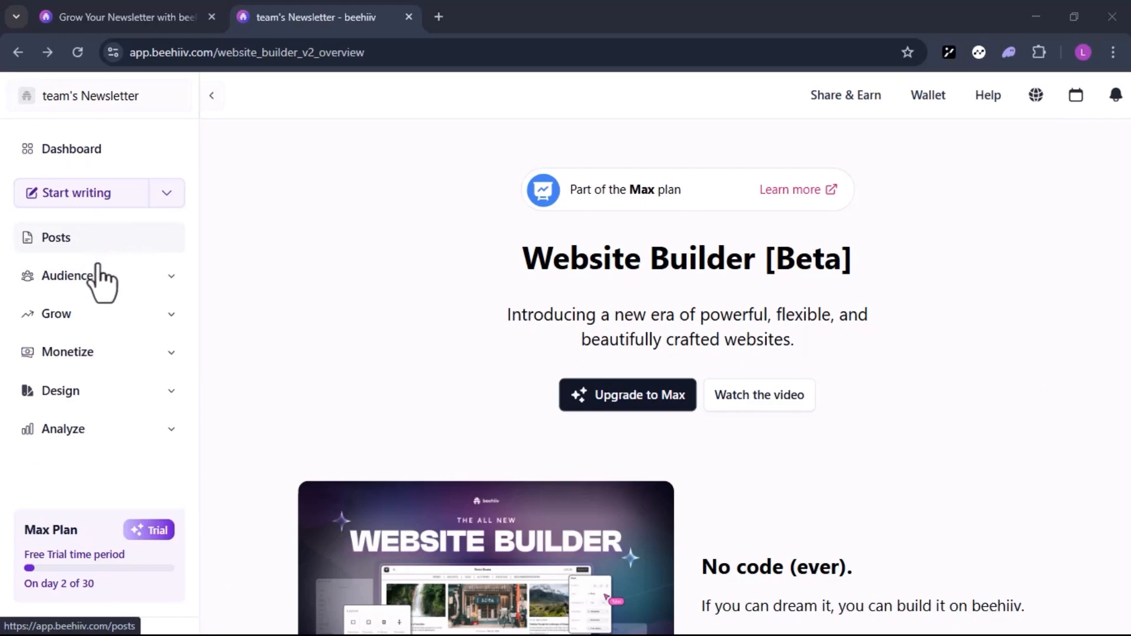
{"action": "mouse_move", "coordinate": [116, 318]}
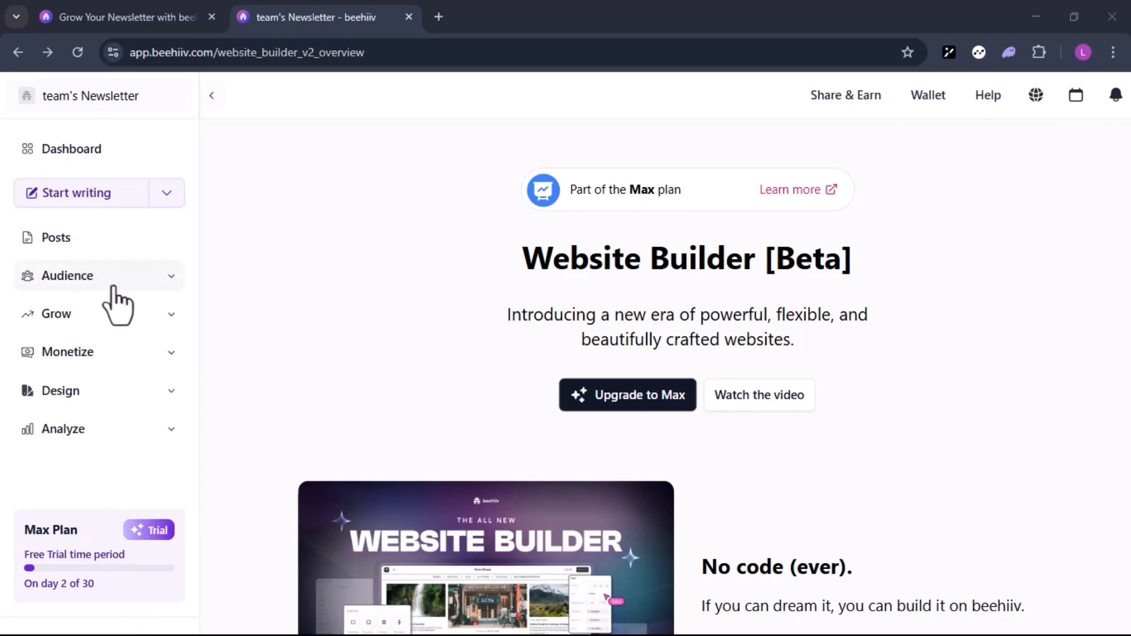
{"action": "mouse_move", "coordinate": [132, 310]}
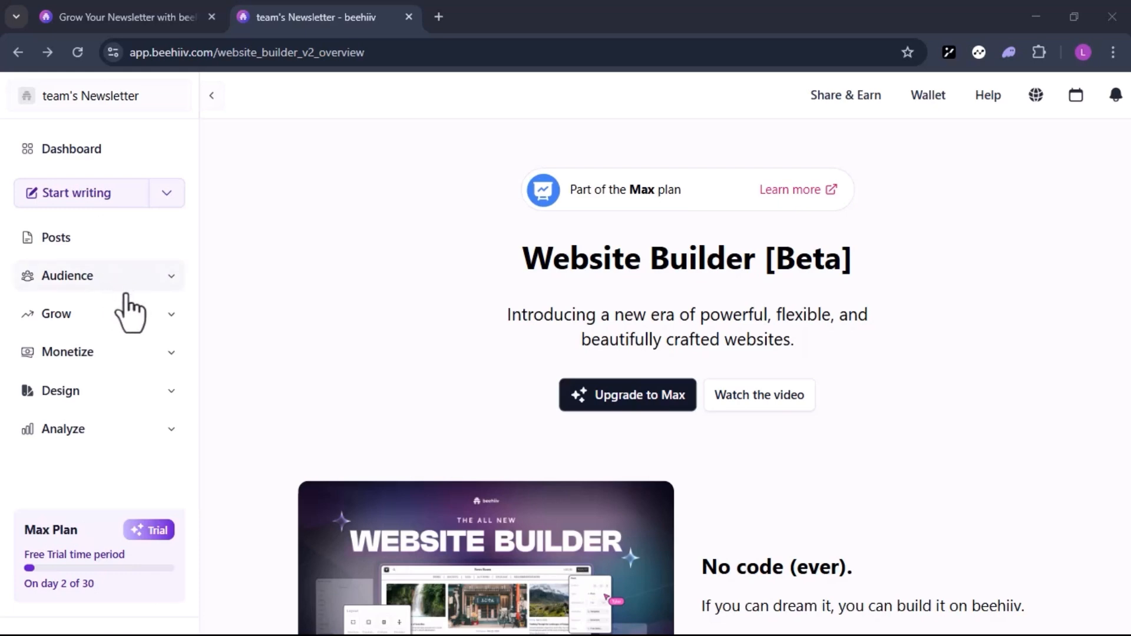
{"action": "mouse_move", "coordinate": [115, 293]}
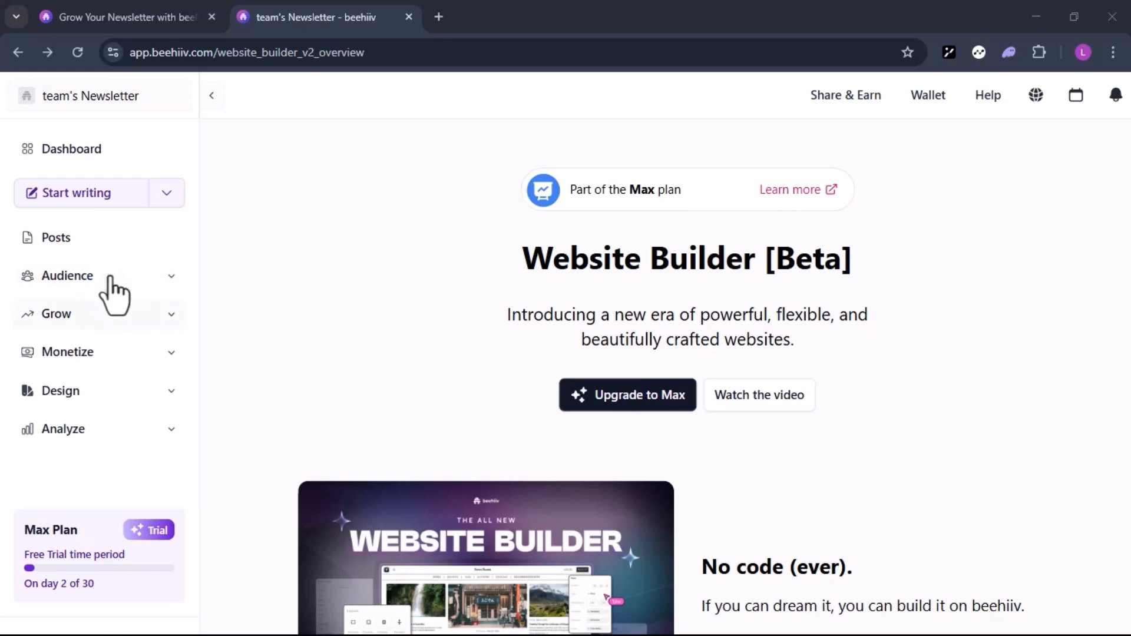
{"action": "mouse_move", "coordinate": [115, 314]}
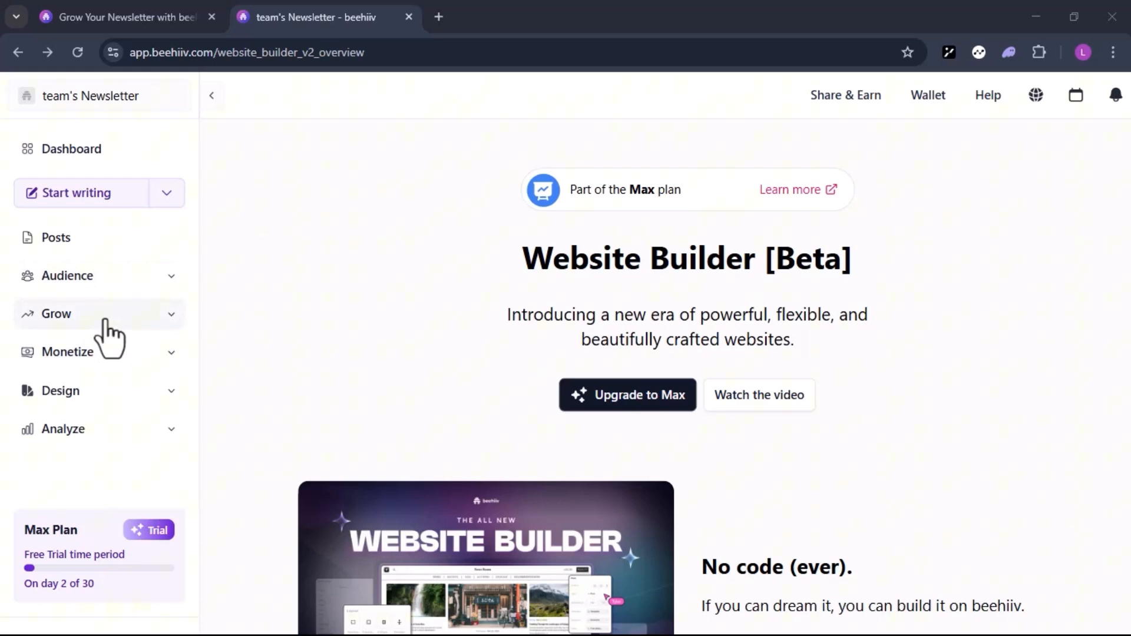
{"action": "mouse_move", "coordinate": [109, 368]}
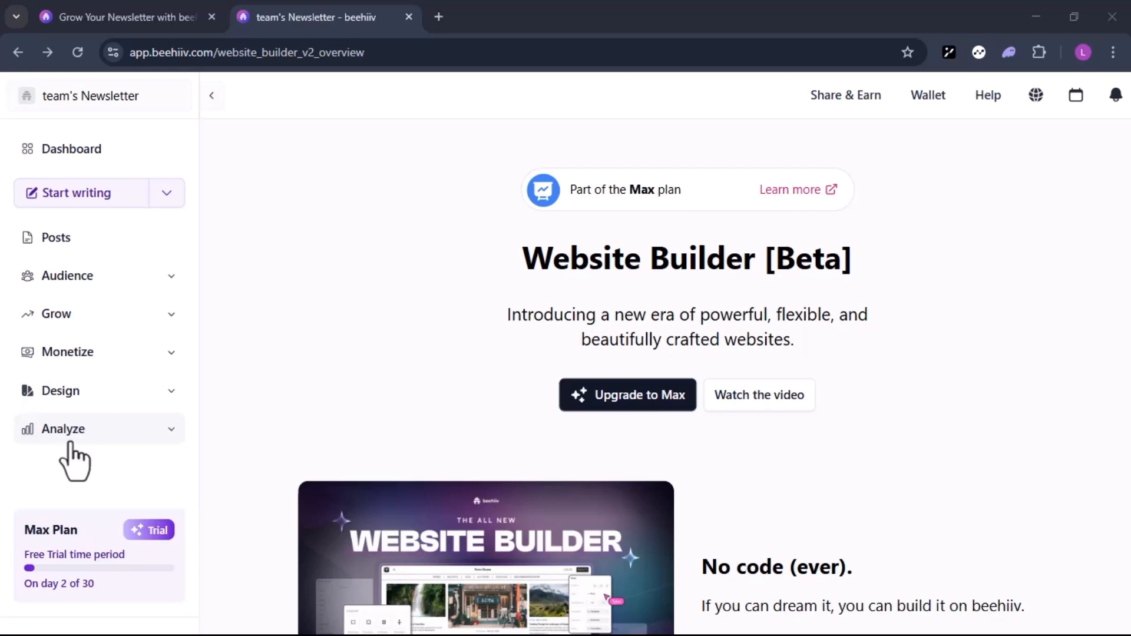
{"action": "mouse_move", "coordinate": [47, 476]}
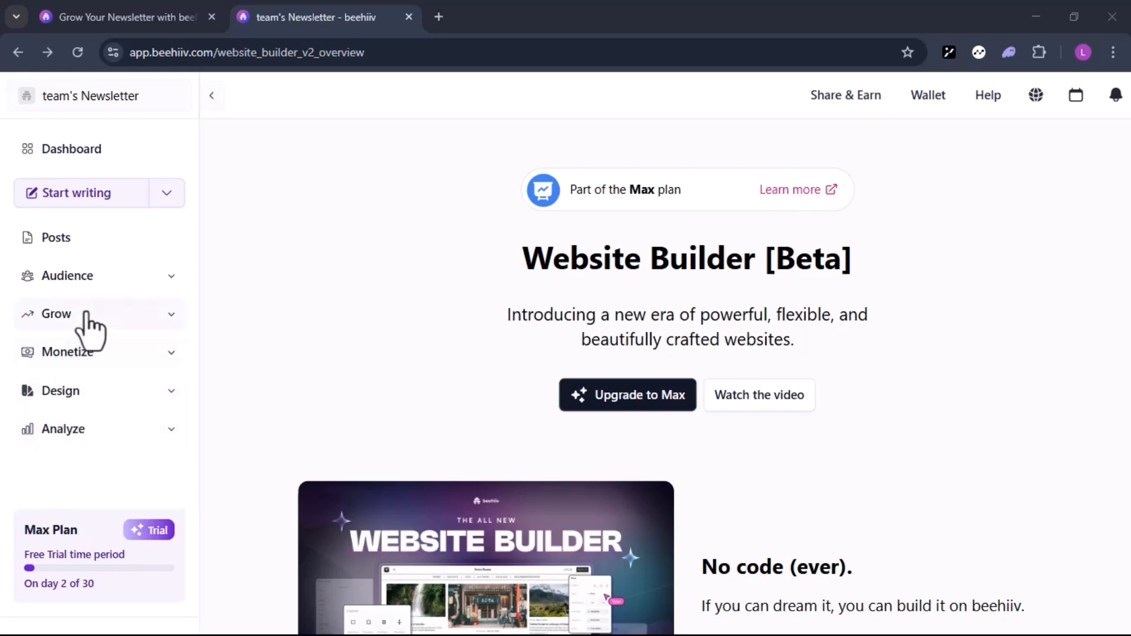
{"action": "mouse_move", "coordinate": [103, 358]}
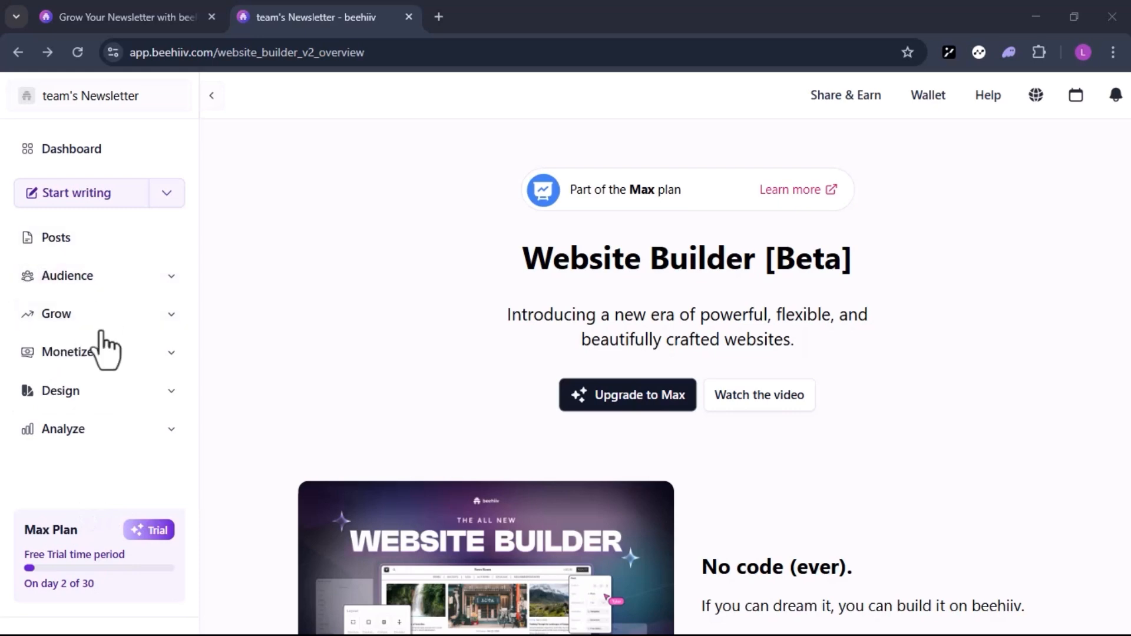
Step: Scroll the Website Builder overview down toward the Settings area
{"action": "scroll", "scroll_direction": "down", "scroll_amount": 3}
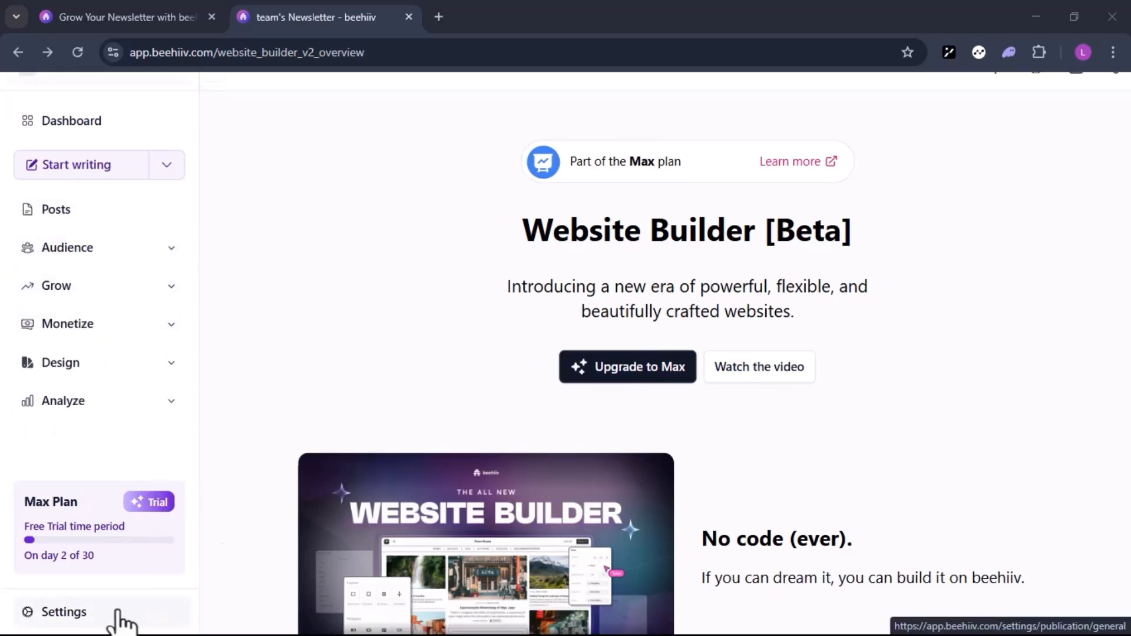
{"action": "mouse_move", "coordinate": [94, 622]}
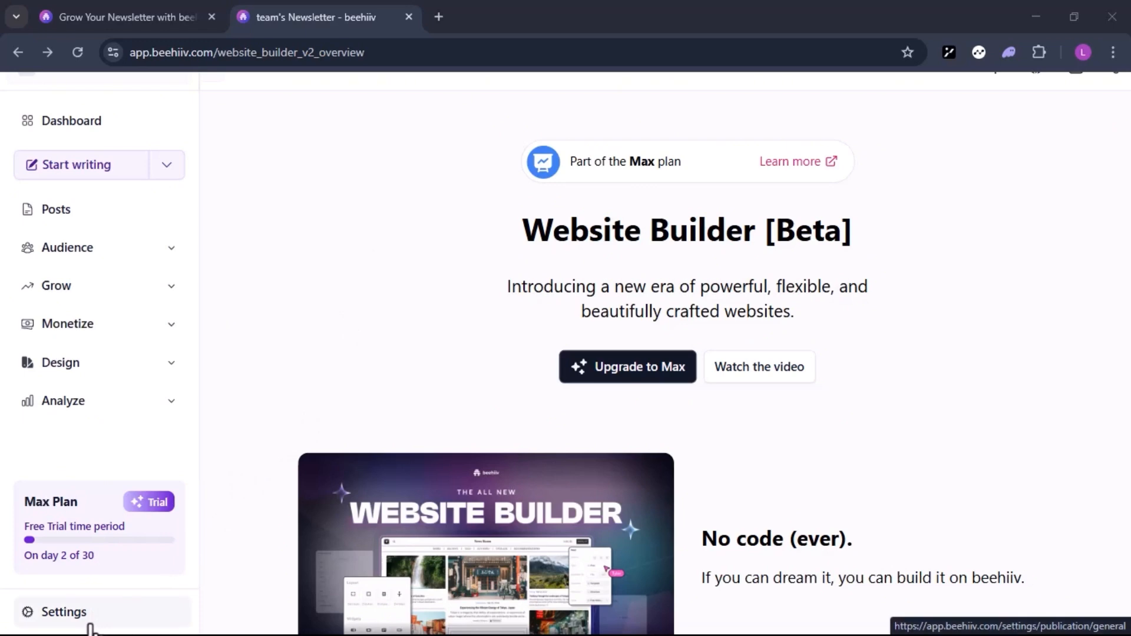
Step: Name the publication Bright Light Group with description 'Your go-to for stylish fashion finds and timeless trends!'
{"action": "left_click", "coordinate": [62, 612]}
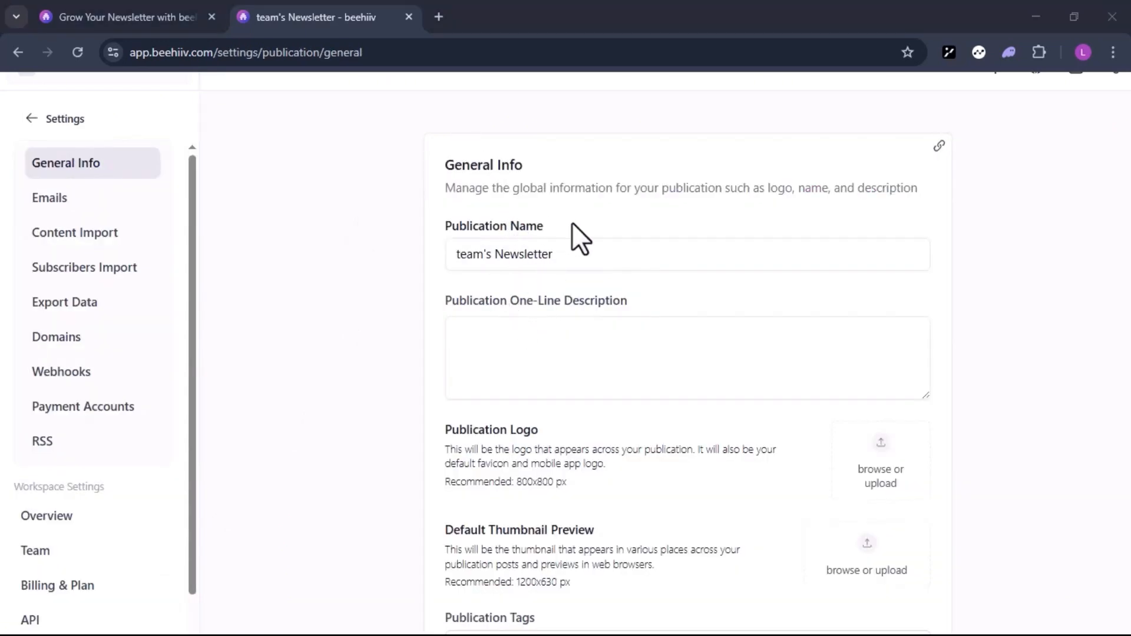
{"action": "mouse_move", "coordinate": [510, 250]}
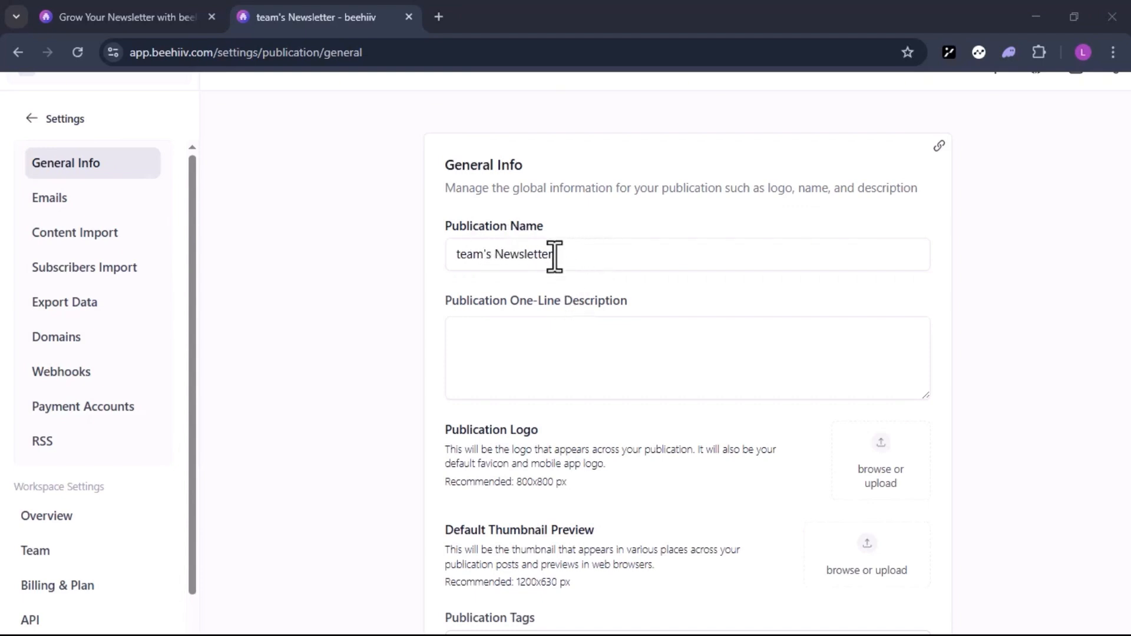
{"action": "mouse_move", "coordinate": [555, 323]}
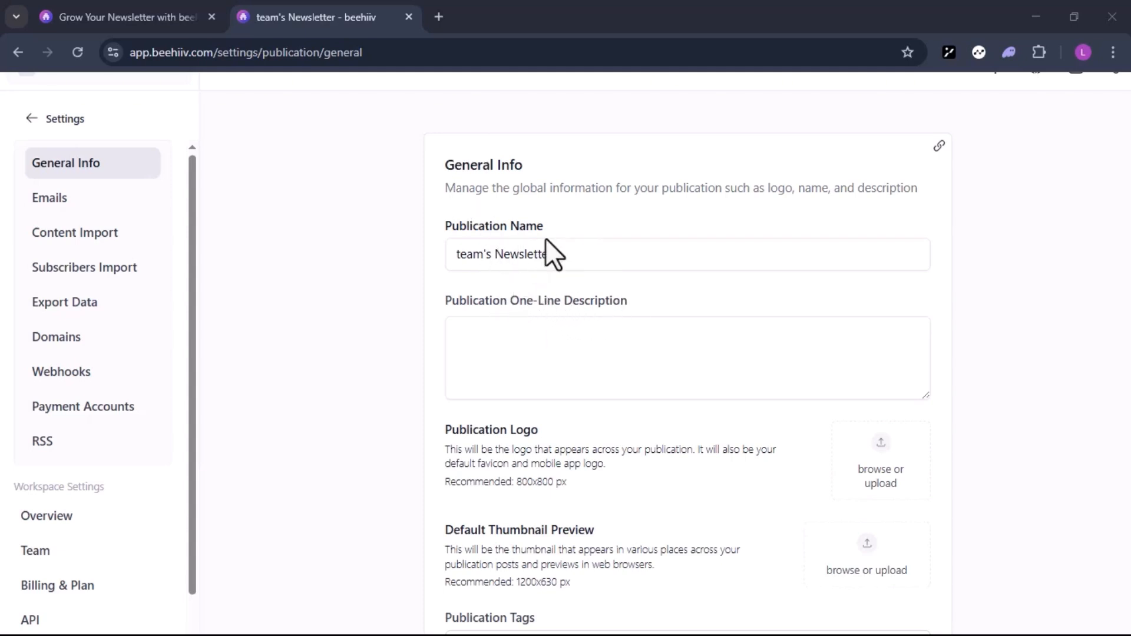
{"action": "left_click", "coordinate": [555, 257]}
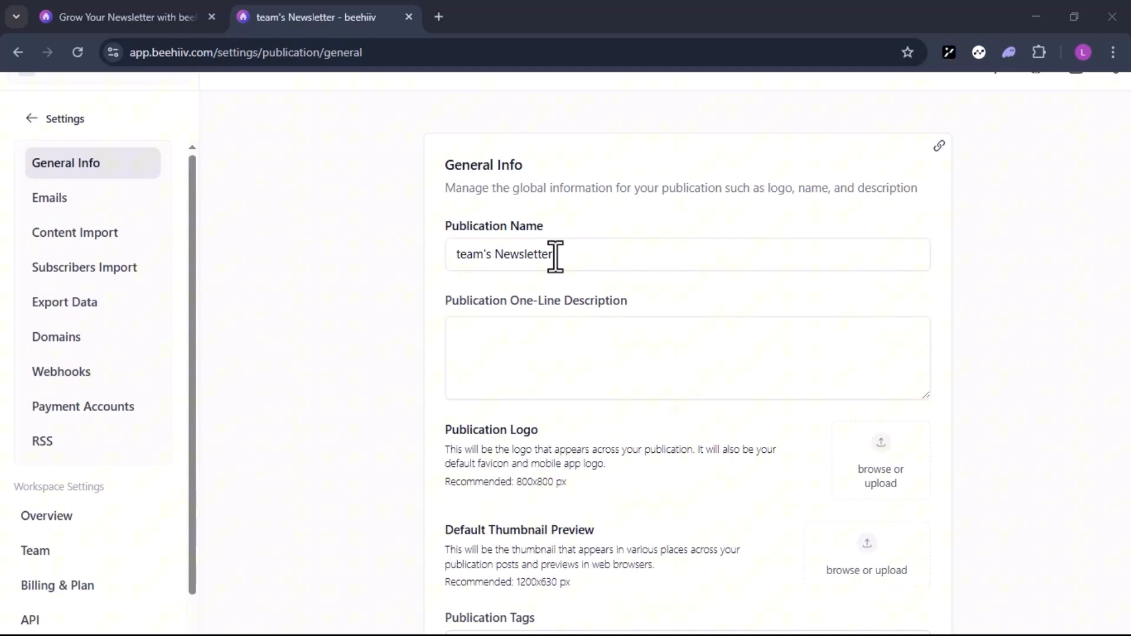
{"action": "double_click", "coordinate": [523, 254]}
{"action": "type", "text": "Bright Light Group"}
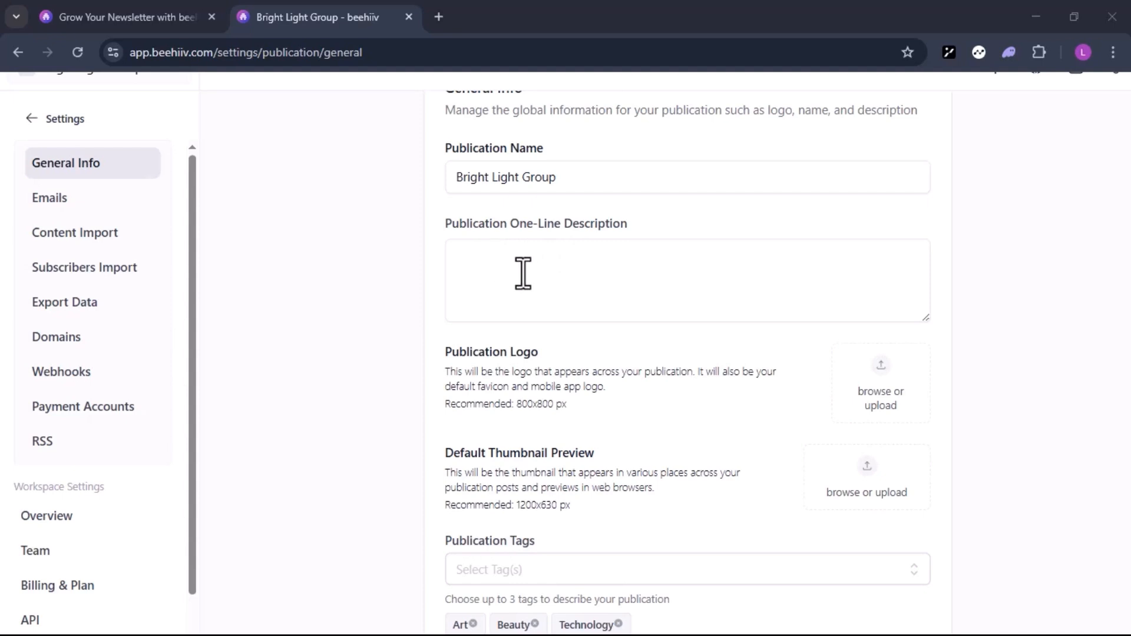
{"action": "mouse_move", "coordinate": [509, 281]}
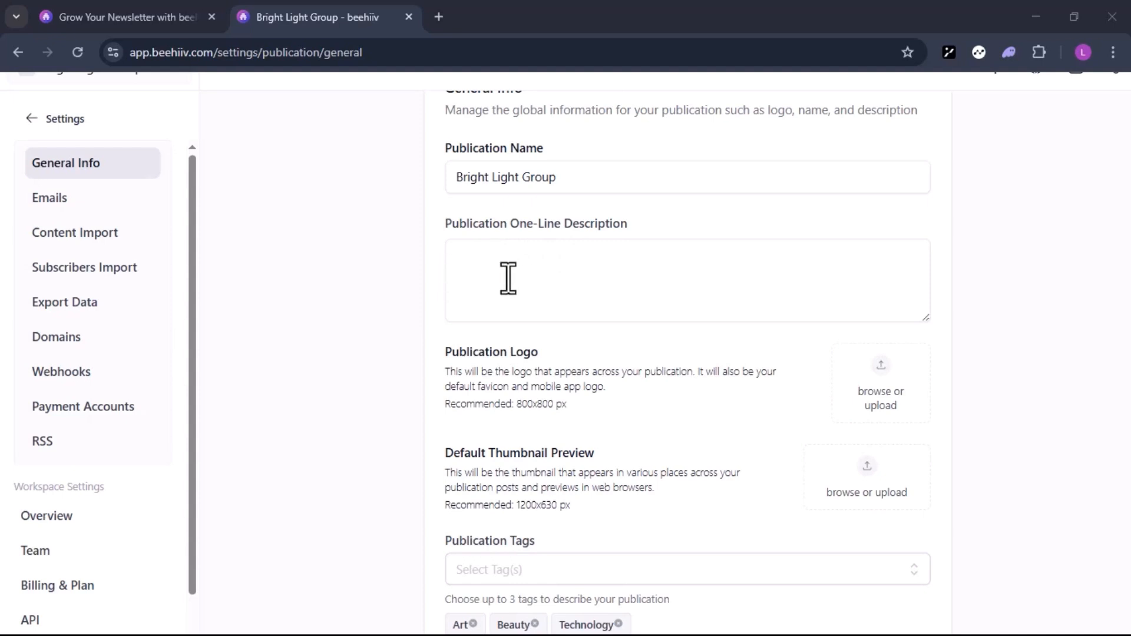
{"action": "mouse_move", "coordinate": [494, 280]}
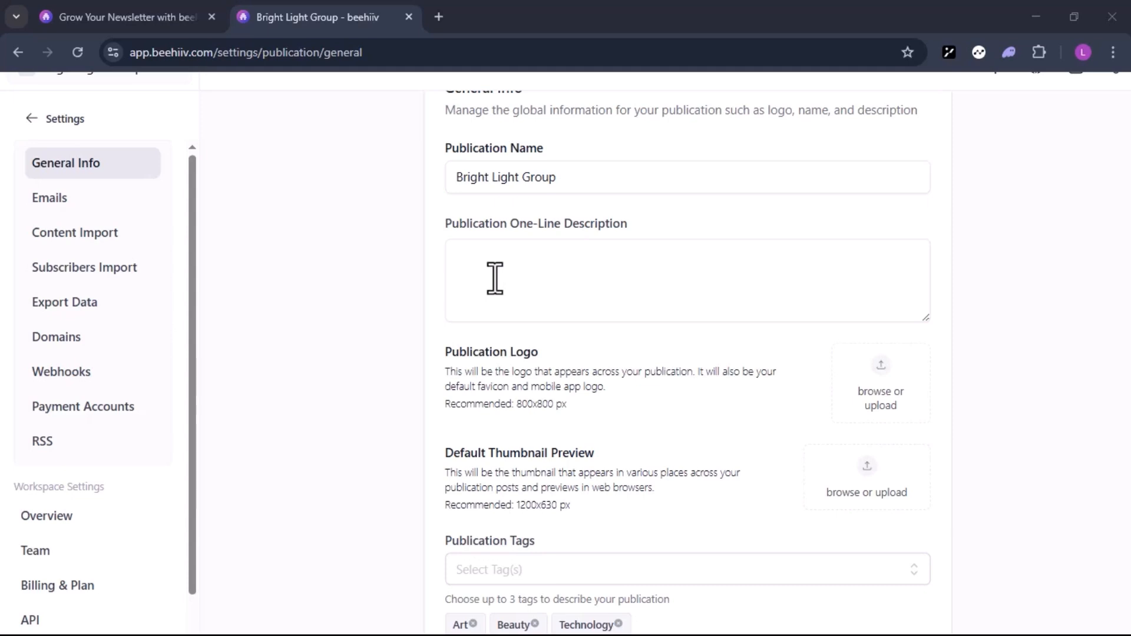
{"action": "type", "text": "Your go-to for stylish fashion finds and timeless trends!"}
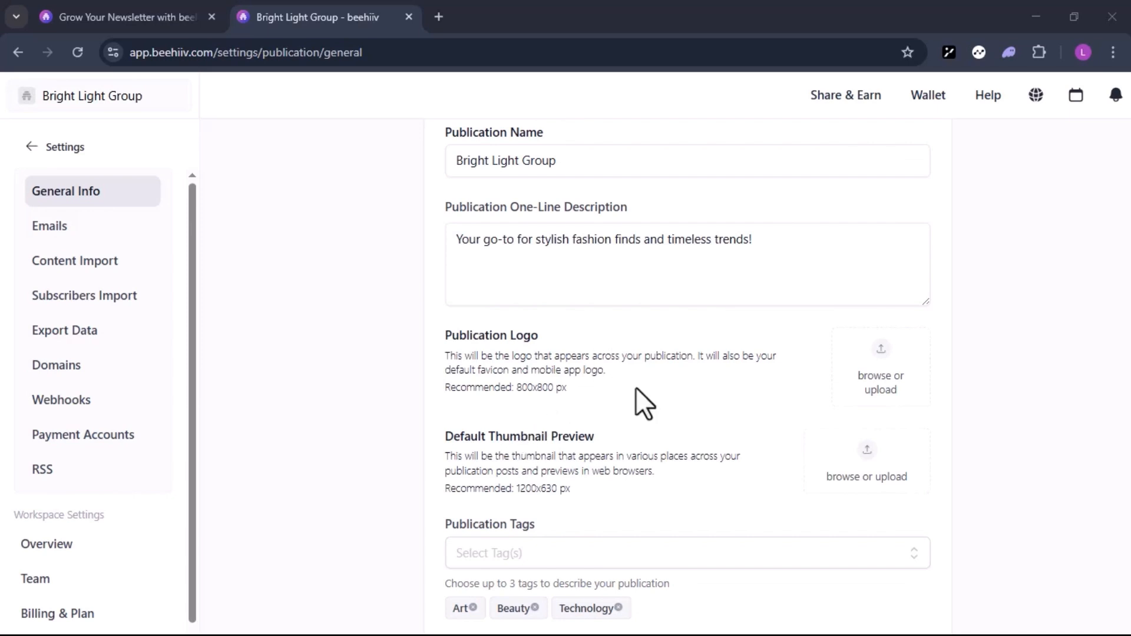
Step: Upload the BL logo as publication logo and the Bright Light Group banner as default thumbnail
{"action": "scroll", "scroll_direction": "down", "scroll_amount": 3}
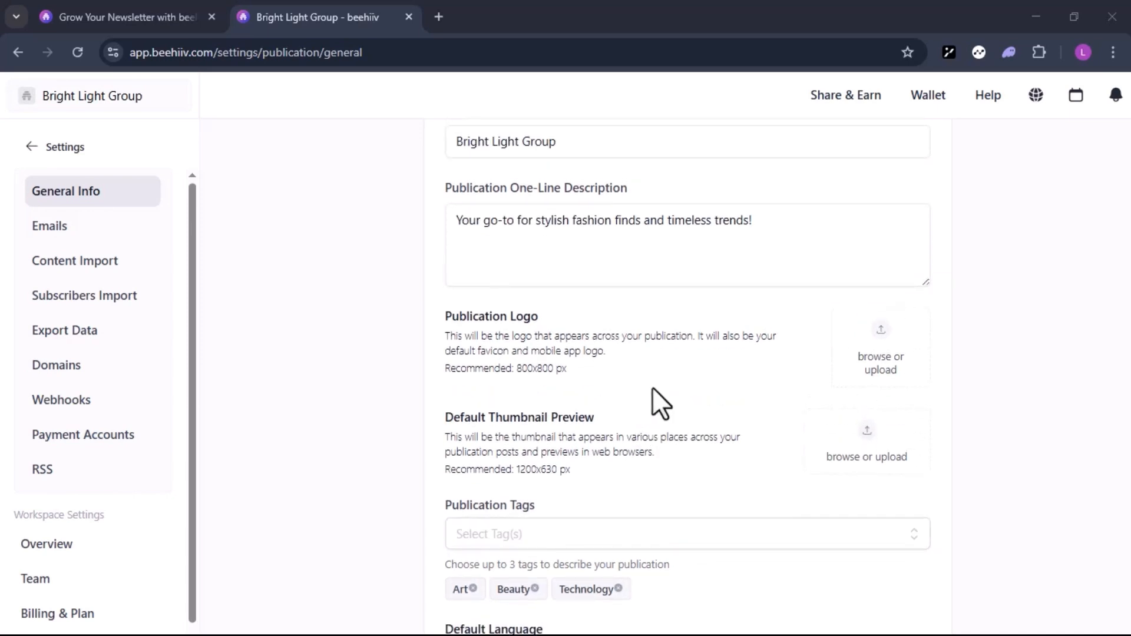
{"action": "mouse_move", "coordinate": [523, 402]}
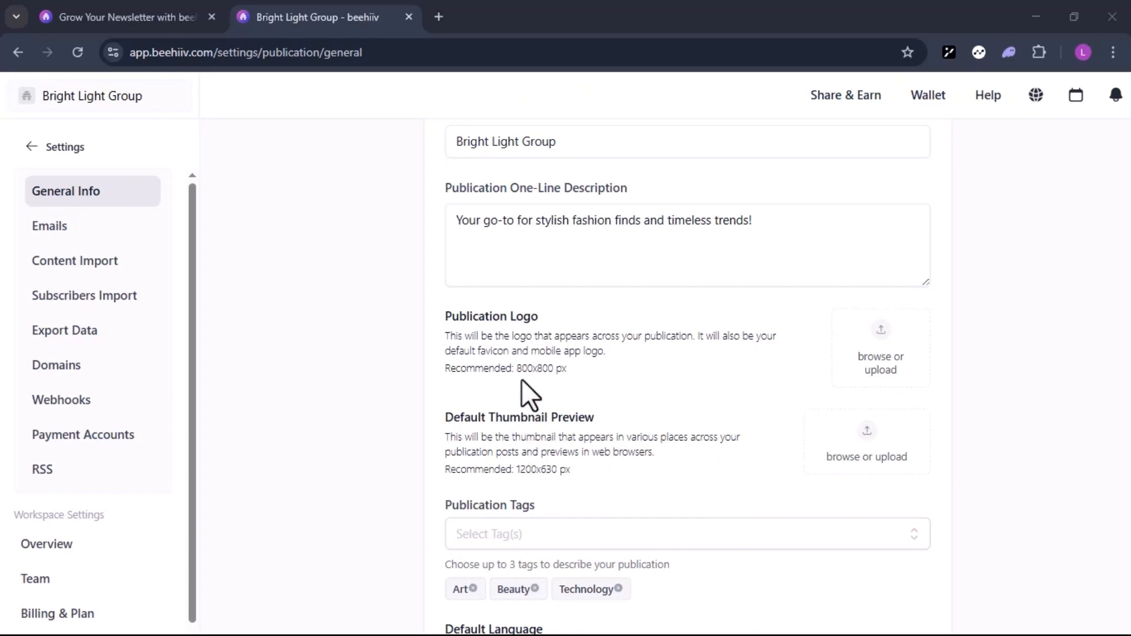
{"action": "mouse_move", "coordinate": [566, 396]}
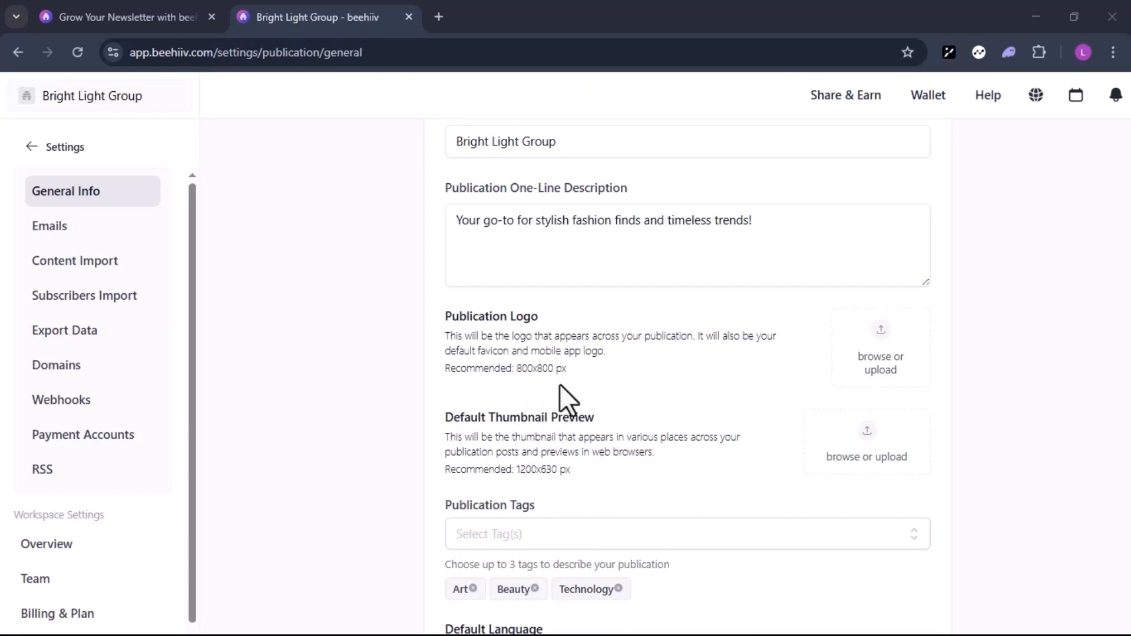
{"action": "left_click", "coordinate": [880, 347]}
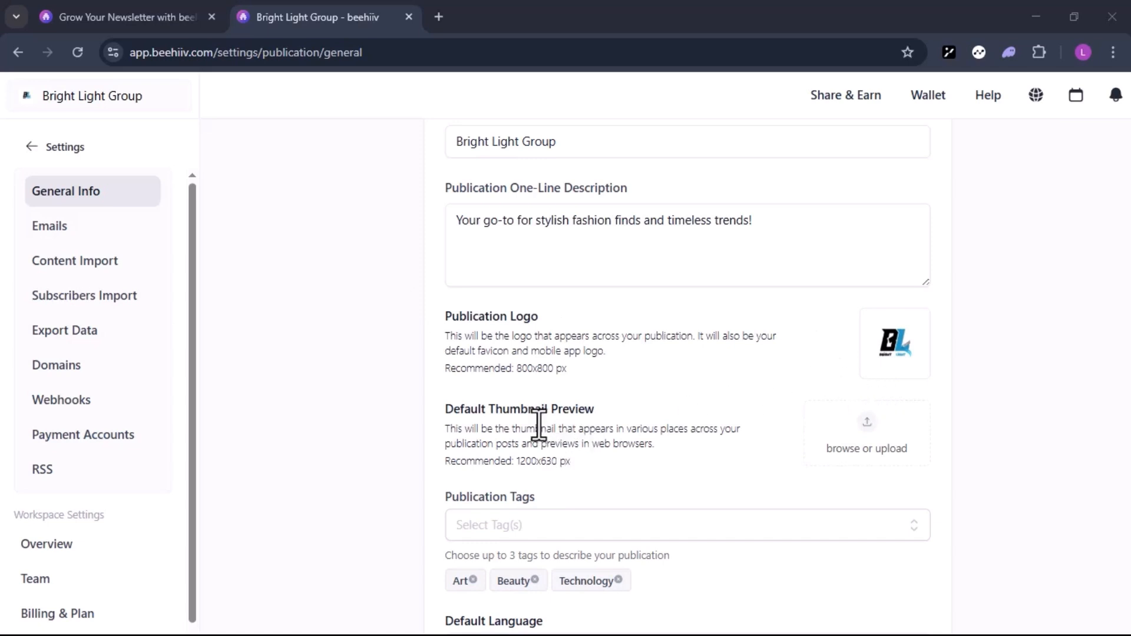
{"action": "mouse_move", "coordinate": [639, 437]}
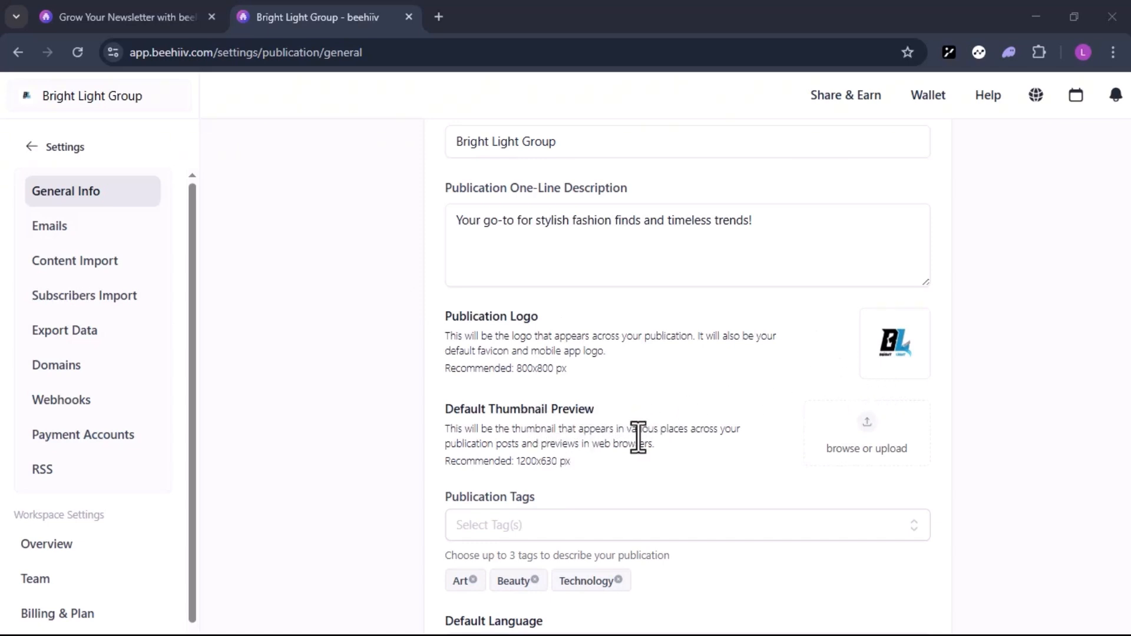
{"action": "mouse_move", "coordinate": [610, 453]}
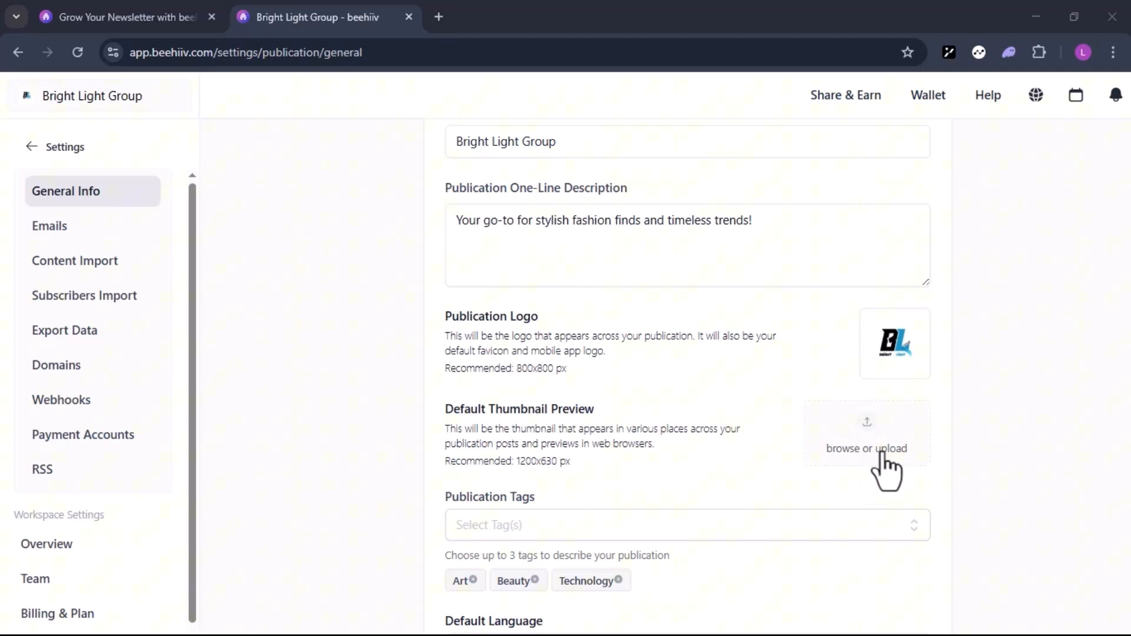
{"action": "left_click", "coordinate": [866, 448]}
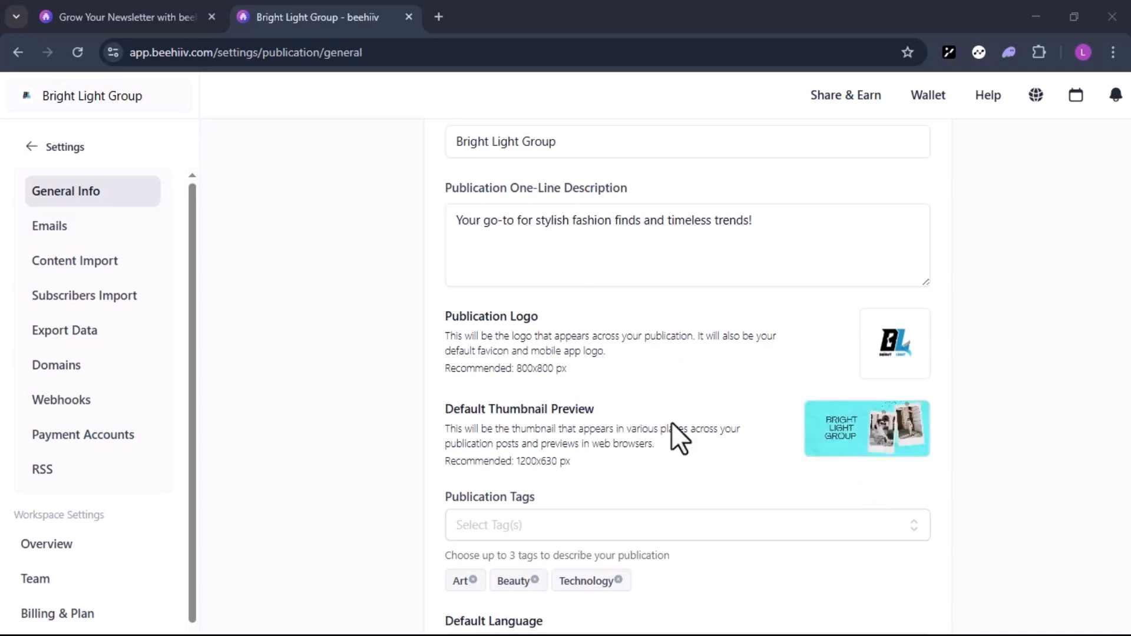
{"action": "mouse_move", "coordinate": [764, 523]}
{"action": "type", "text": "style"}
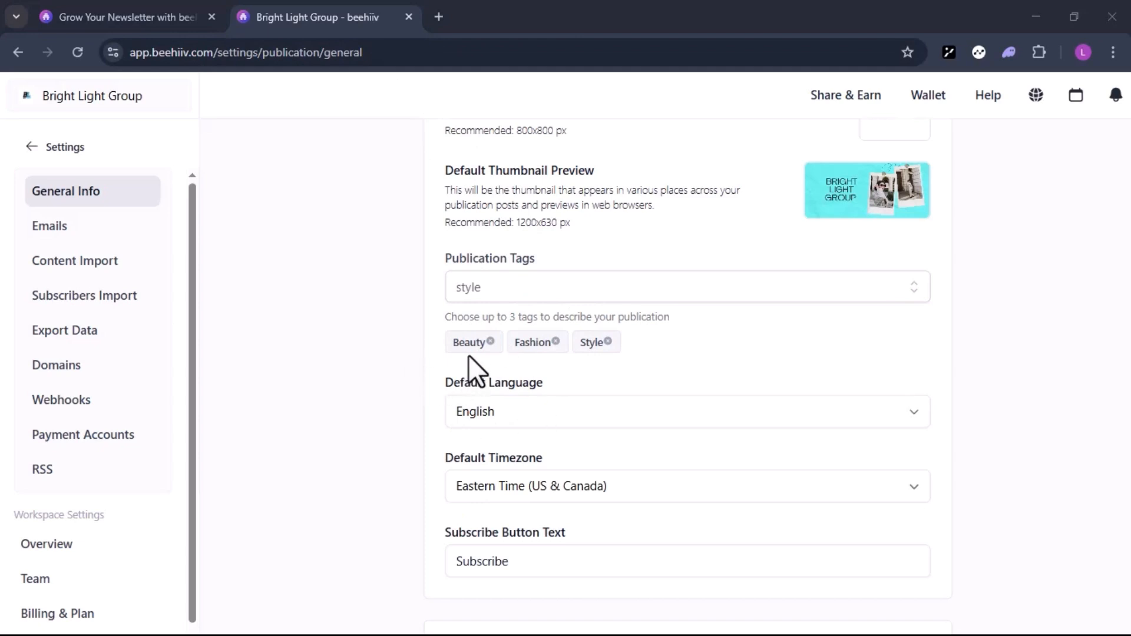
{"action": "mouse_move", "coordinate": [628, 386]}
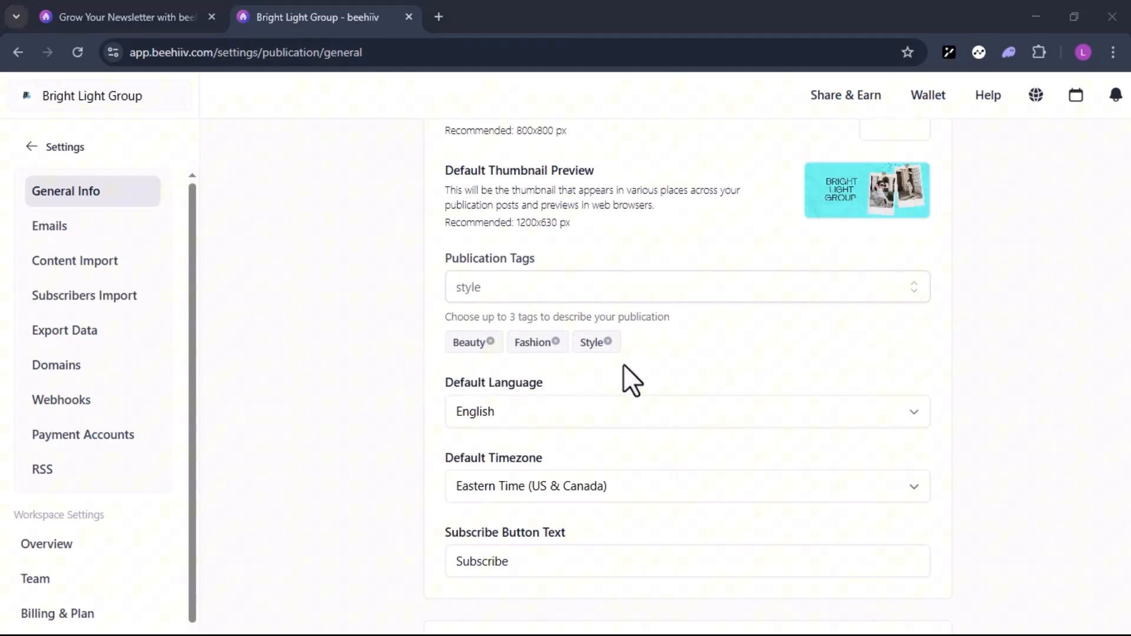
{"action": "mouse_move", "coordinate": [630, 473]}
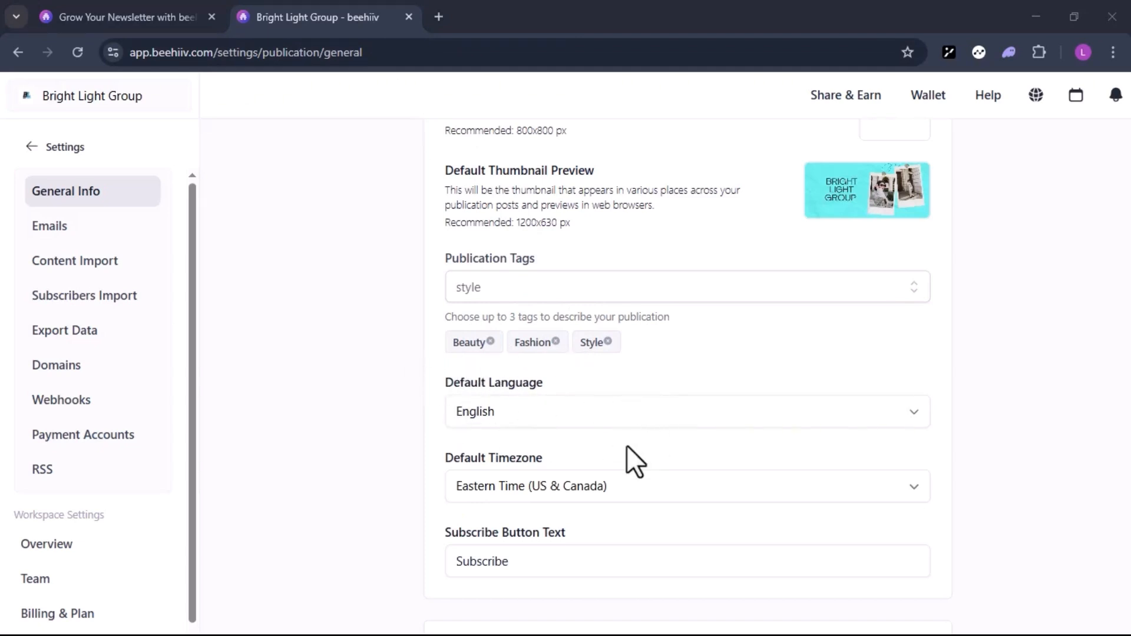
Step: Set the subscribe button text to 'Shop now' below the publication tags
{"action": "scroll", "scroll_direction": "down", "scroll_amount": 3}
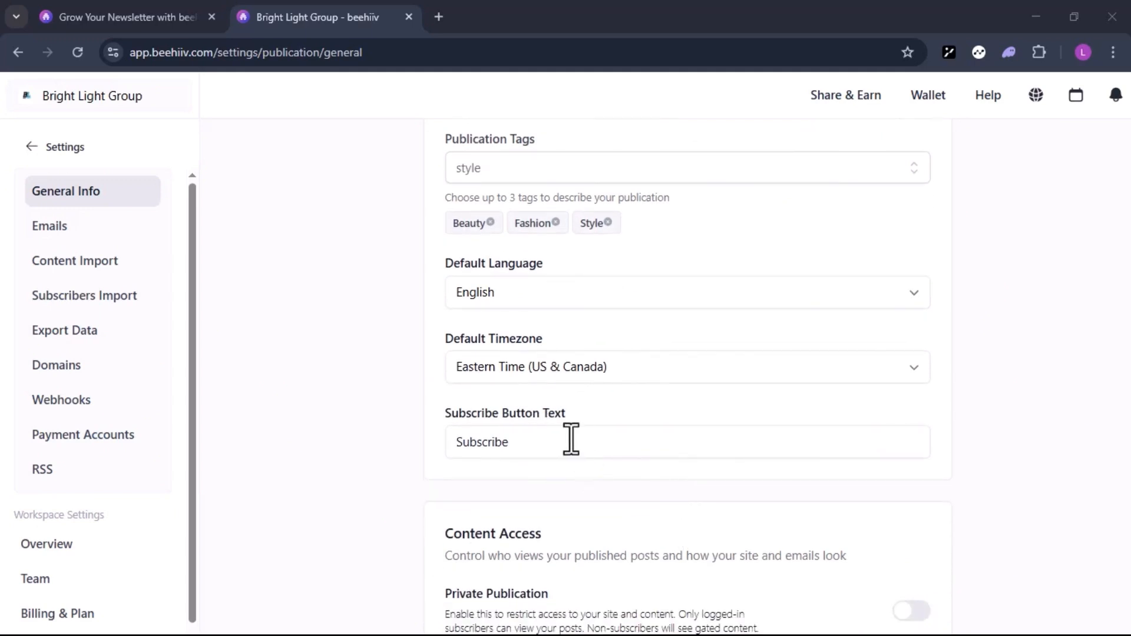
{"action": "mouse_move", "coordinate": [586, 456]}
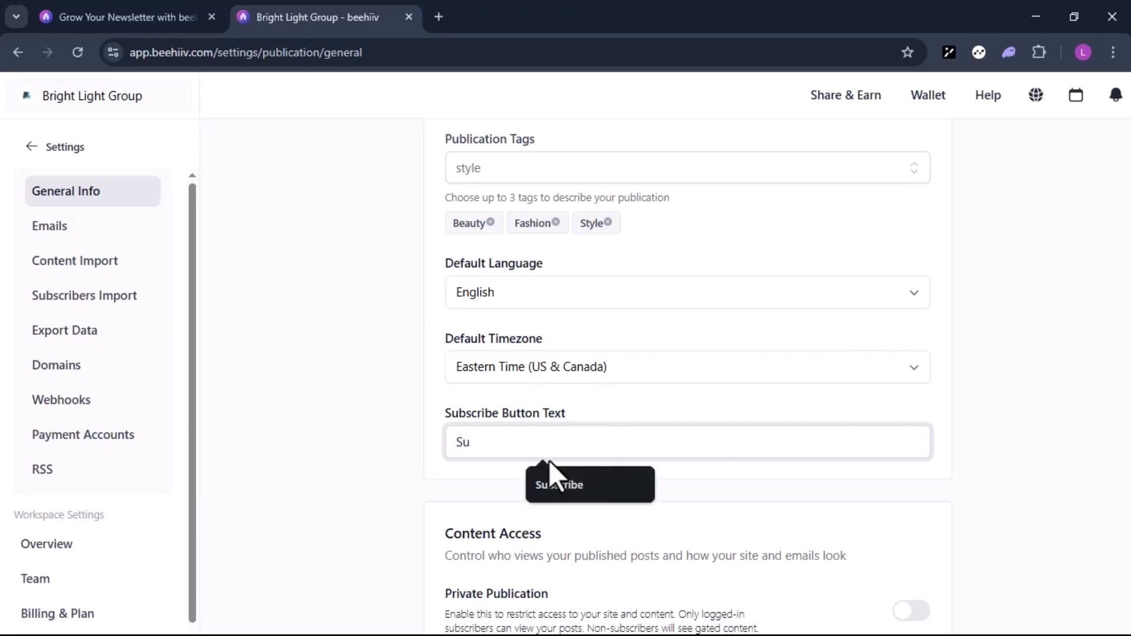
{"action": "type", "text": "Shop now"}
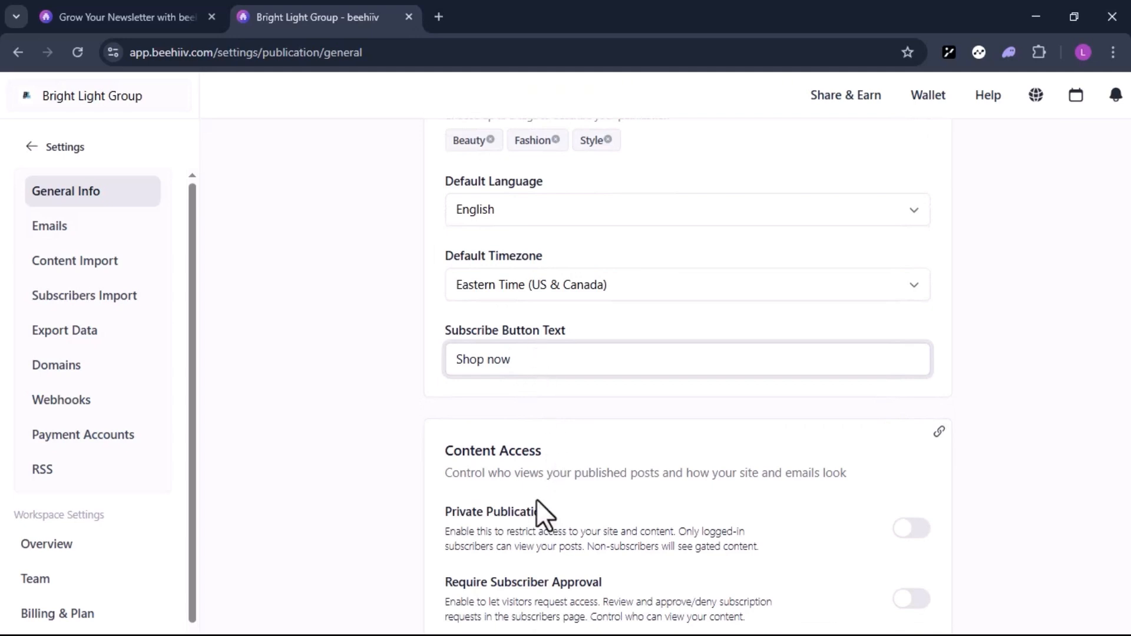
{"action": "scroll", "scroll_direction": "down", "scroll_amount": 3}
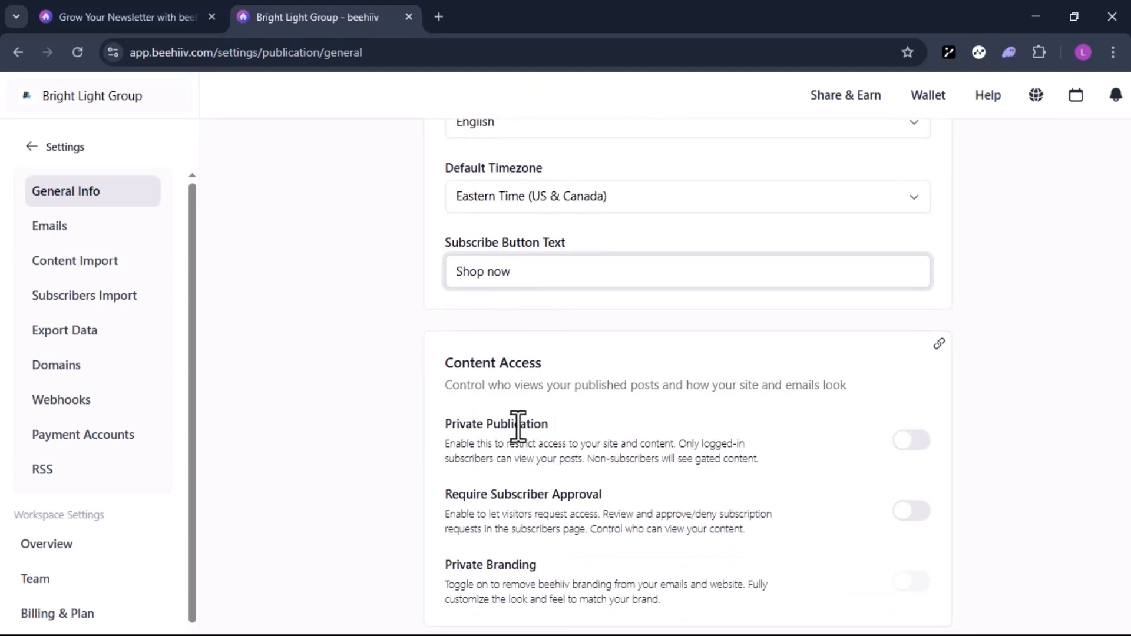
{"action": "scroll", "scroll_direction": "down", "scroll_amount": 3}
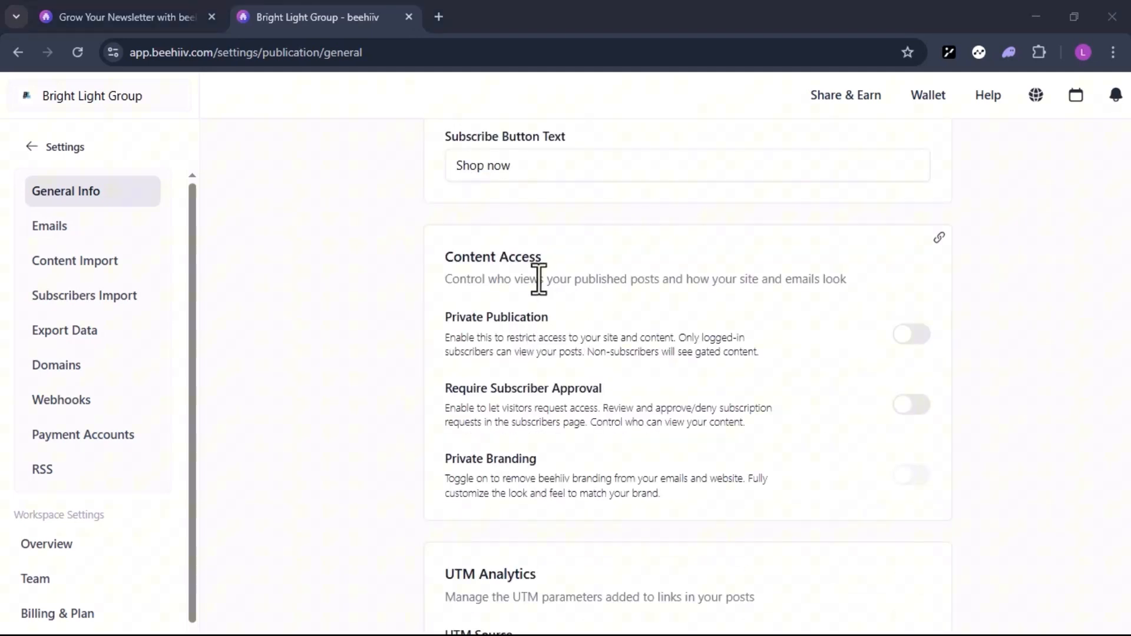
{"action": "mouse_move", "coordinate": [488, 339]}
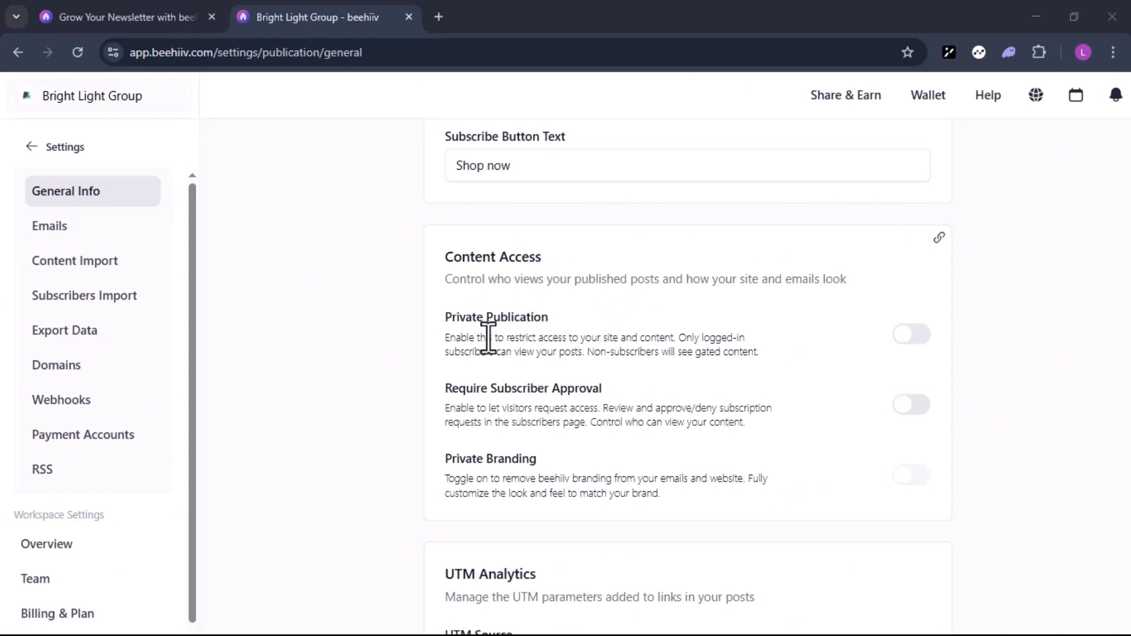
{"action": "mouse_move", "coordinate": [526, 344]}
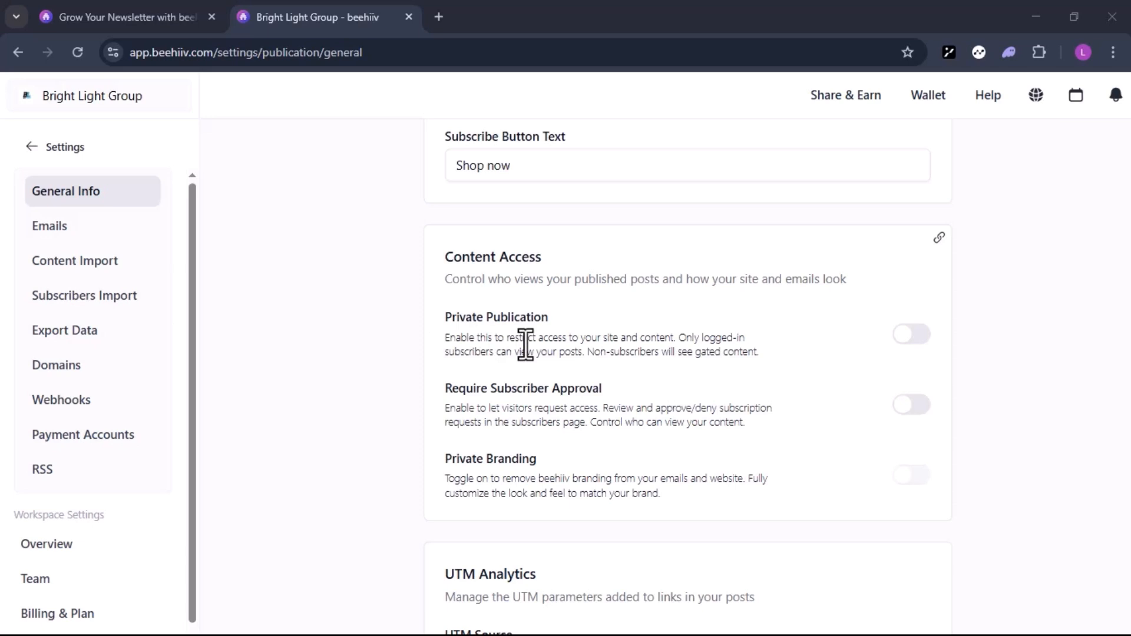
{"action": "mouse_move", "coordinate": [636, 413]}
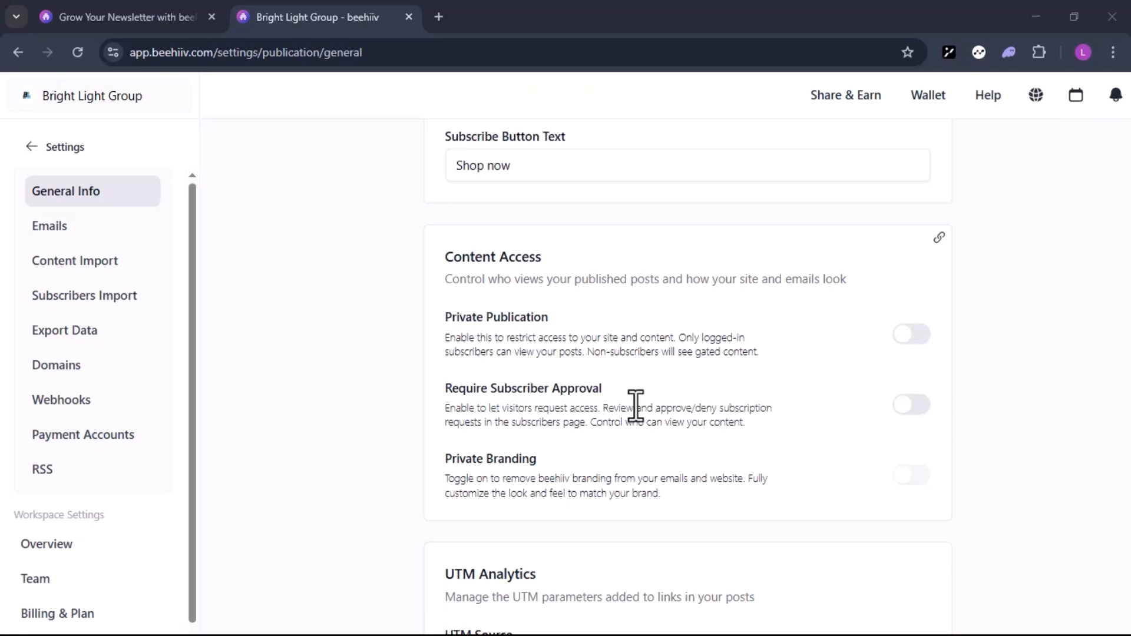
{"action": "mouse_move", "coordinate": [695, 481]}
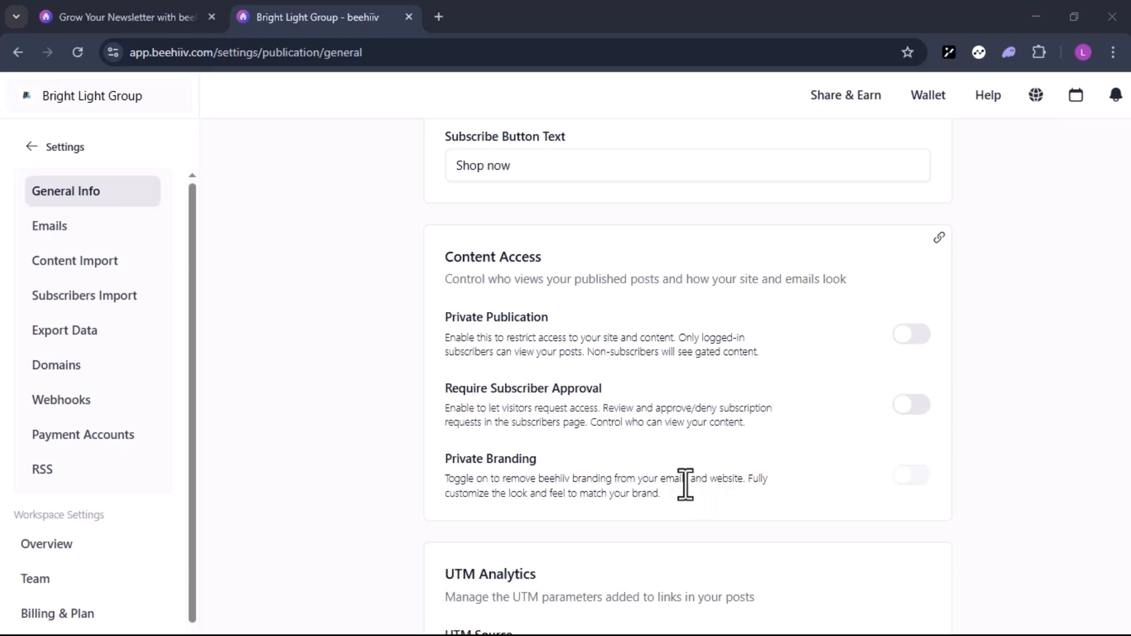
{"action": "mouse_move", "coordinate": [545, 492]}
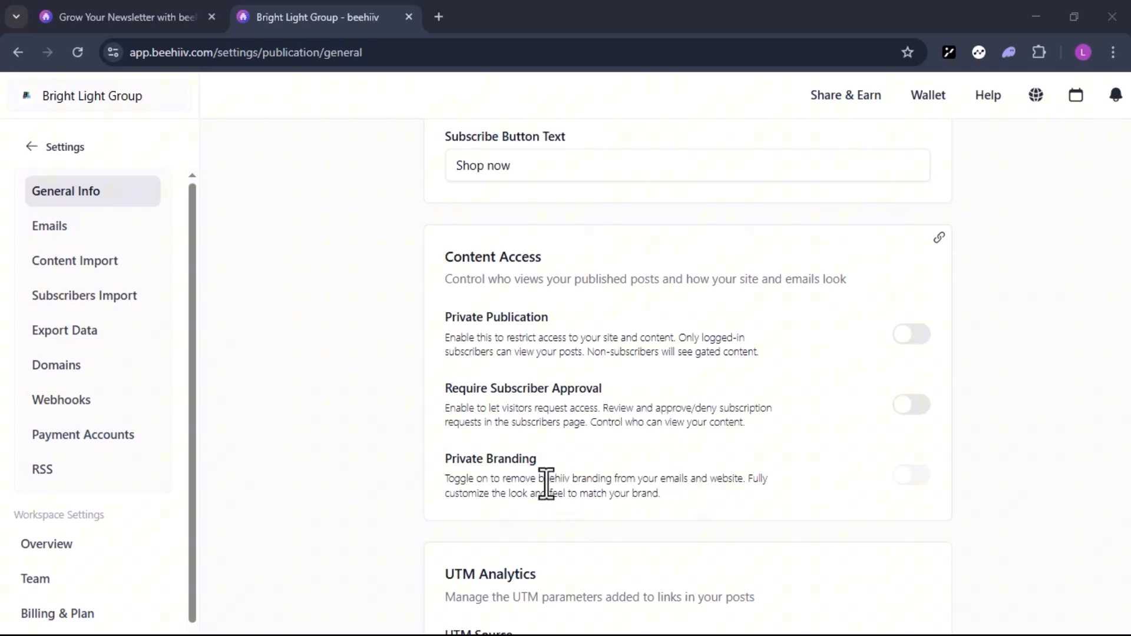
{"action": "mouse_move", "coordinate": [599, 545]}
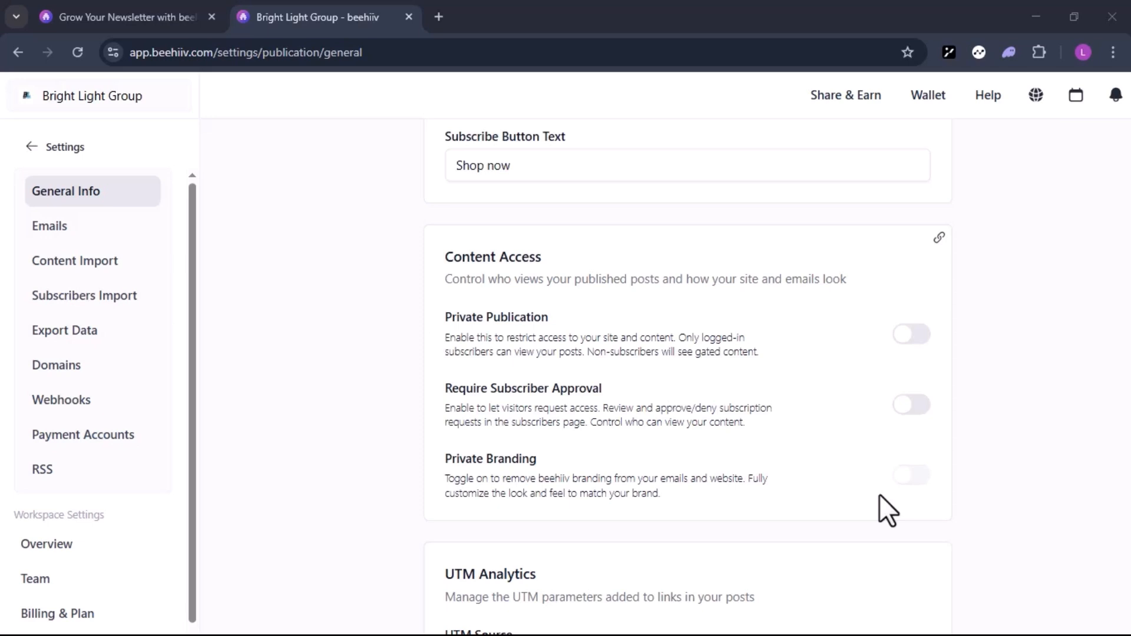
{"action": "mouse_move", "coordinate": [749, 519]}
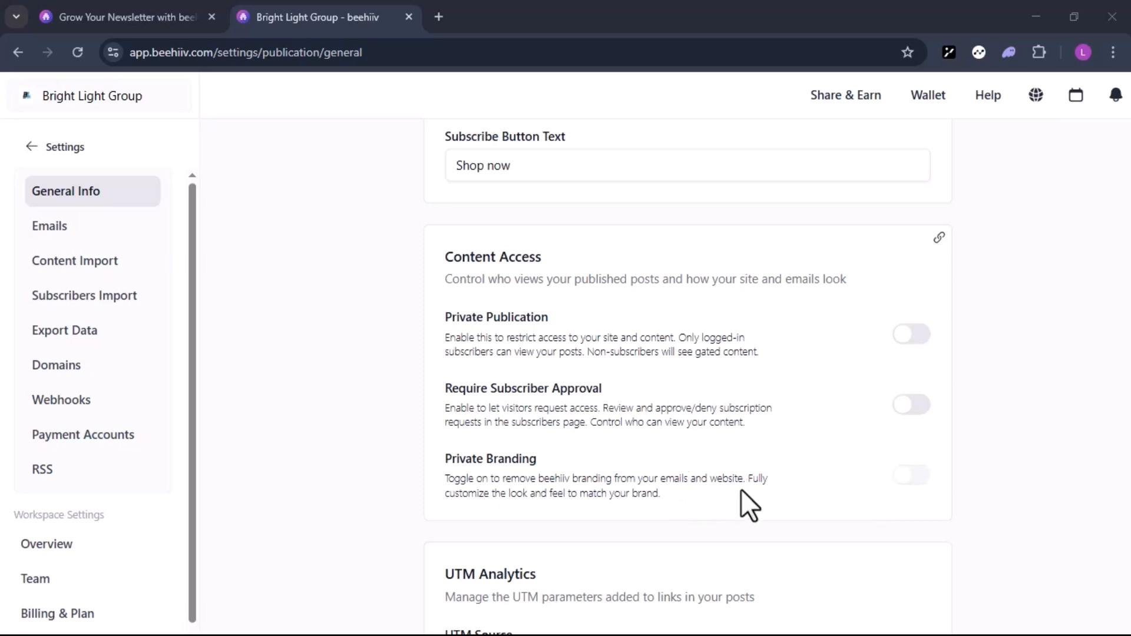
{"action": "scroll", "scroll_direction": "down", "scroll_amount": 3}
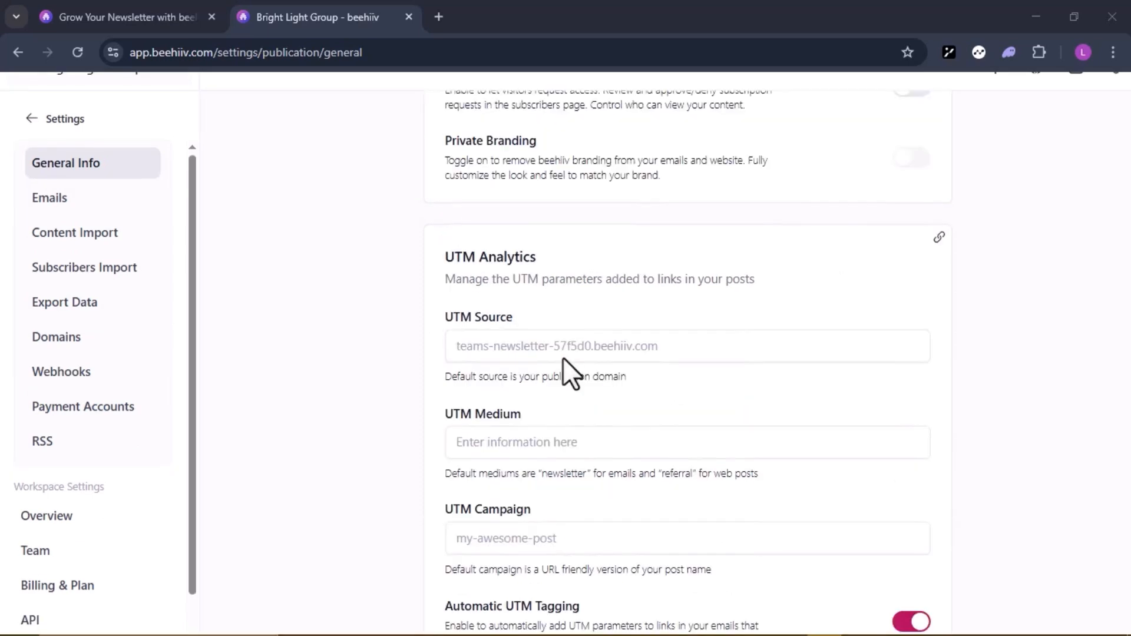
{"action": "mouse_move", "coordinate": [631, 394]}
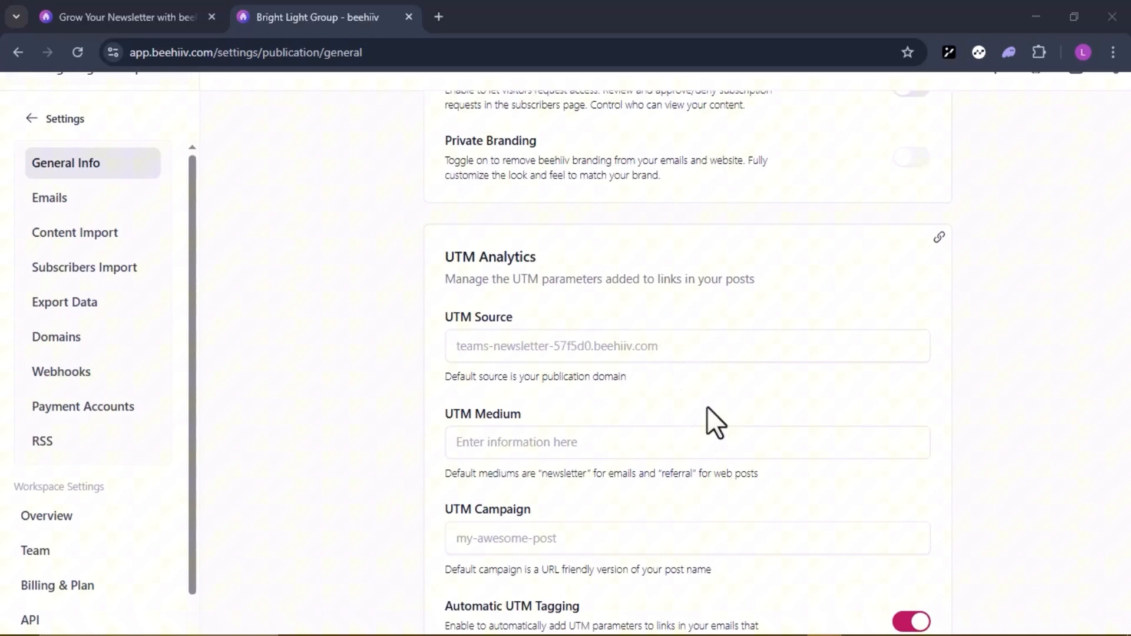
{"action": "mouse_move", "coordinate": [673, 407]}
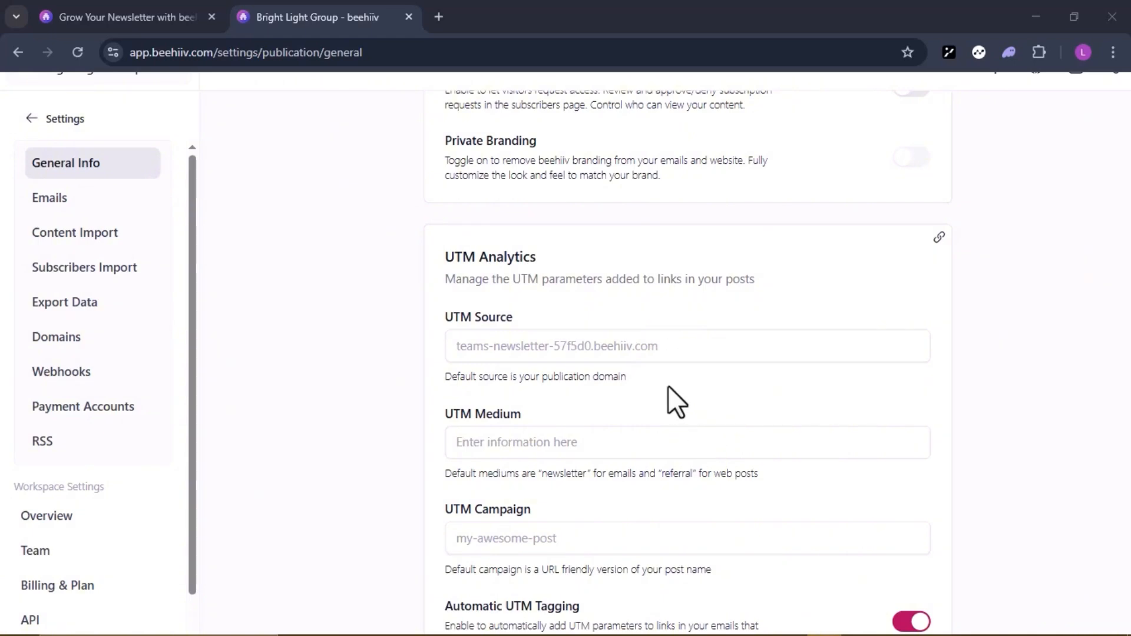
{"action": "mouse_move", "coordinate": [659, 407]}
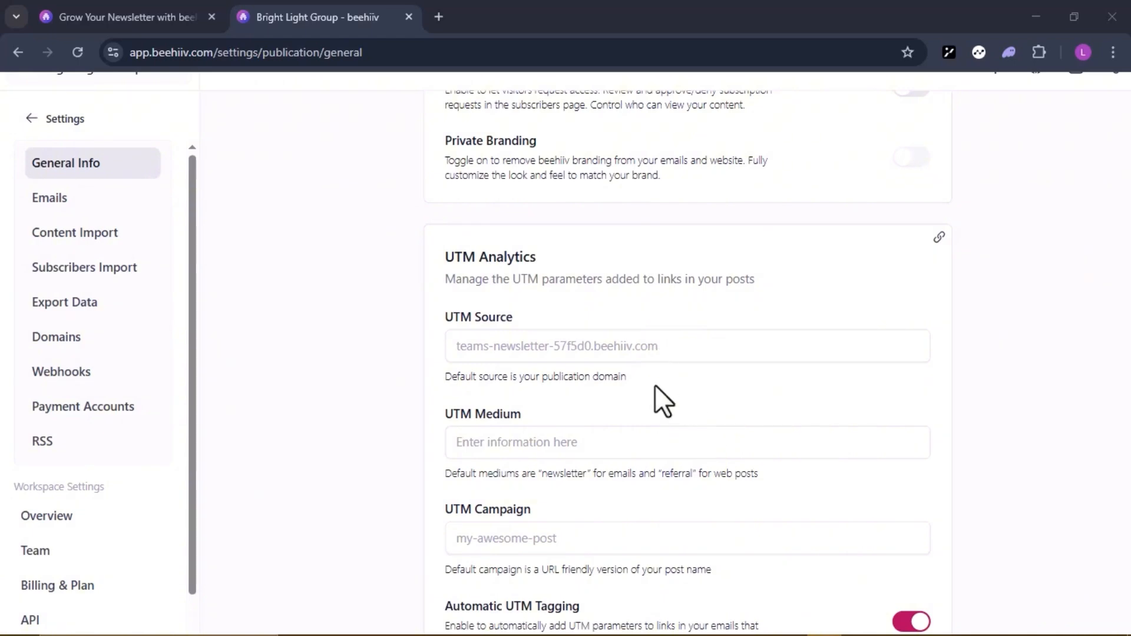
{"action": "scroll", "scroll_direction": "down", "scroll_amount": 3}
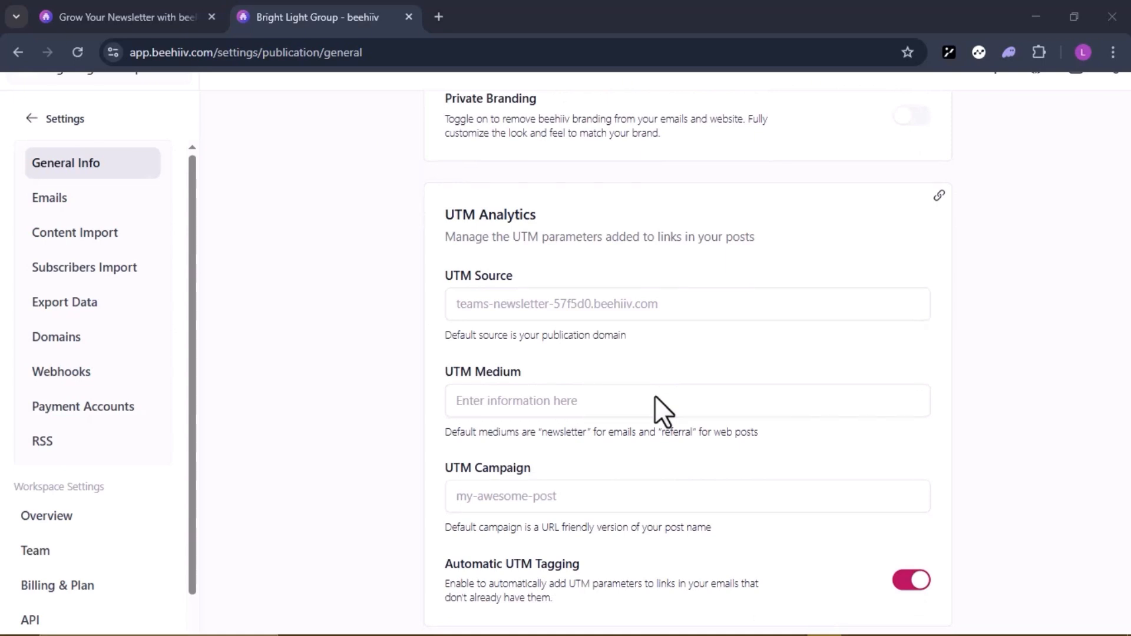
{"action": "mouse_move", "coordinate": [631, 486]}
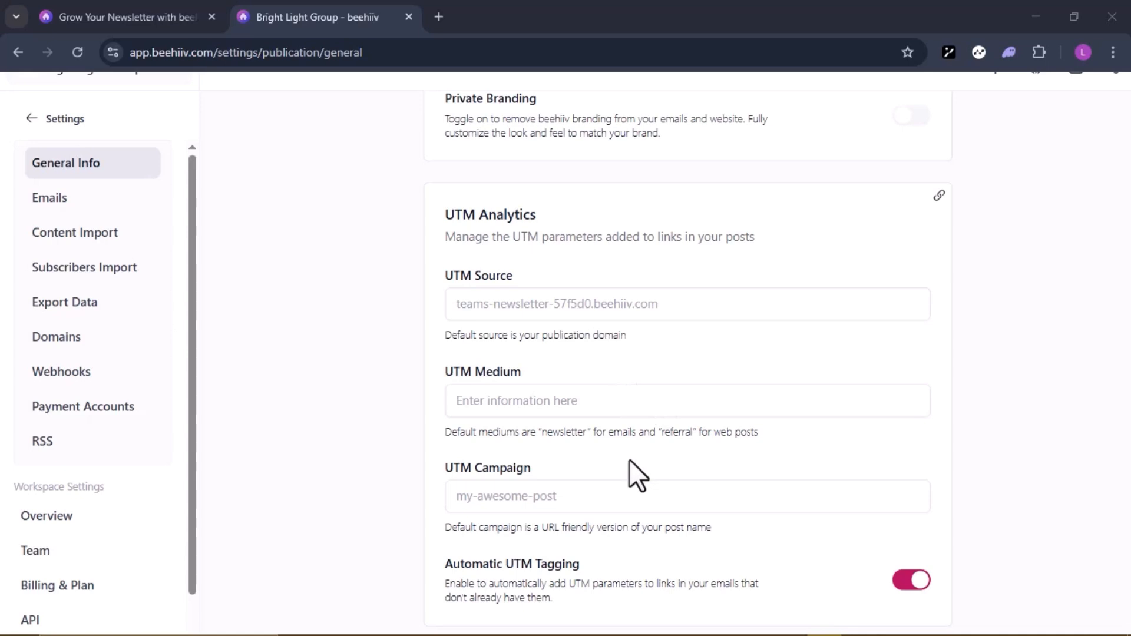
{"action": "scroll", "scroll_direction": "down", "scroll_amount": 3}
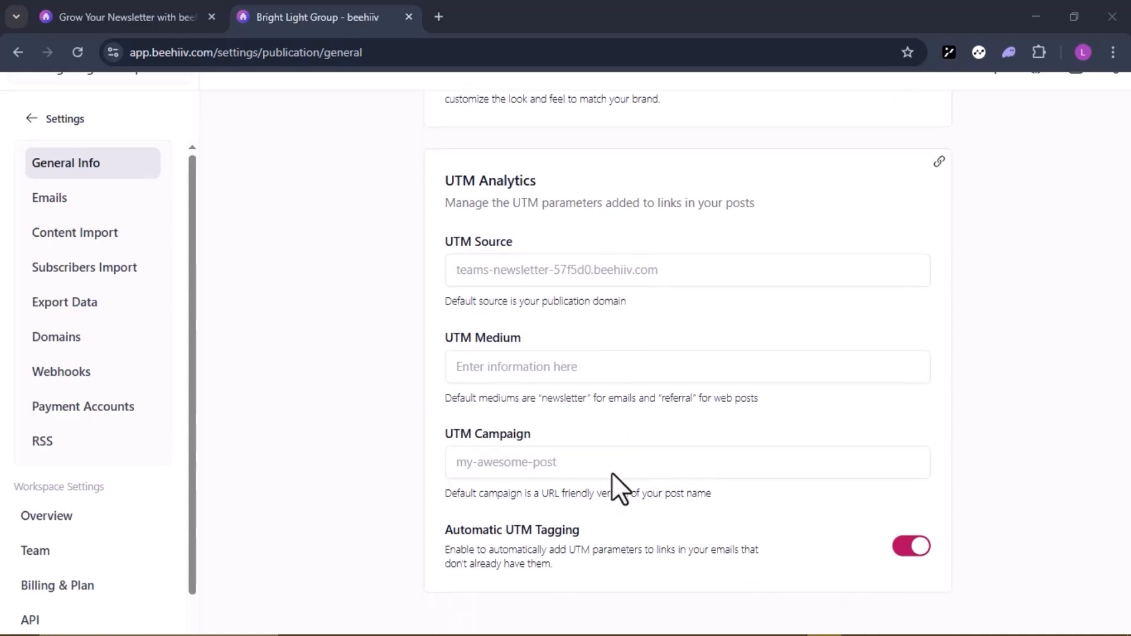
{"action": "mouse_move", "coordinate": [807, 550]}
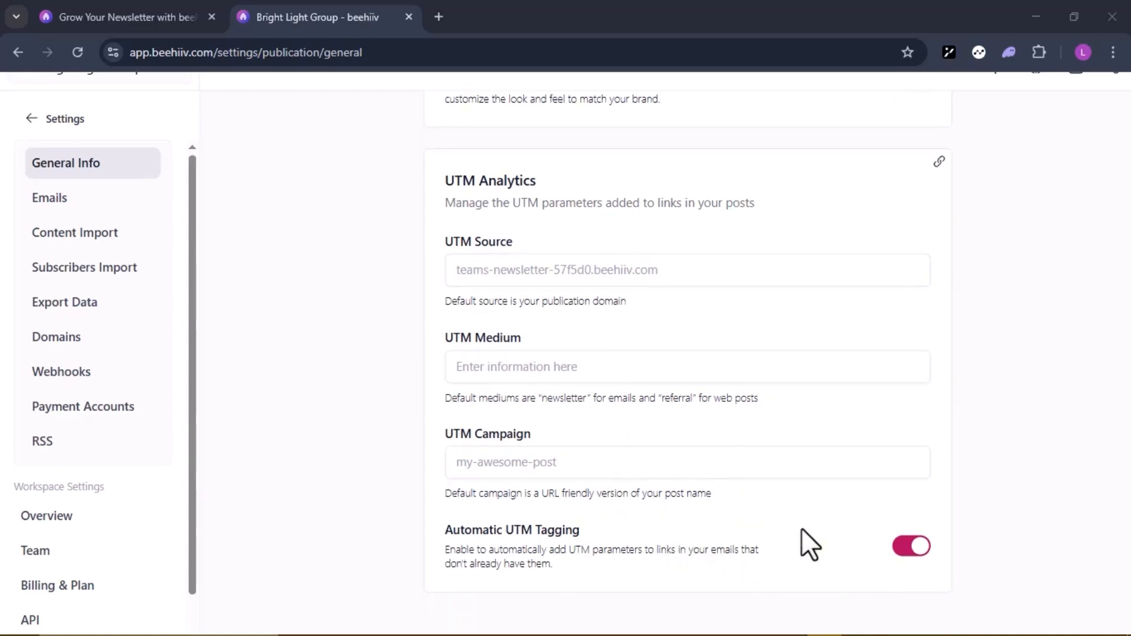
{"action": "mouse_move", "coordinate": [653, 438]}
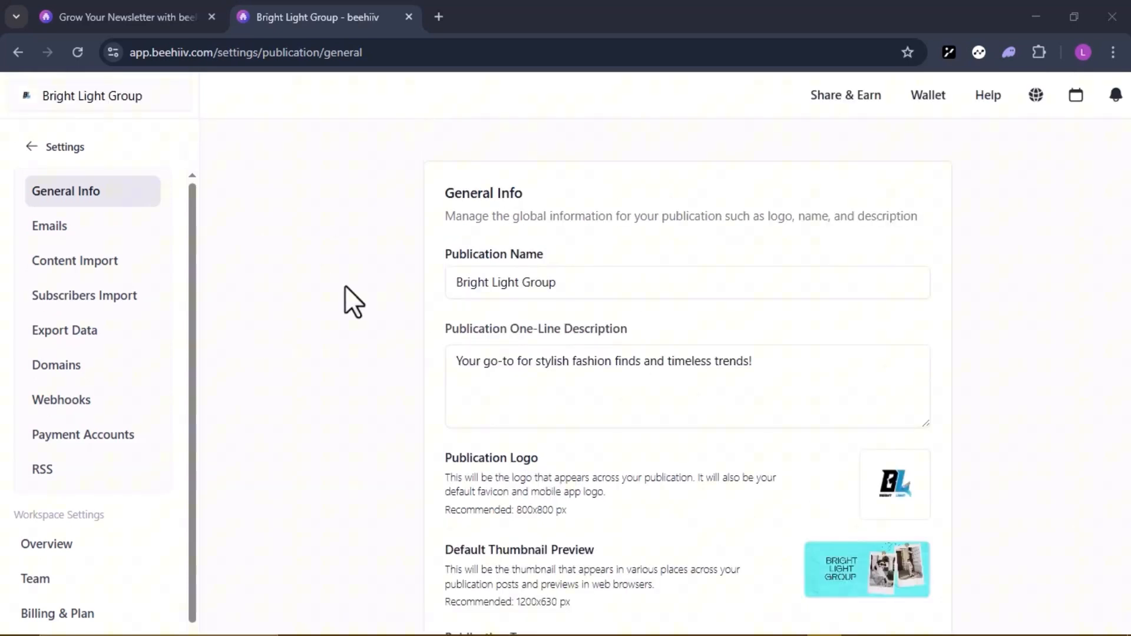
{"action": "mouse_move", "coordinate": [302, 276]}
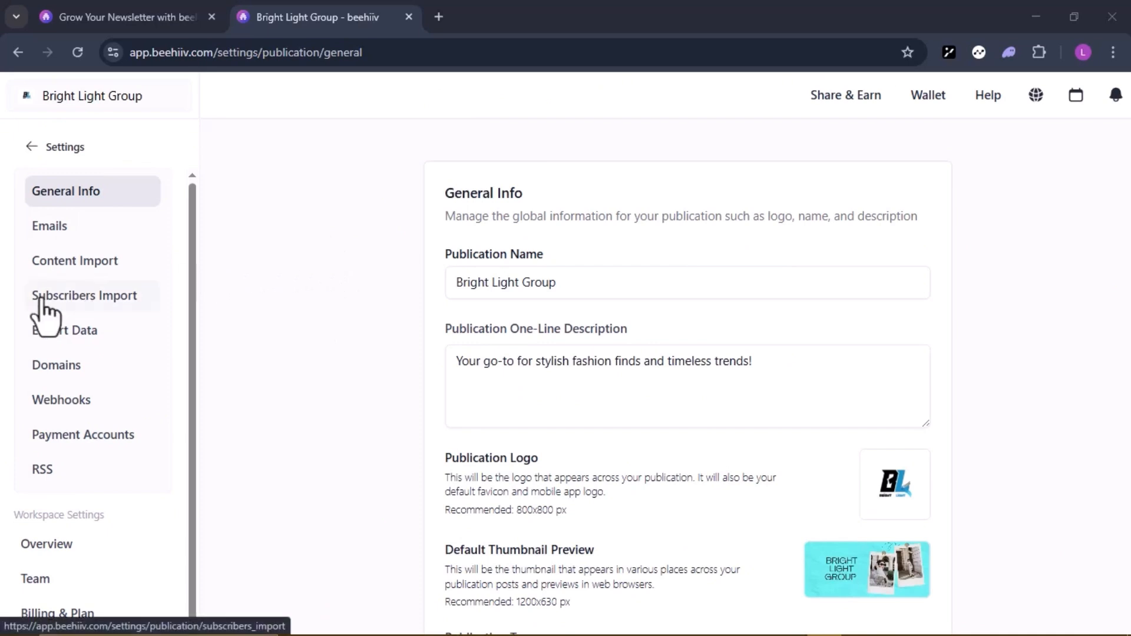
Step: In the Emails settings, make Bright Light Group the sender name
{"action": "left_click", "coordinate": [49, 226]}
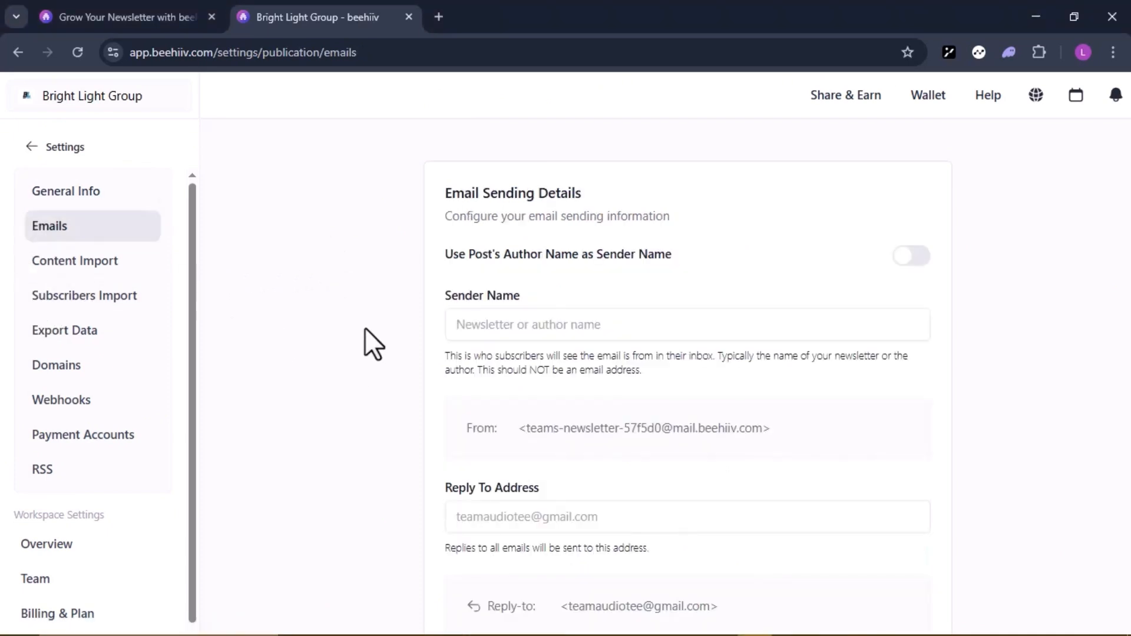
{"action": "mouse_move", "coordinate": [357, 368]}
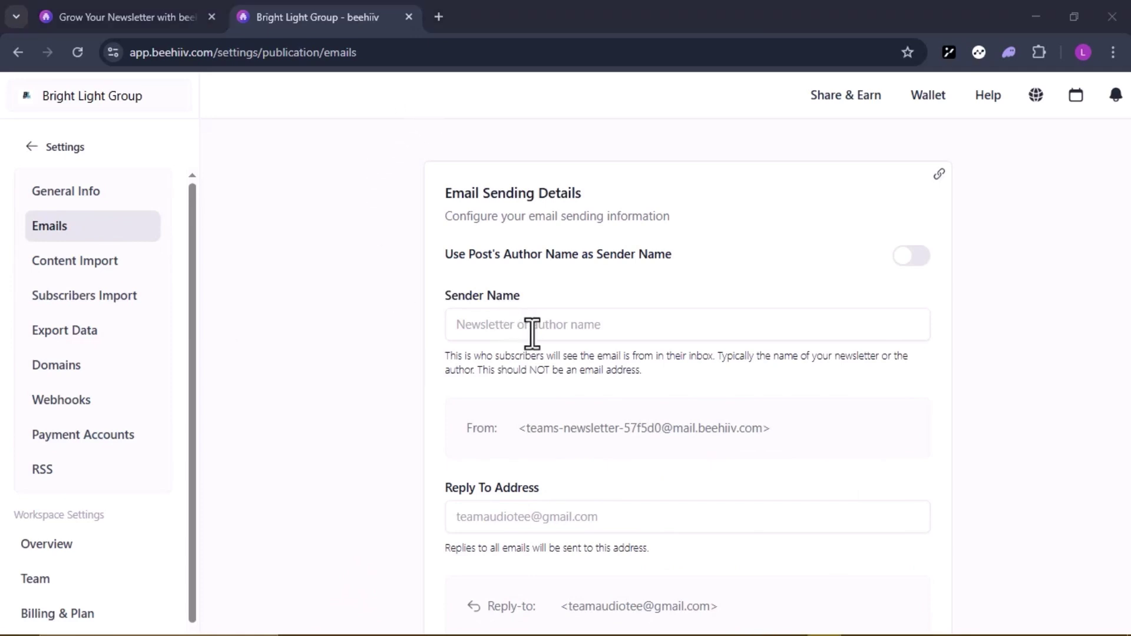
{"action": "mouse_move", "coordinate": [547, 327]}
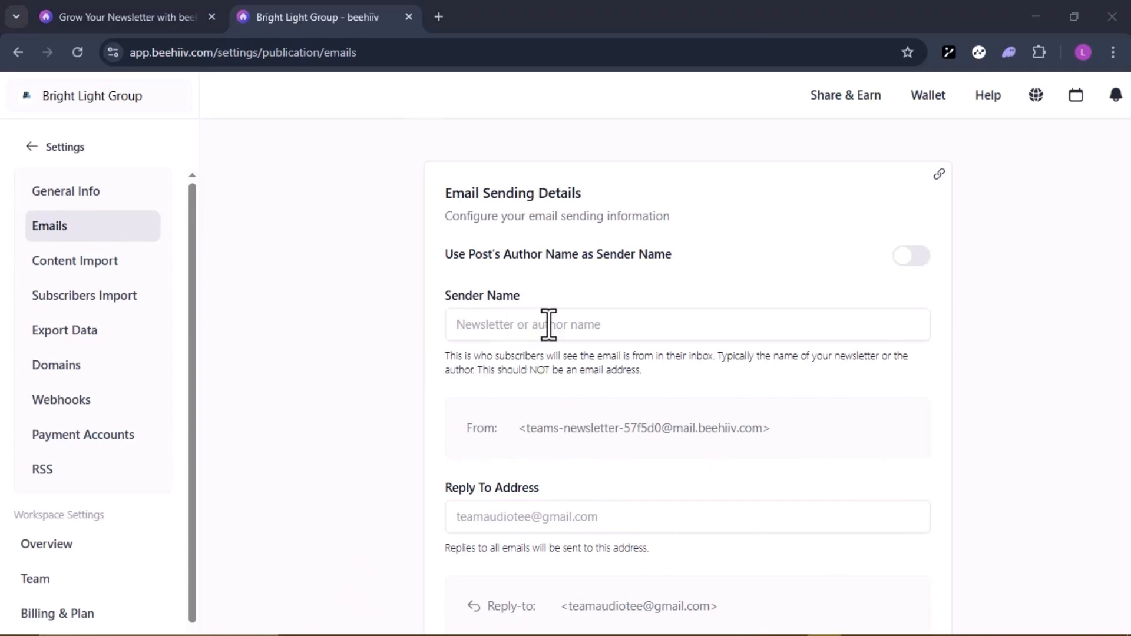
{"action": "mouse_move", "coordinate": [584, 338]}
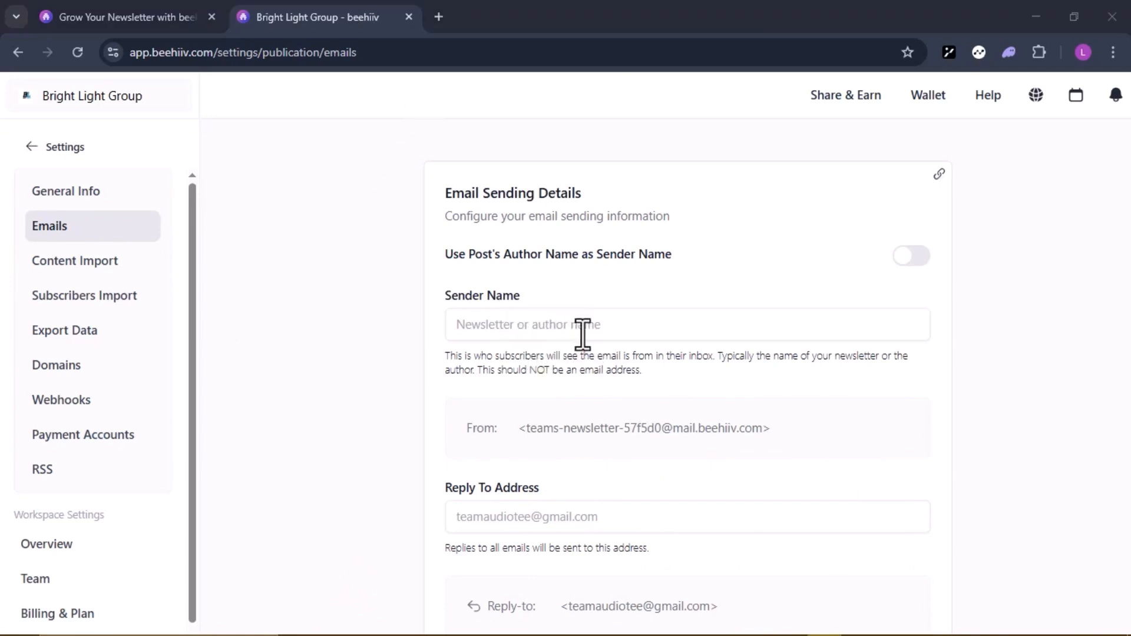
{"action": "mouse_move", "coordinate": [496, 340]}
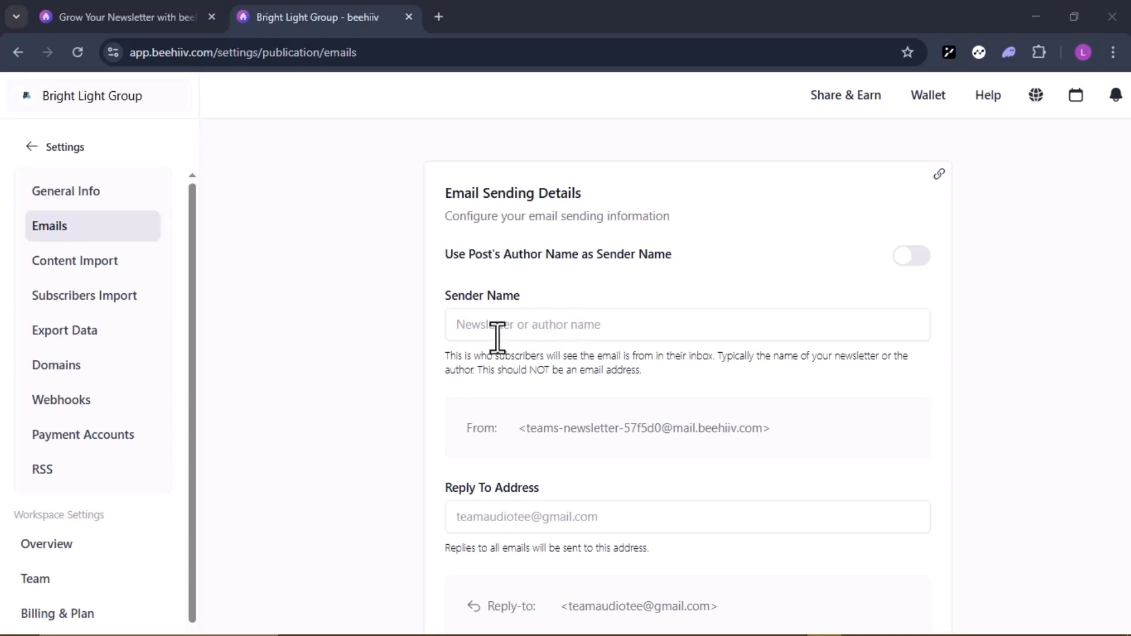
{"action": "type", "text": "Bright Light Group"}
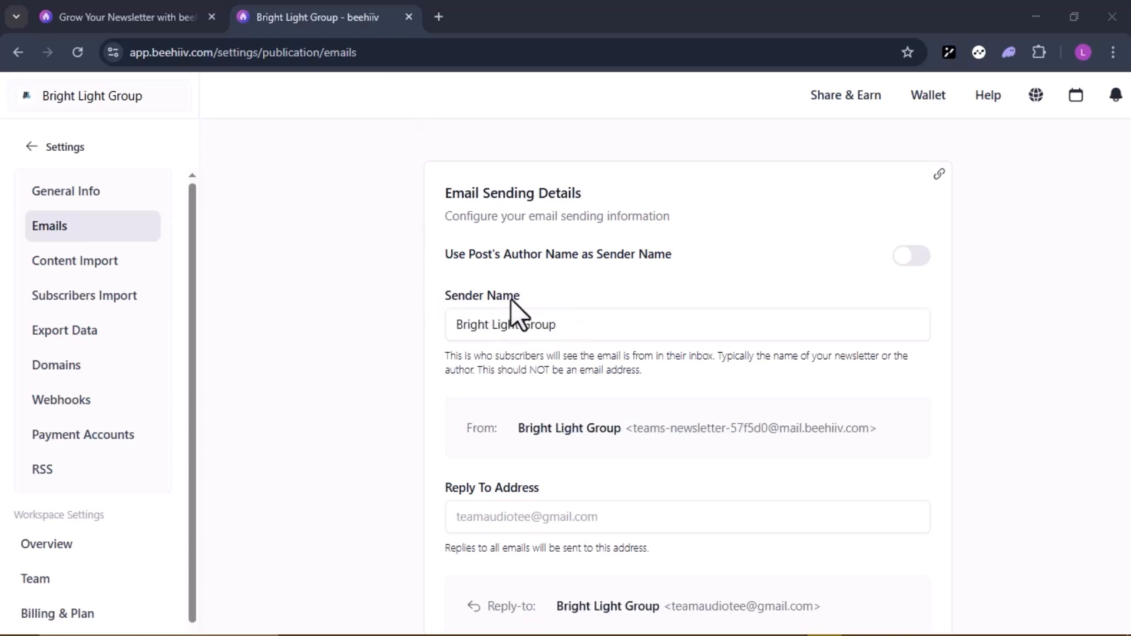
{"action": "mouse_move", "coordinate": [618, 296]}
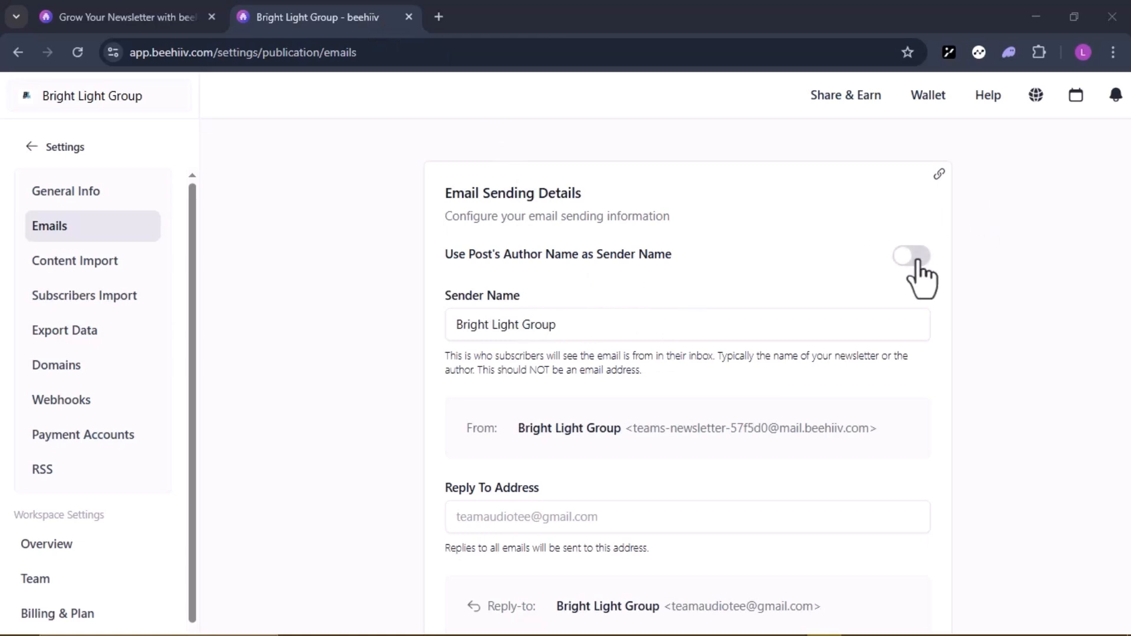
{"action": "scroll", "scroll_direction": "down", "scroll_amount": 3}
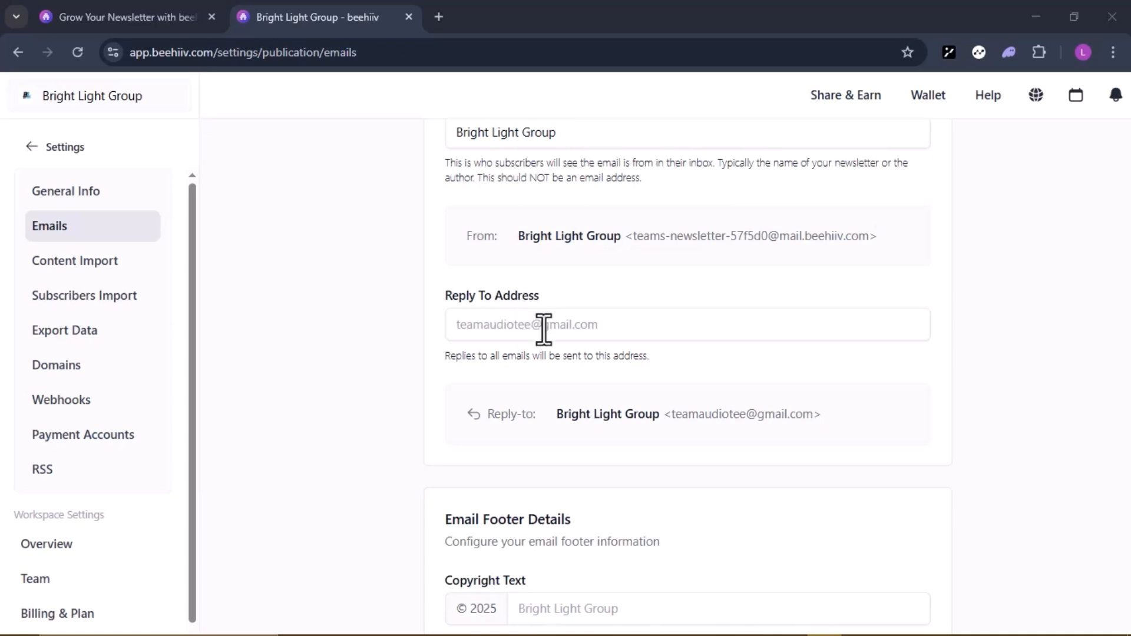
{"action": "mouse_move", "coordinate": [551, 372]}
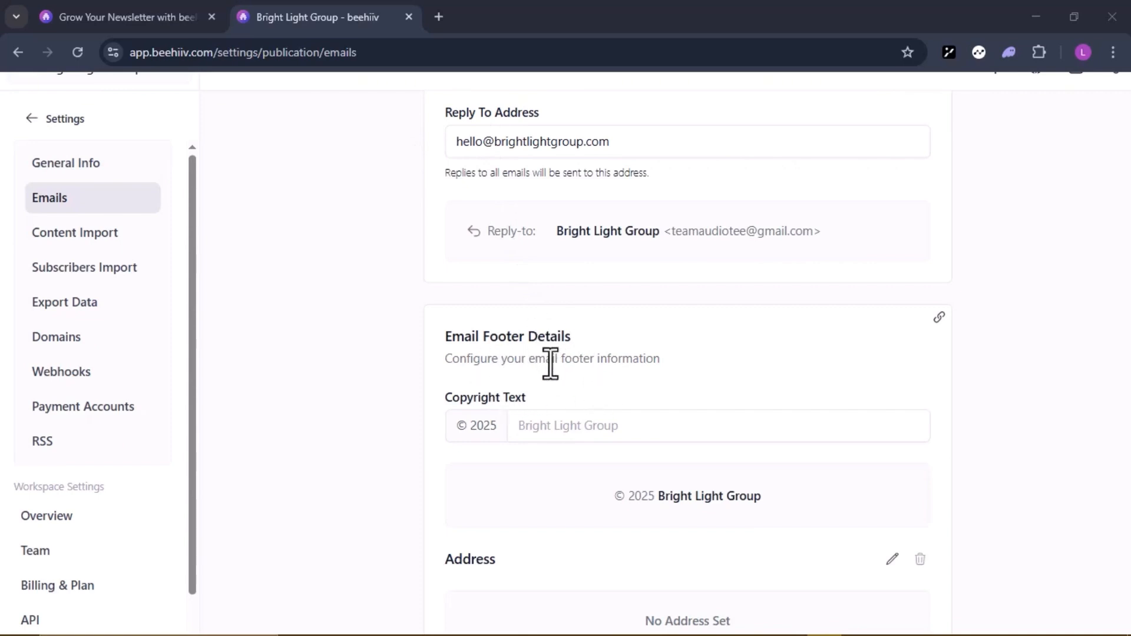
{"action": "scroll", "scroll_direction": "down", "scroll_amount": 3}
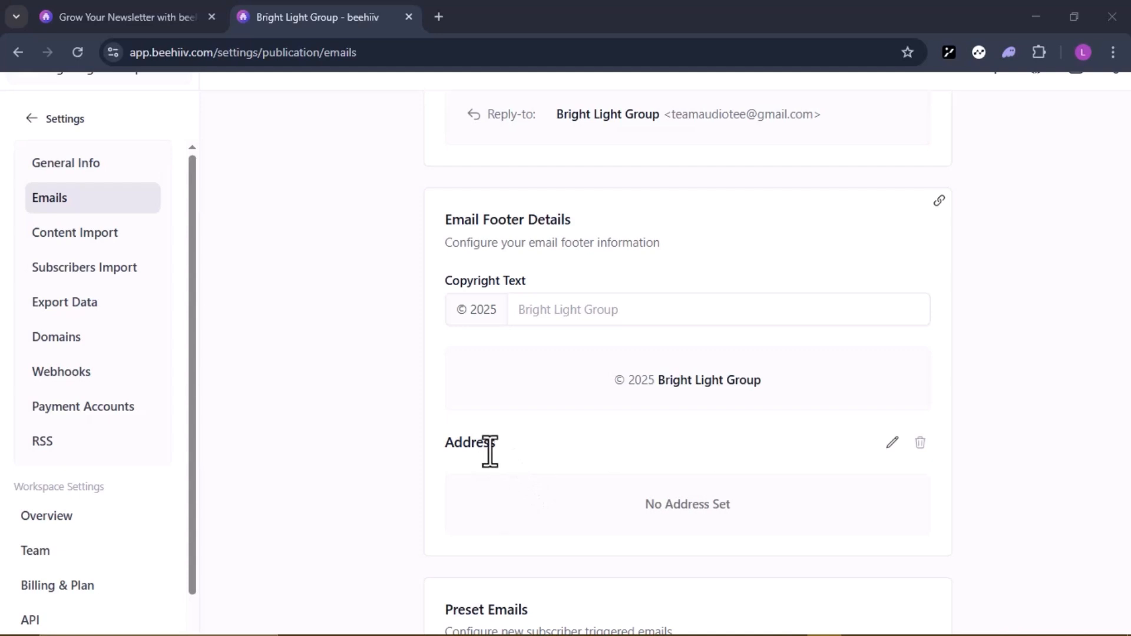
{"action": "mouse_move", "coordinate": [516, 519]}
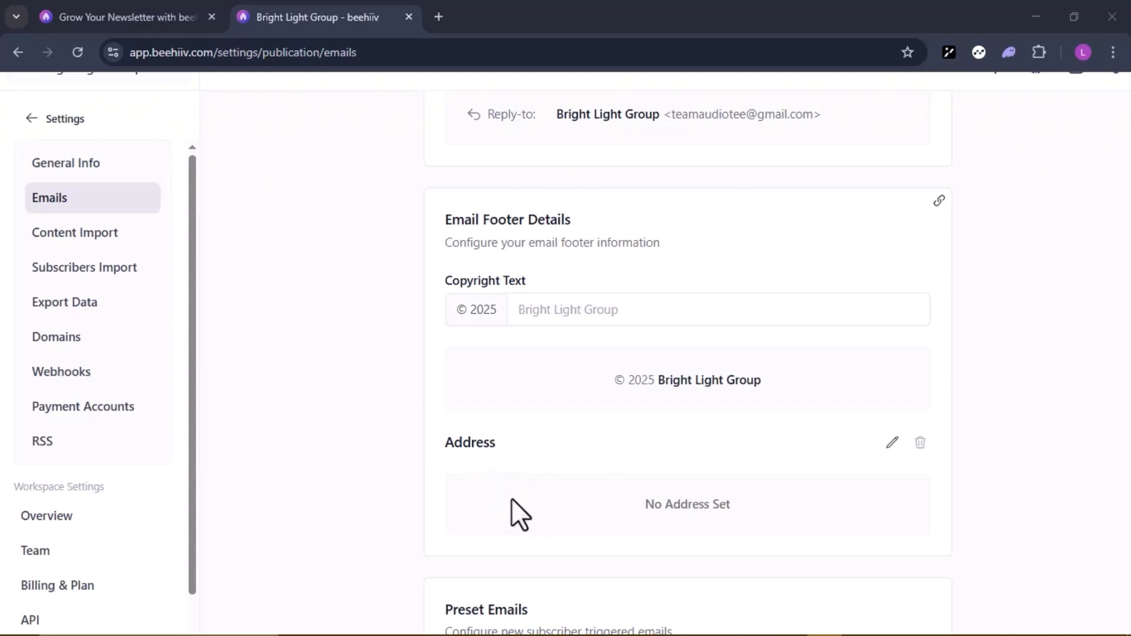
{"action": "mouse_move", "coordinate": [530, 492]}
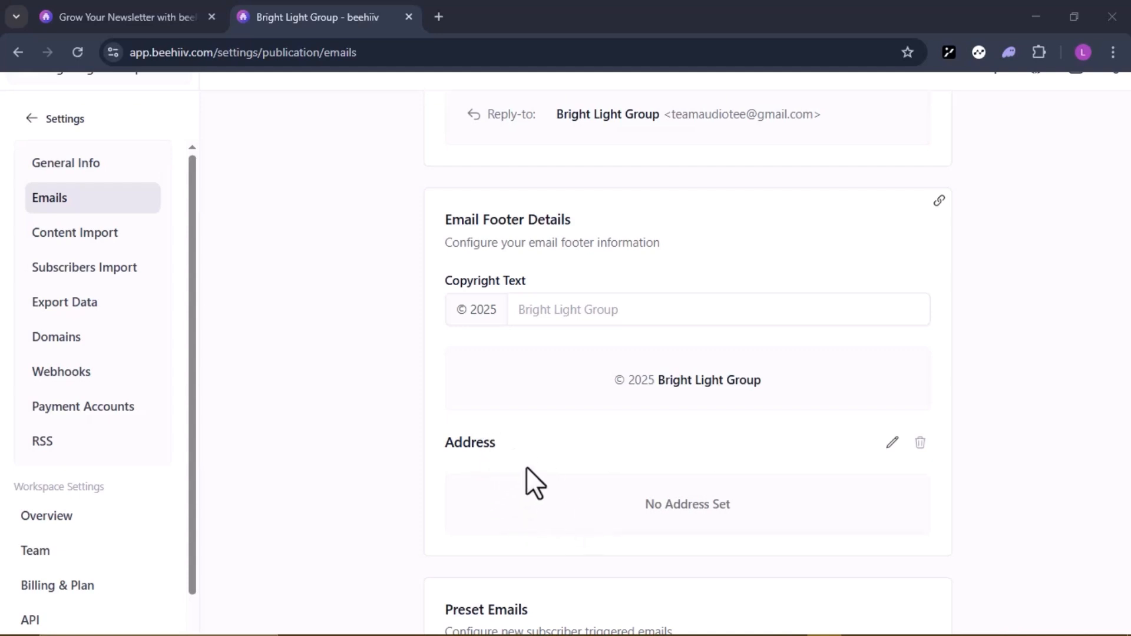
{"action": "mouse_move", "coordinate": [521, 493]}
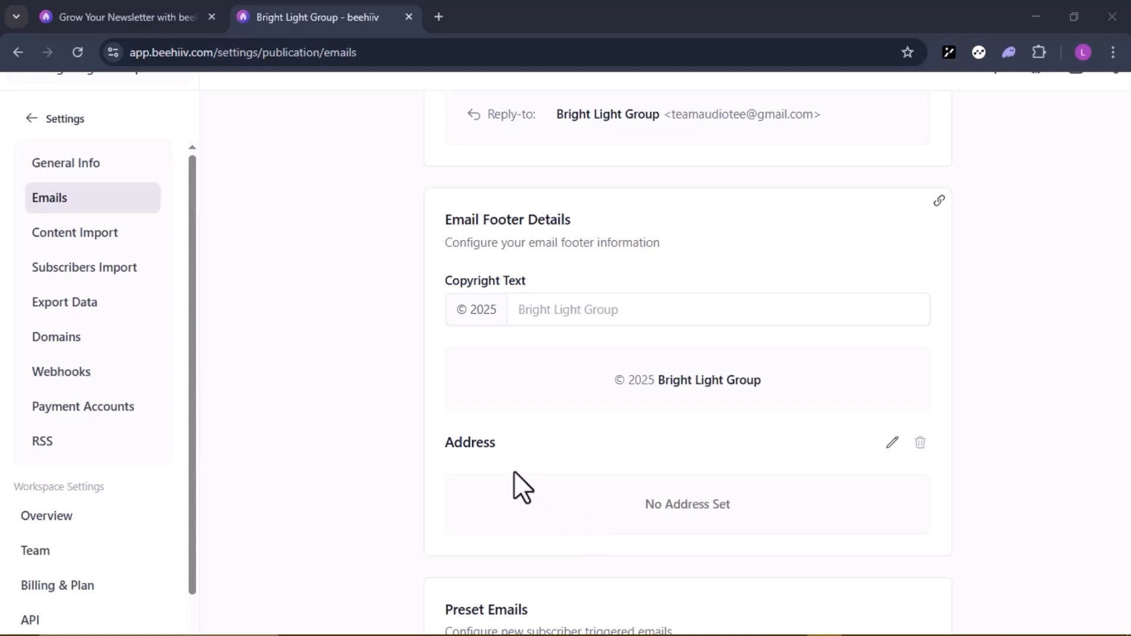
{"action": "scroll", "scroll_direction": "down", "scroll_amount": 3}
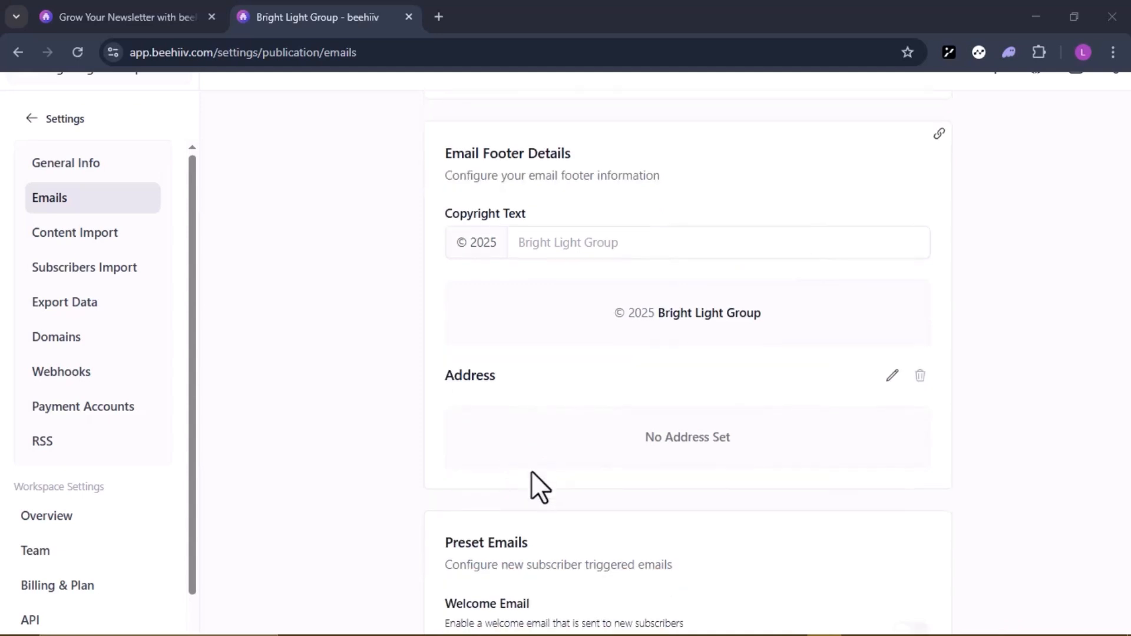
{"action": "mouse_move", "coordinate": [518, 479]}
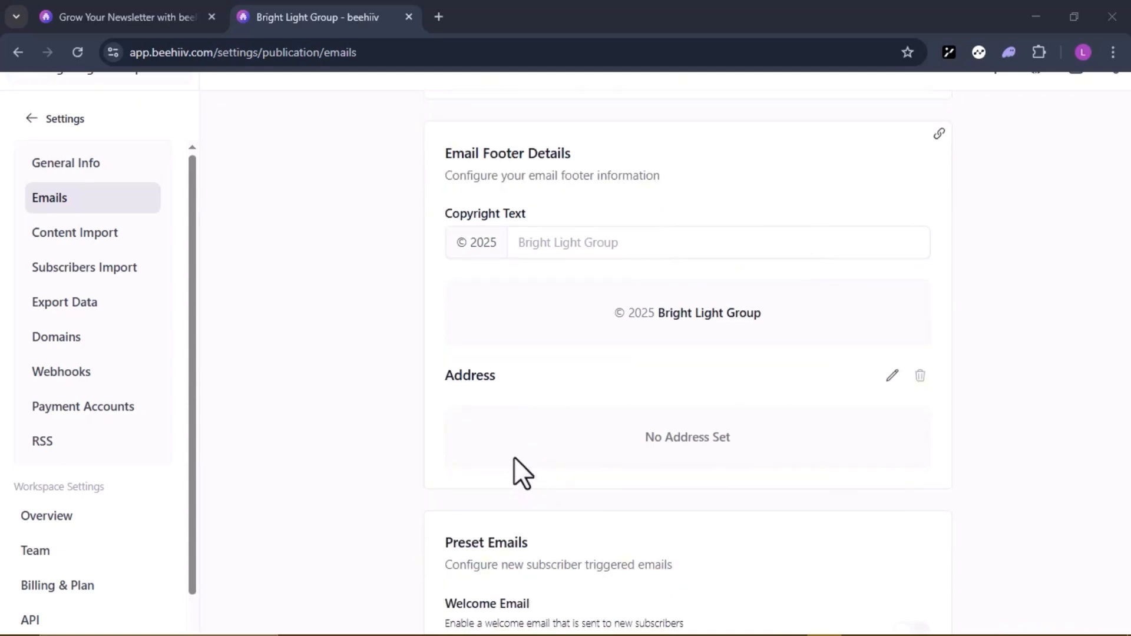
{"action": "mouse_move", "coordinate": [626, 310]}
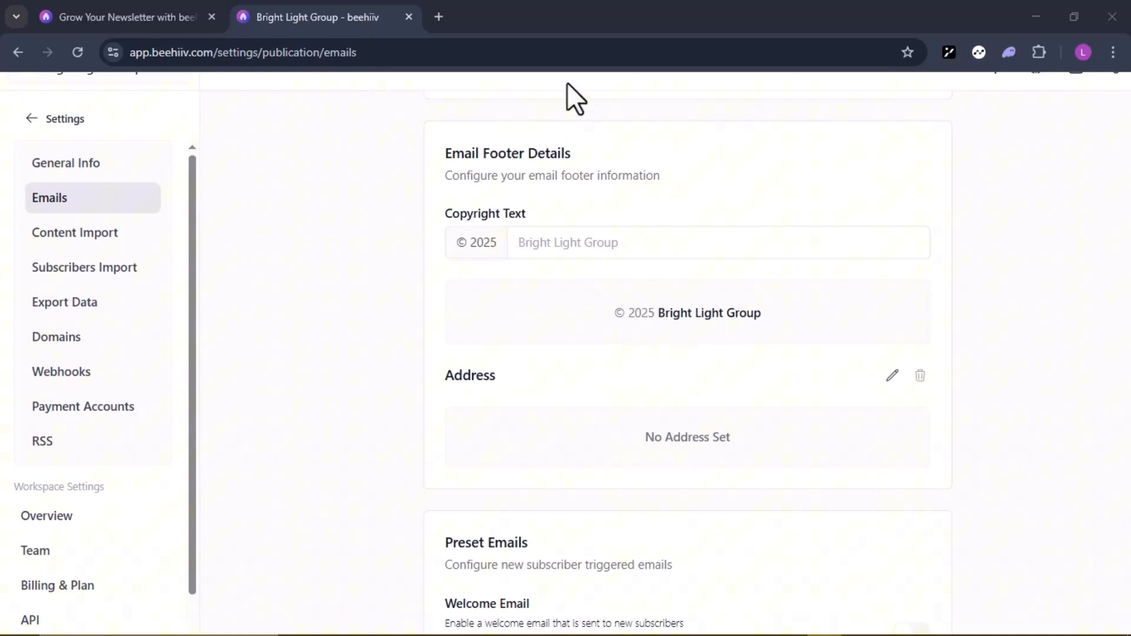
{"action": "left_click", "coordinate": [56, 336]}
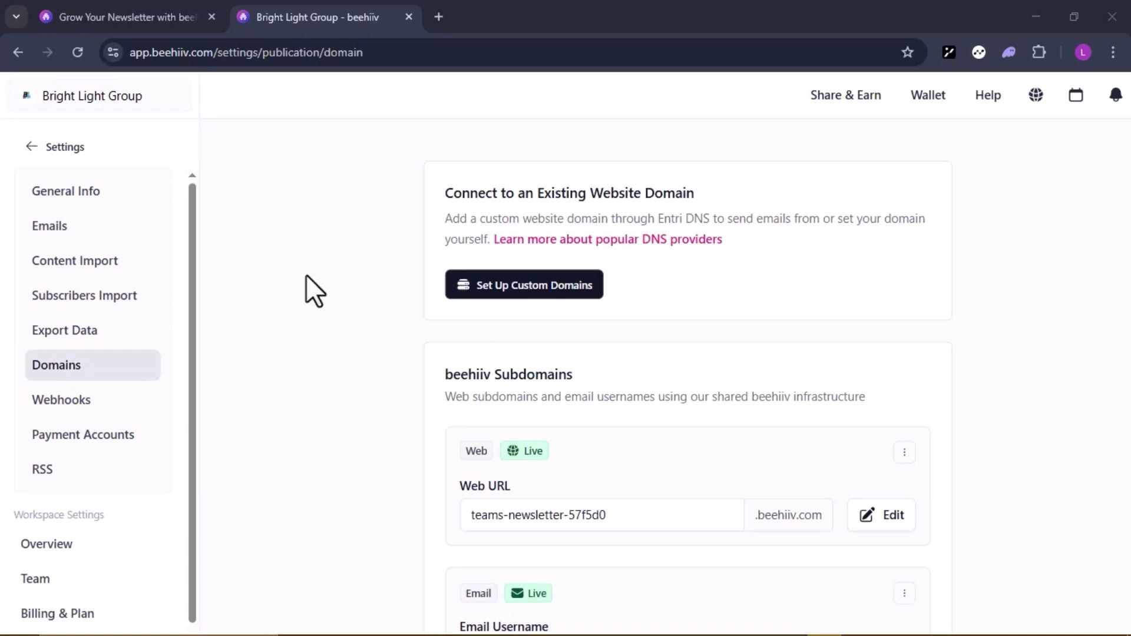
{"action": "mouse_move", "coordinate": [500, 181]}
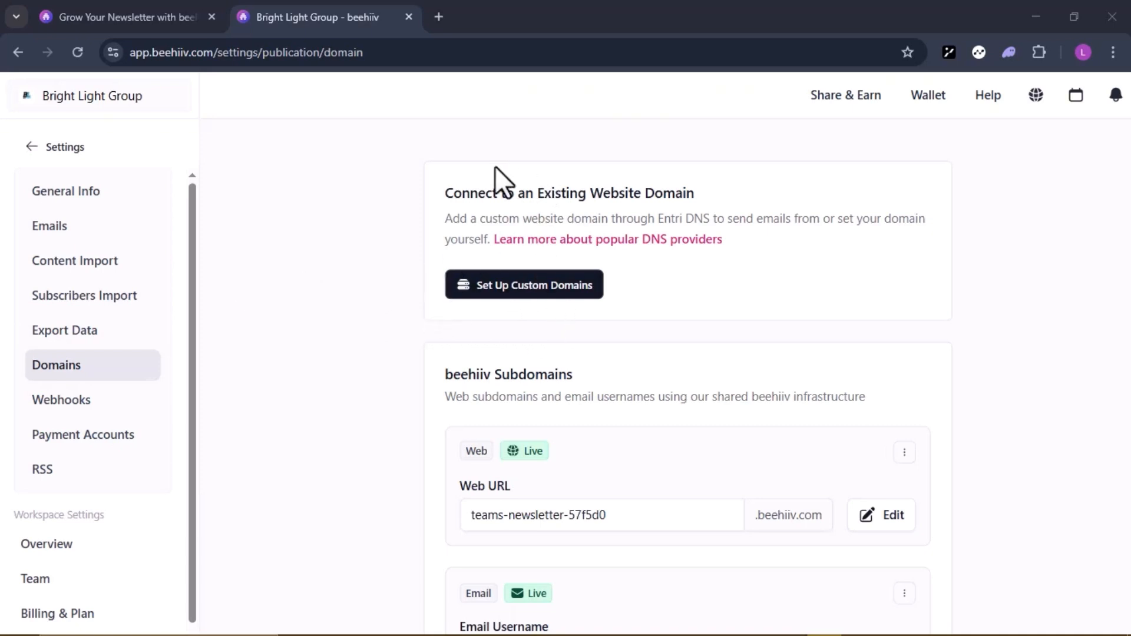
{"action": "mouse_move", "coordinate": [564, 207]}
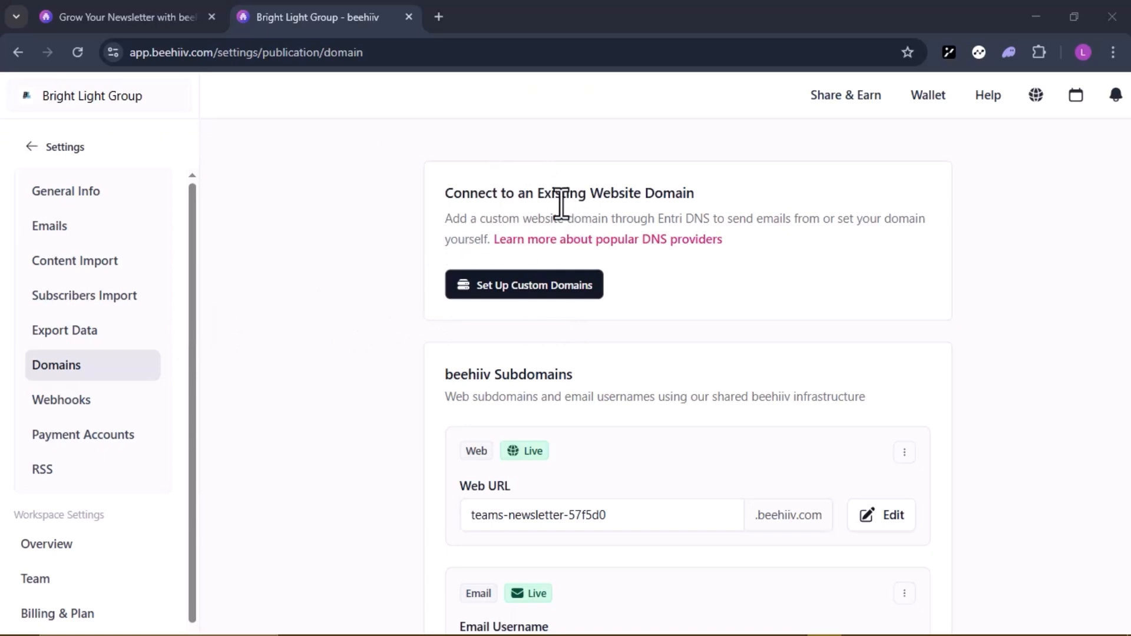
Step: Reveal the beehiiv Subdomains section with the live web and email subdomains
{"action": "scroll", "scroll_direction": "down", "scroll_amount": 3}
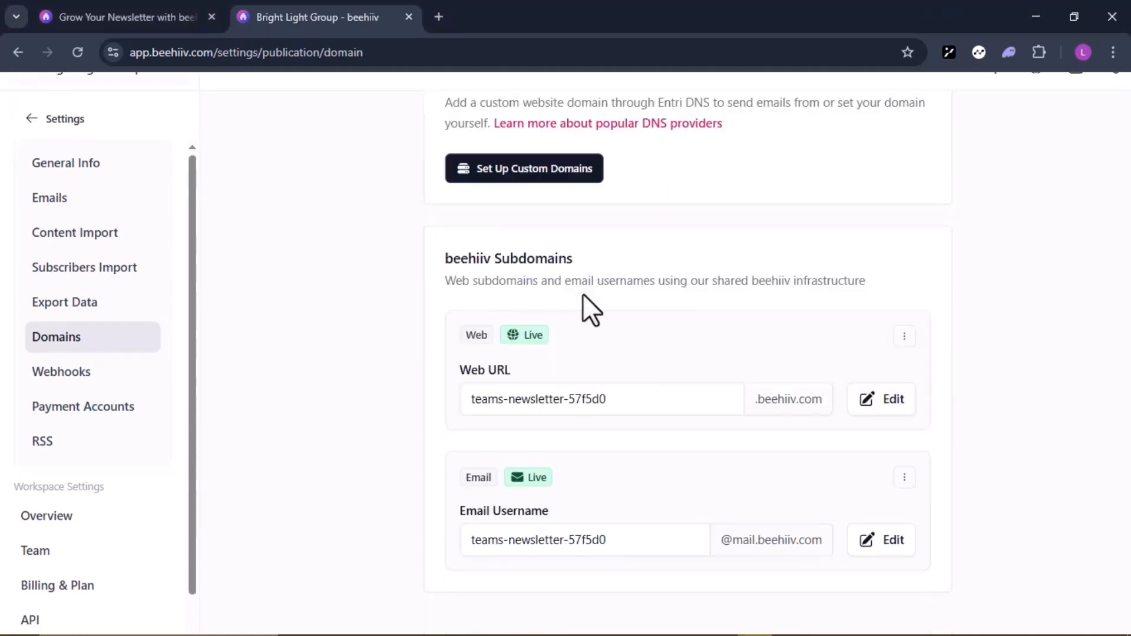
{"action": "mouse_move", "coordinate": [677, 437]}
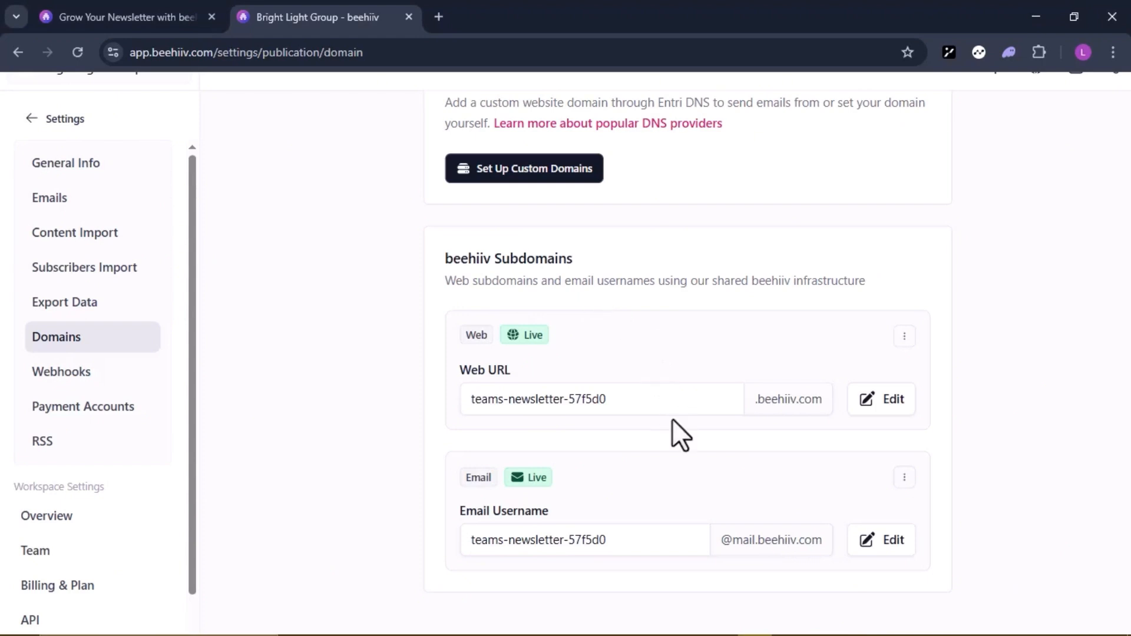
{"action": "mouse_move", "coordinate": [676, 470]}
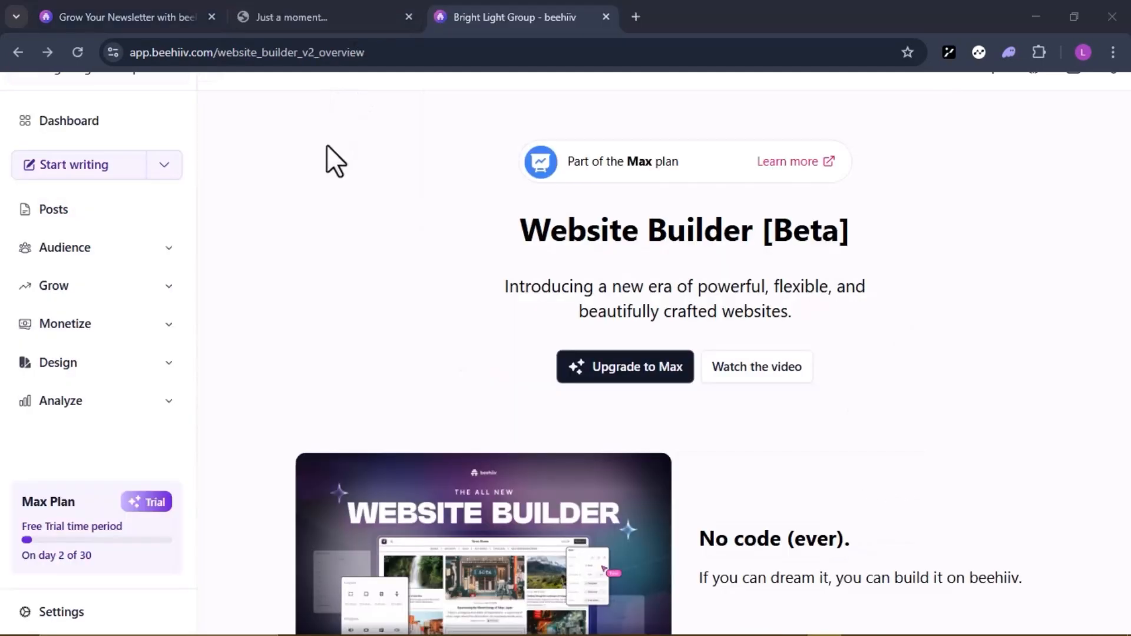
{"action": "mouse_move", "coordinate": [142, 416]}
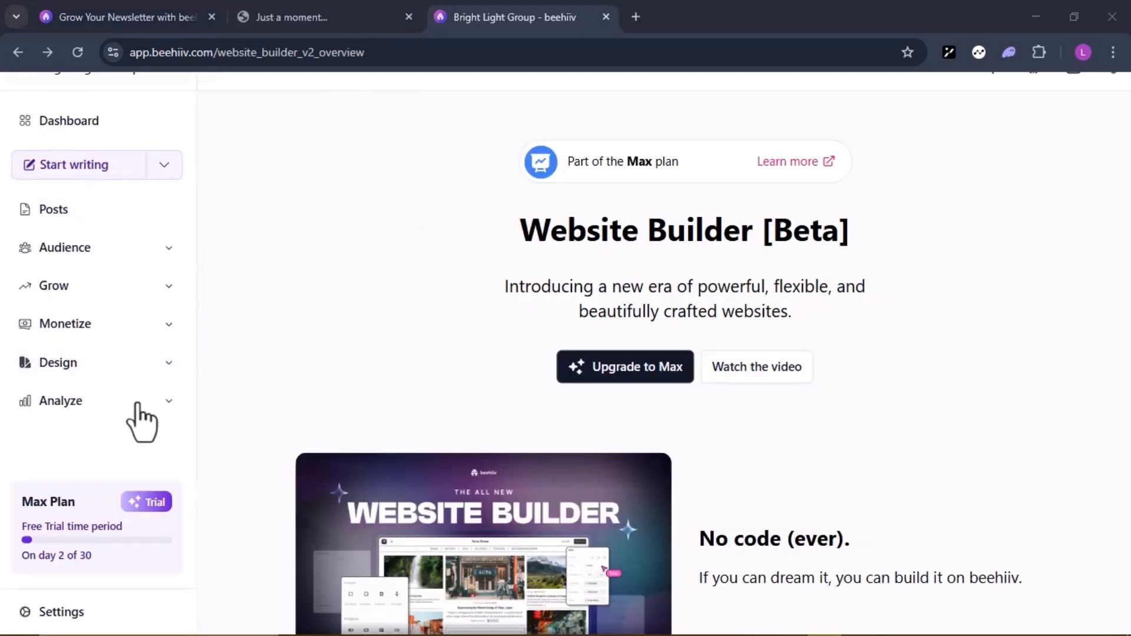
Step: Expand the Design menu to show Website, Website Builder and Newsletter Builder
{"action": "left_click", "coordinate": [59, 362]}
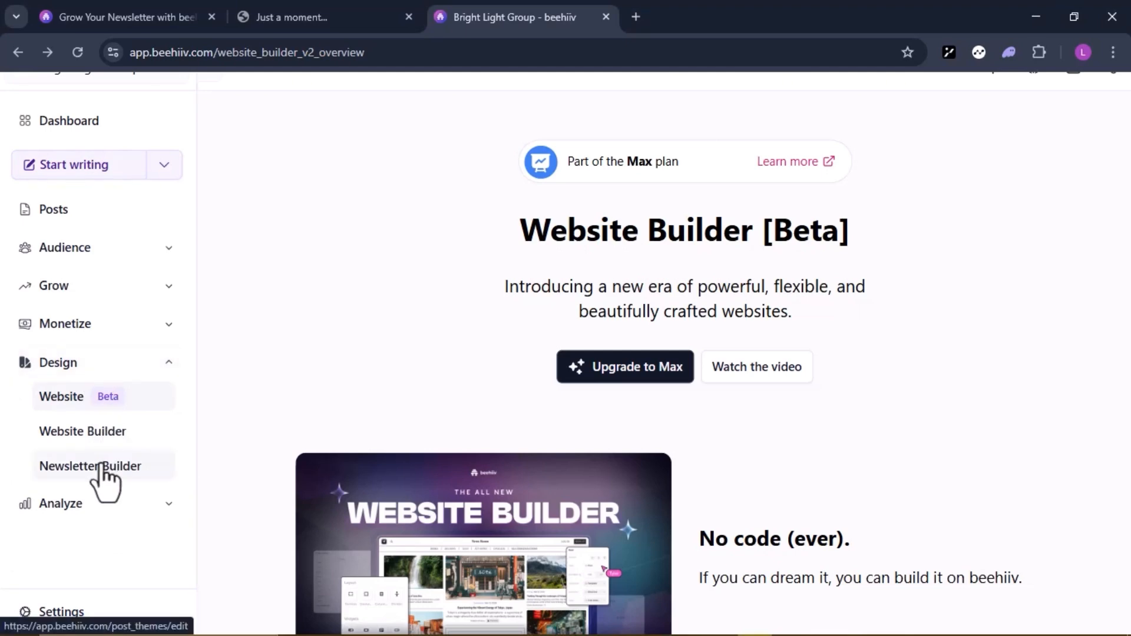
Step: Launch the Newsletter Builder theme editor beside a sample post preview
{"action": "left_click", "coordinate": [90, 466]}
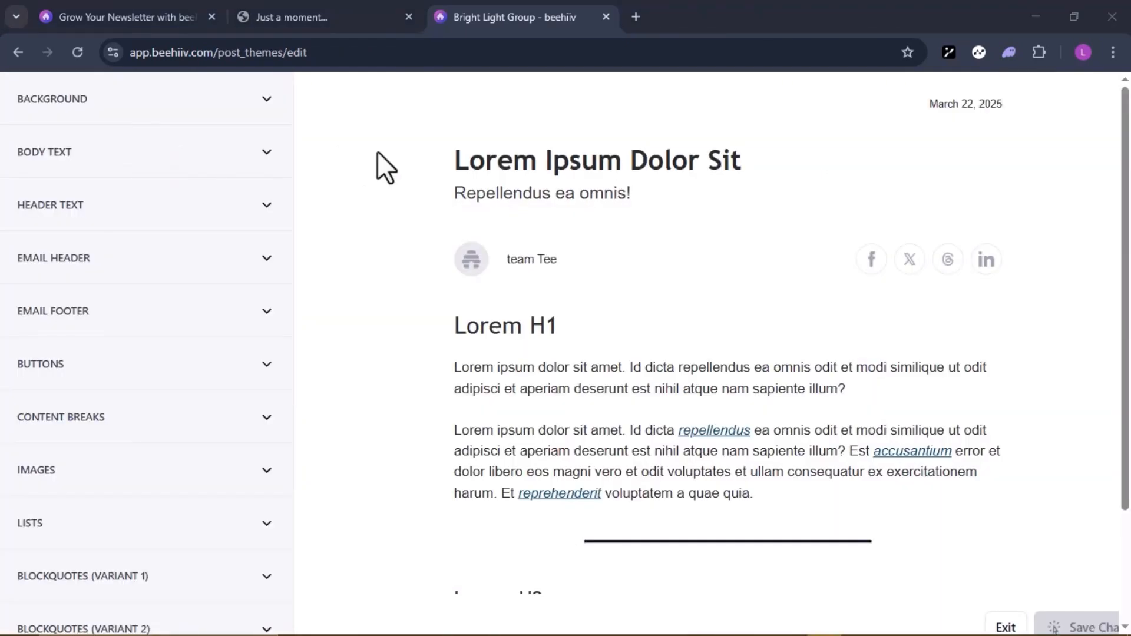
{"action": "mouse_move", "coordinate": [160, 151]}
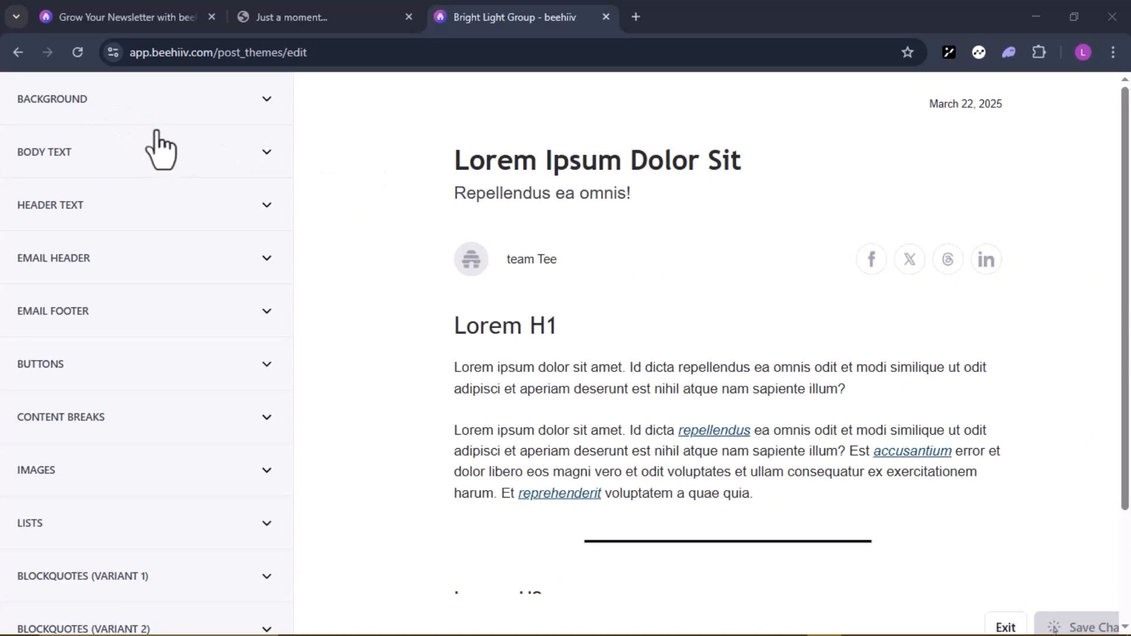
{"action": "mouse_move", "coordinate": [233, 133]}
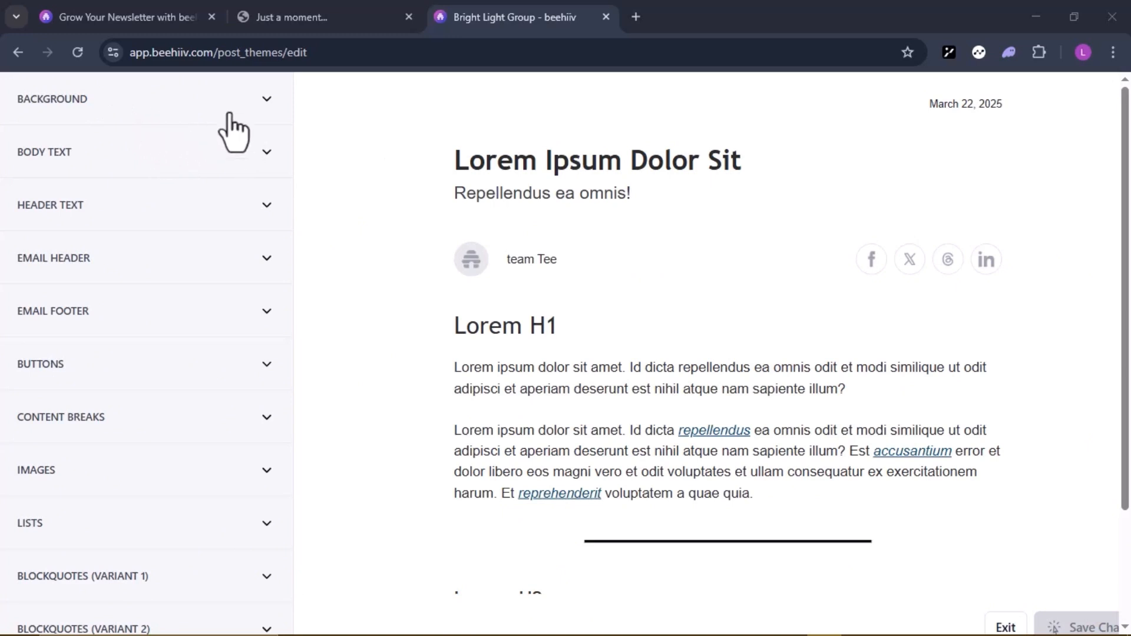
{"action": "mouse_move", "coordinate": [158, 213]}
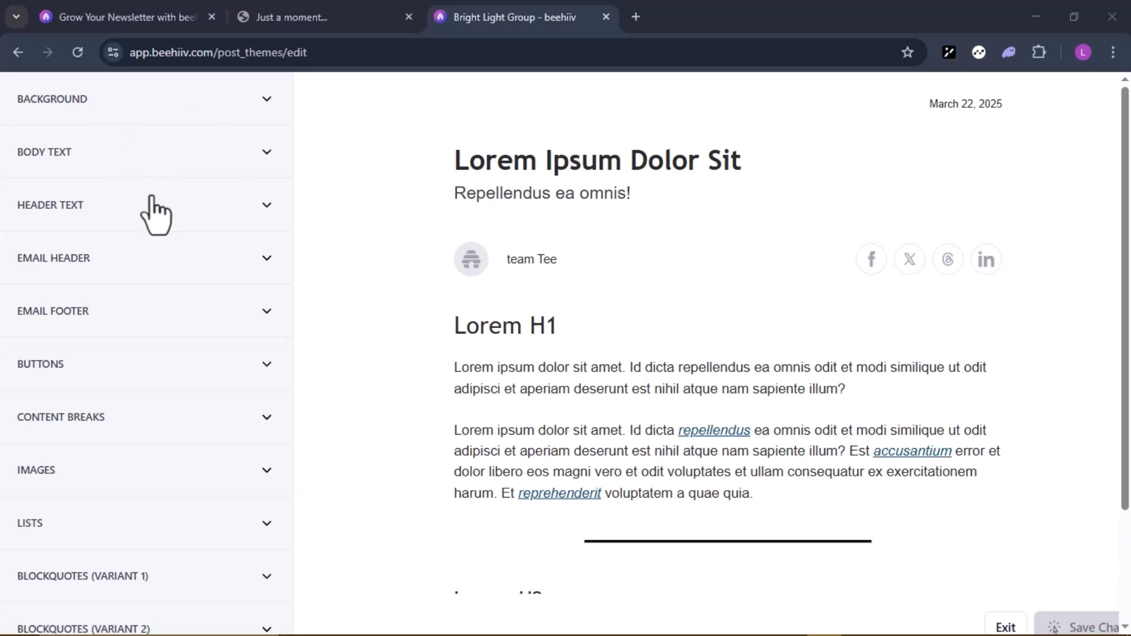
{"action": "mouse_move", "coordinate": [106, 381]}
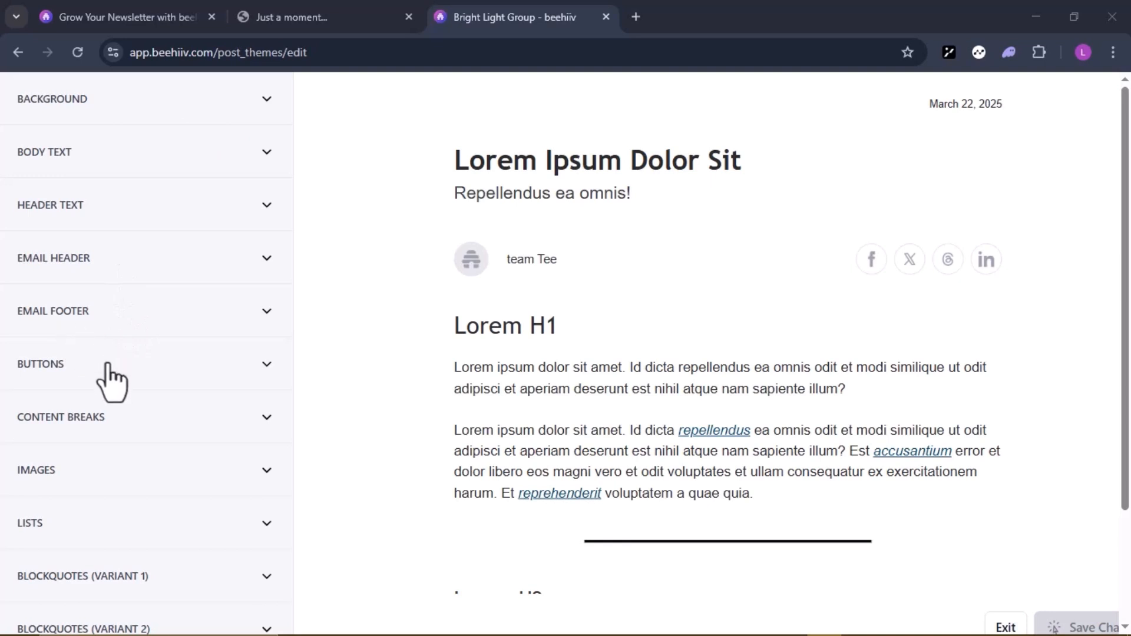
{"action": "mouse_move", "coordinate": [166, 515]}
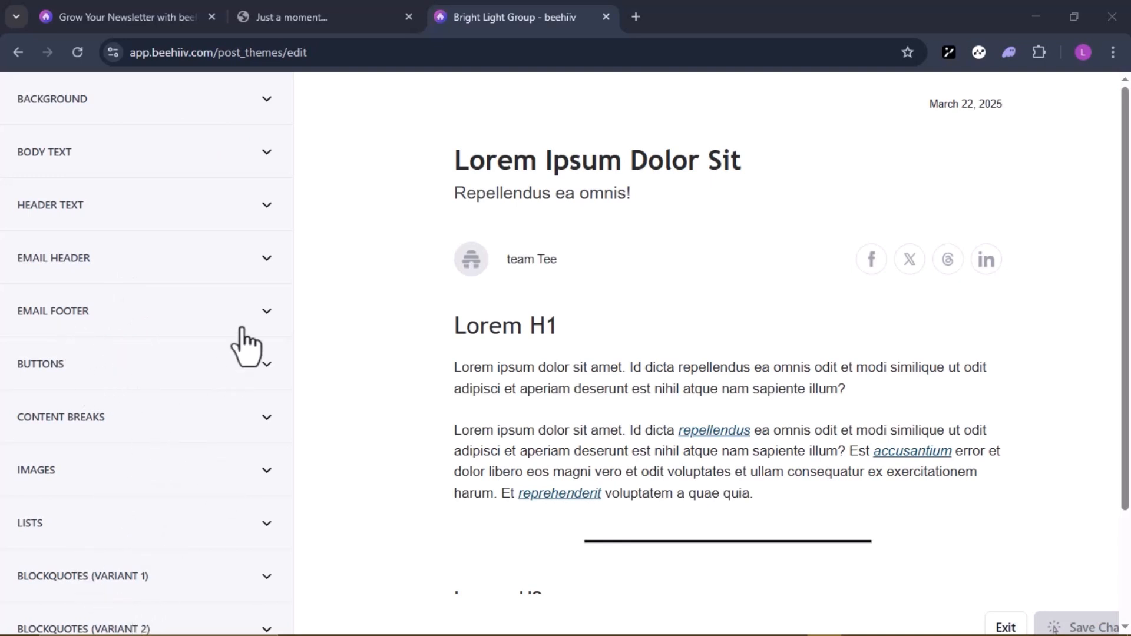
{"action": "mouse_move", "coordinate": [200, 170]}
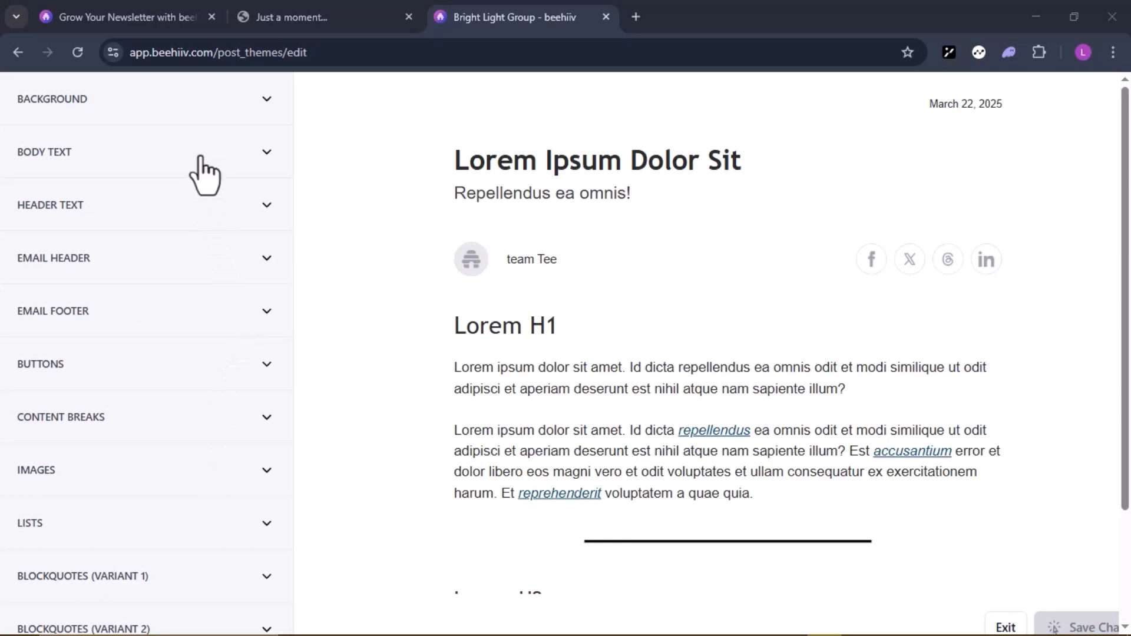
{"action": "mouse_move", "coordinate": [281, 126]}
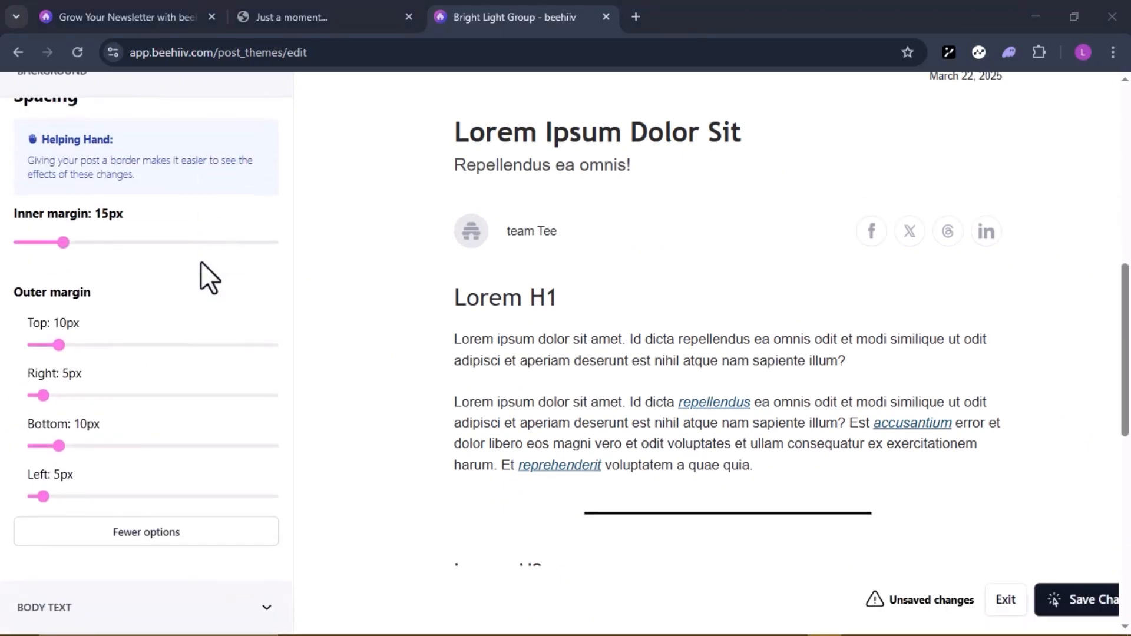
Step: Review the Body Text font settings, then the Heading 1 style settings
{"action": "left_click", "coordinate": [147, 99]}
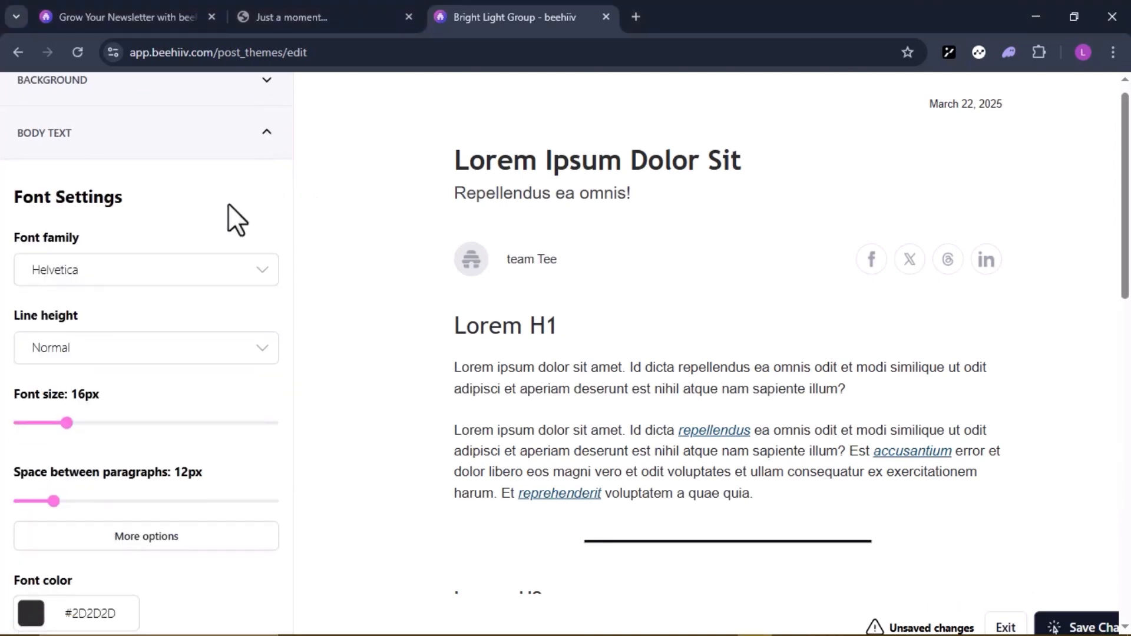
{"action": "mouse_move", "coordinate": [261, 227]}
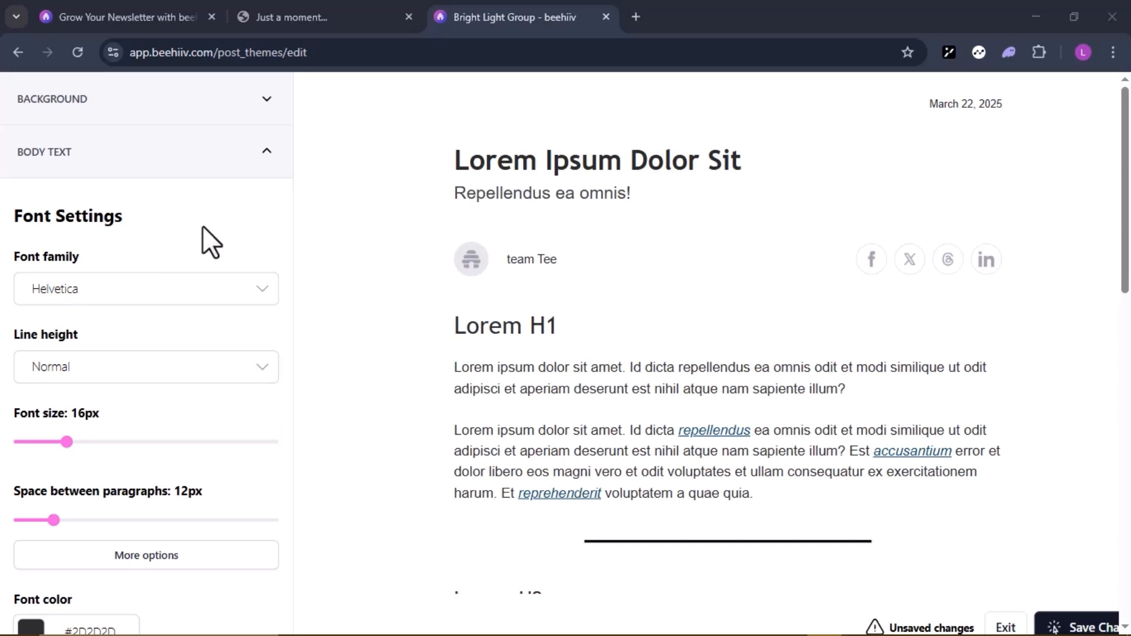
{"action": "mouse_move", "coordinate": [277, 334]}
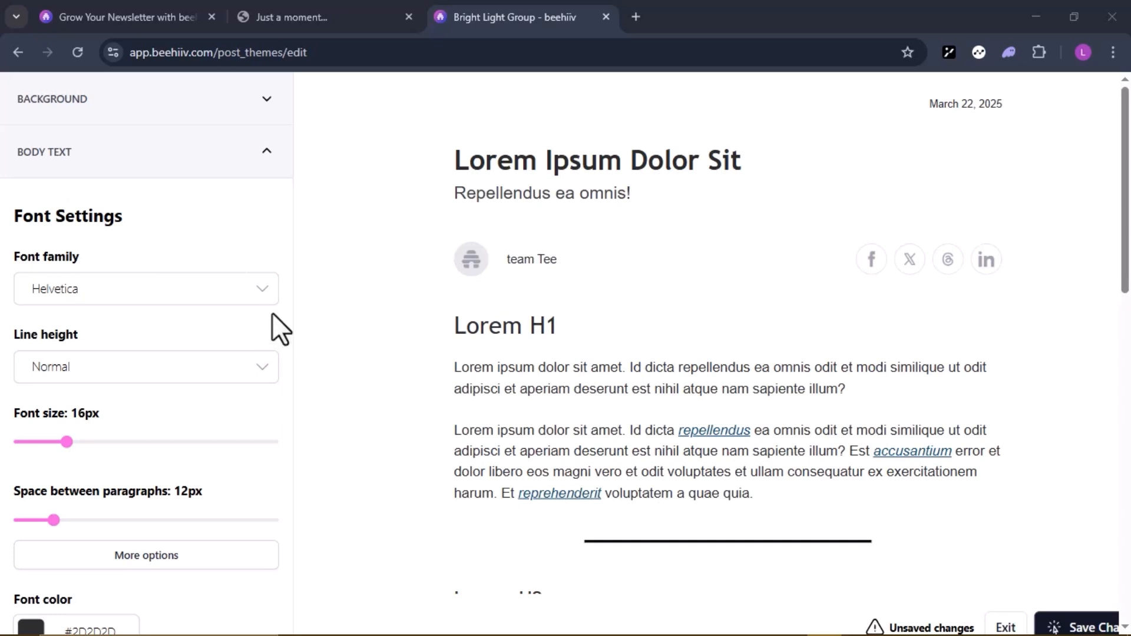
{"action": "left_click", "coordinate": [146, 289]}
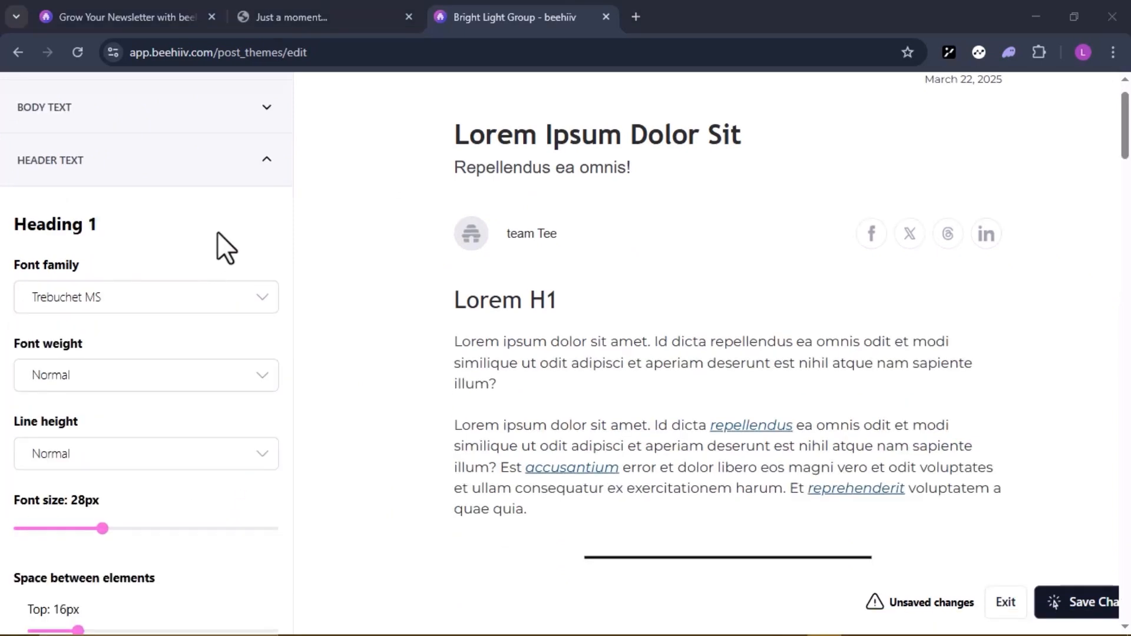
{"action": "mouse_move", "coordinate": [231, 258]}
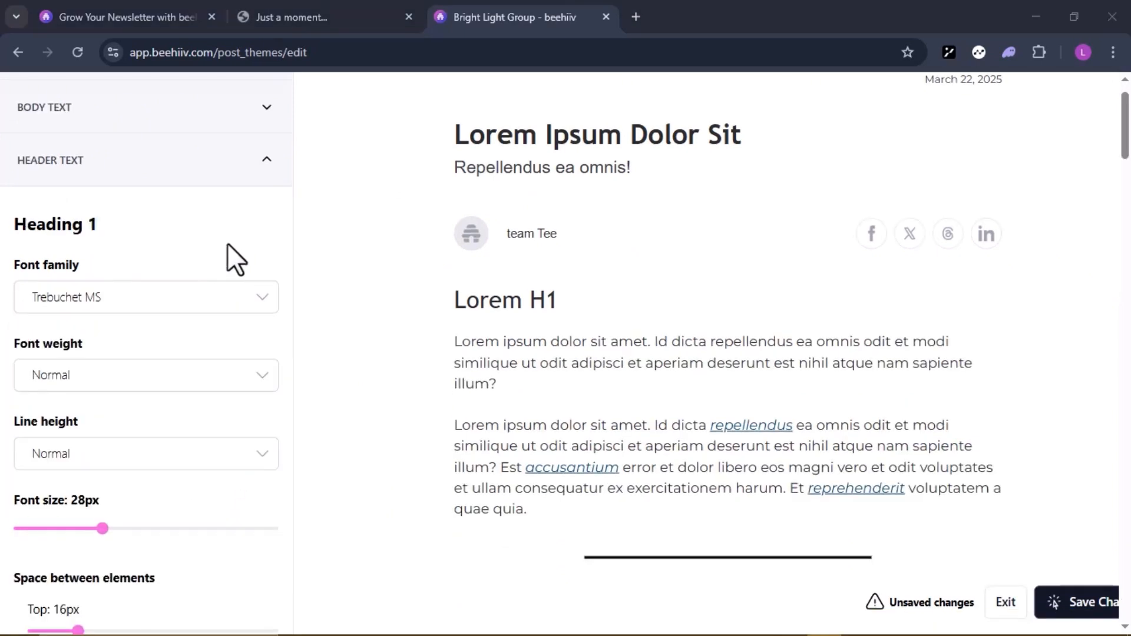
{"action": "mouse_move", "coordinate": [216, 298]}
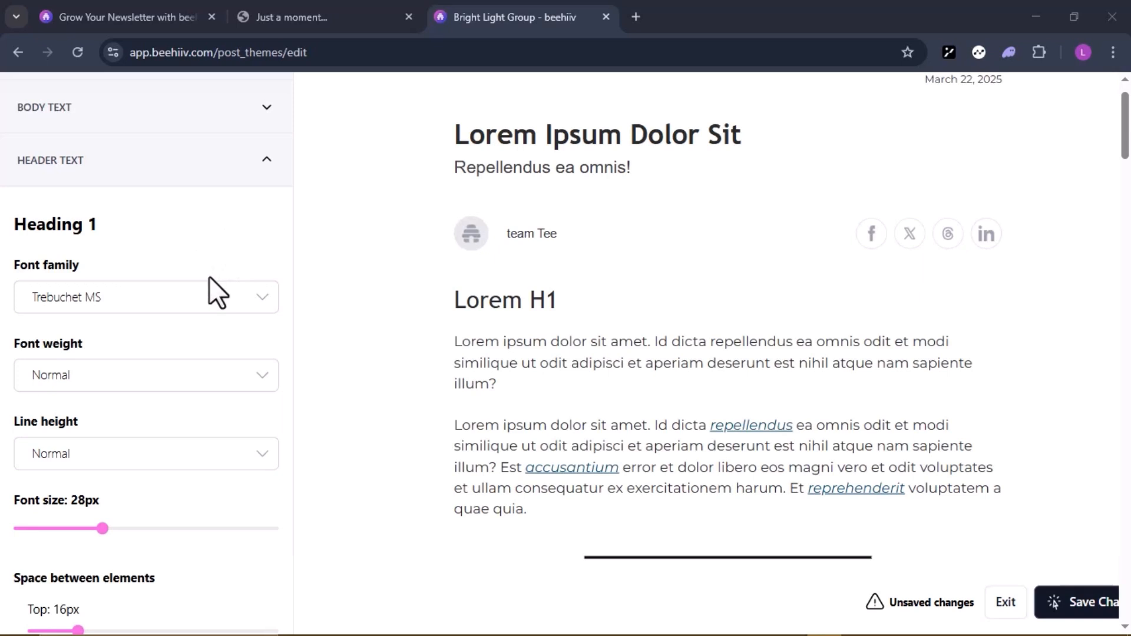
{"action": "mouse_move", "coordinate": [199, 346]}
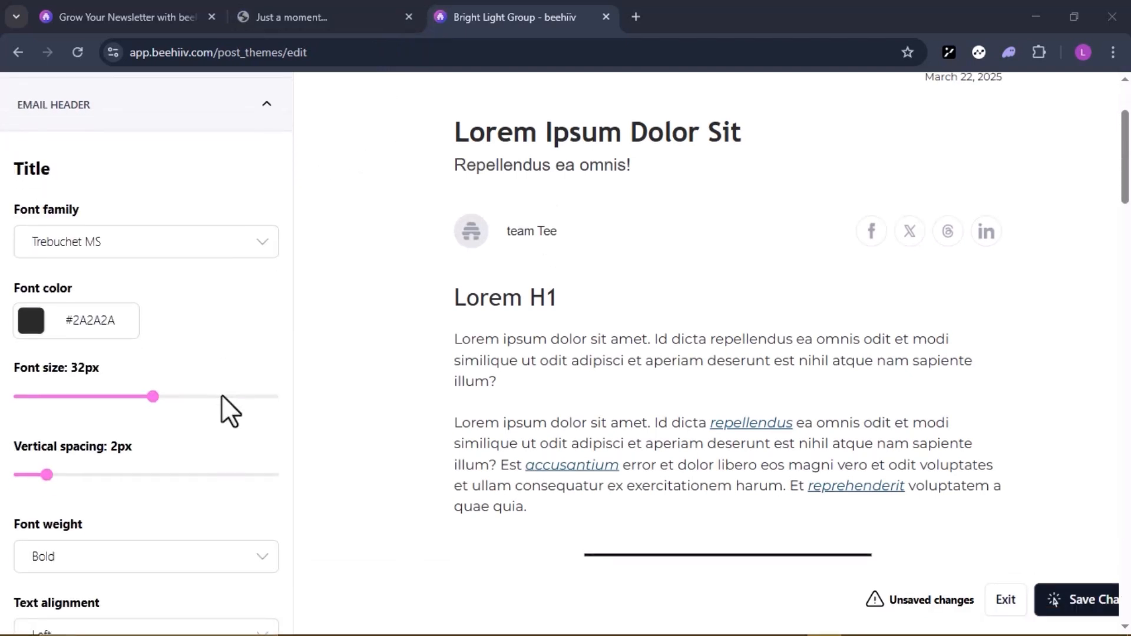
Step: Scroll through the Email Header's Title, Subtitle, Byline, custom image and date format options
{"action": "scroll", "scroll_direction": "down", "scroll_amount": 3}
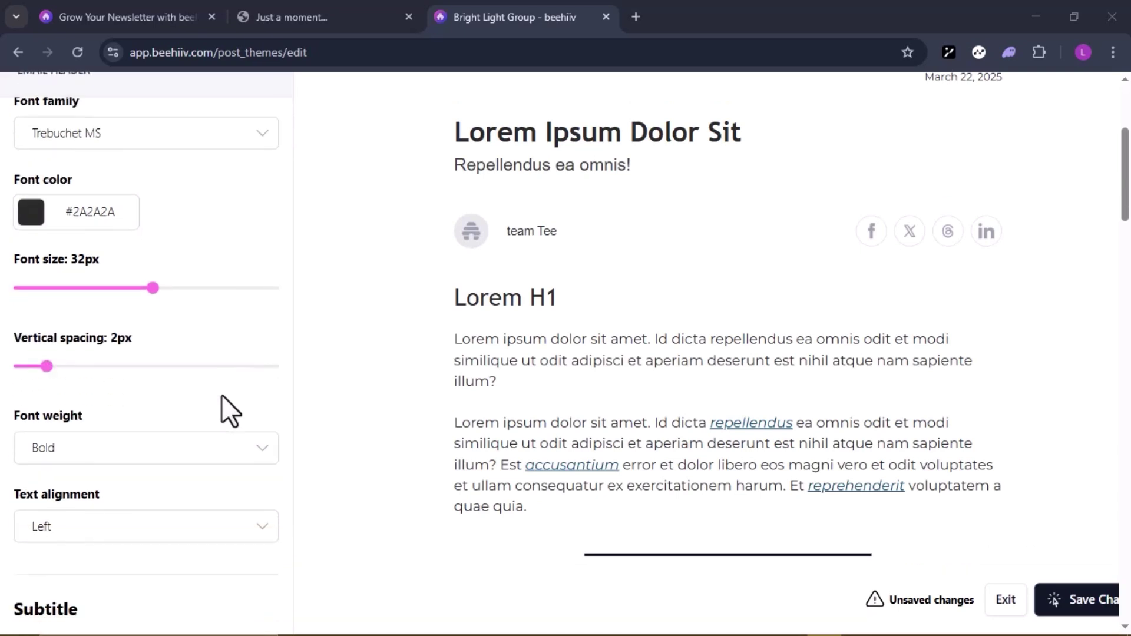
{"action": "scroll", "scroll_direction": "down", "scroll_amount": 3}
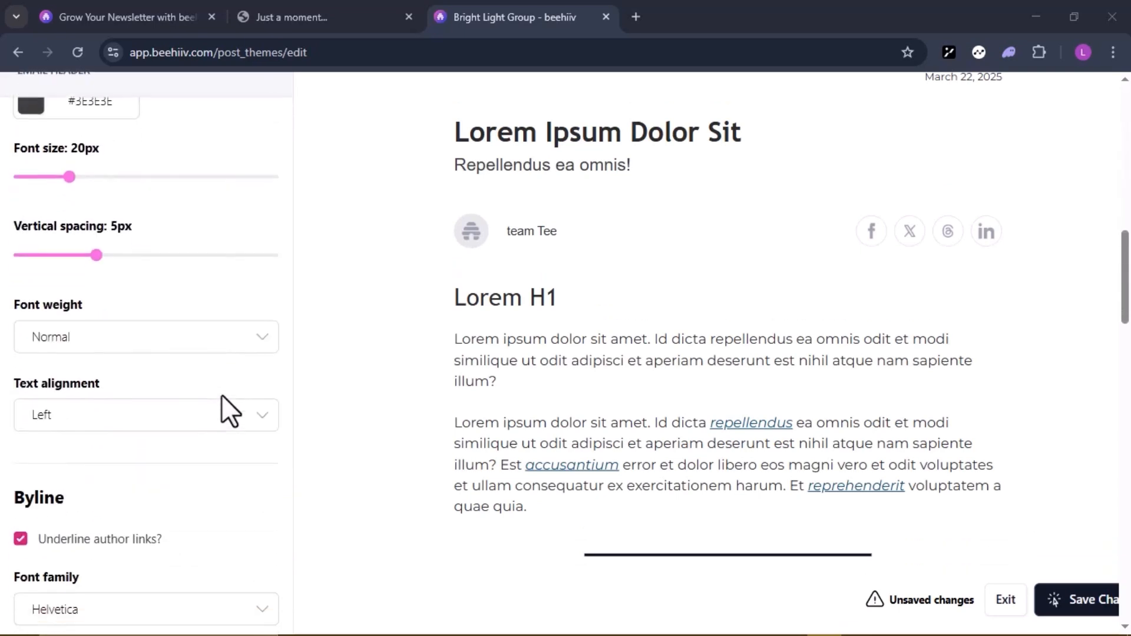
{"action": "scroll", "scroll_direction": "down", "scroll_amount": 3}
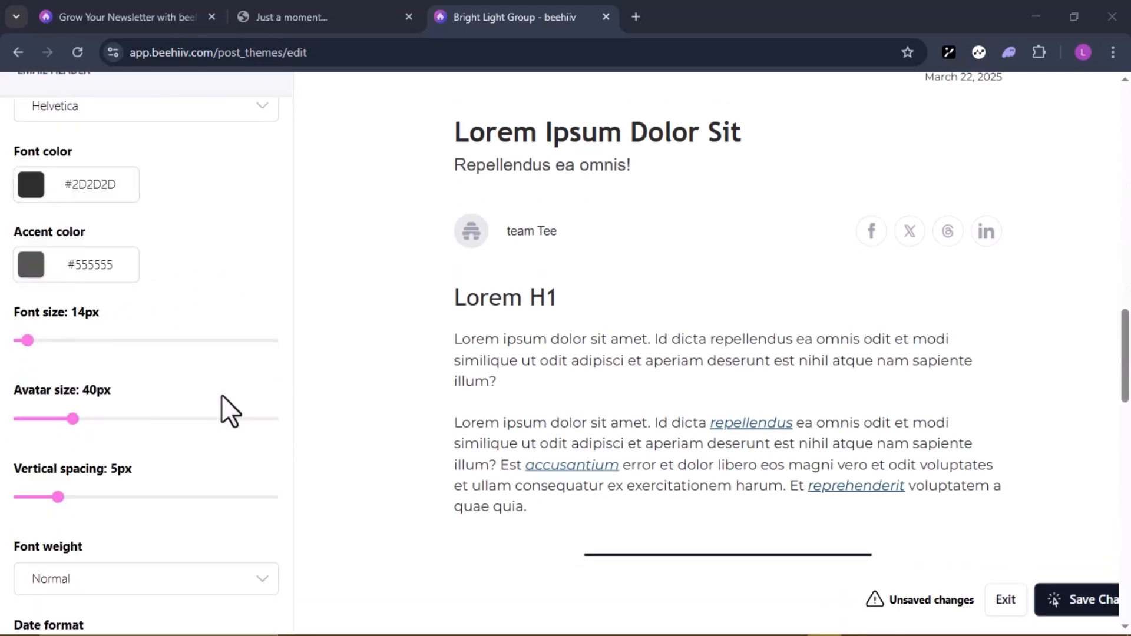
{"action": "scroll", "scroll_direction": "down", "scroll_amount": 3}
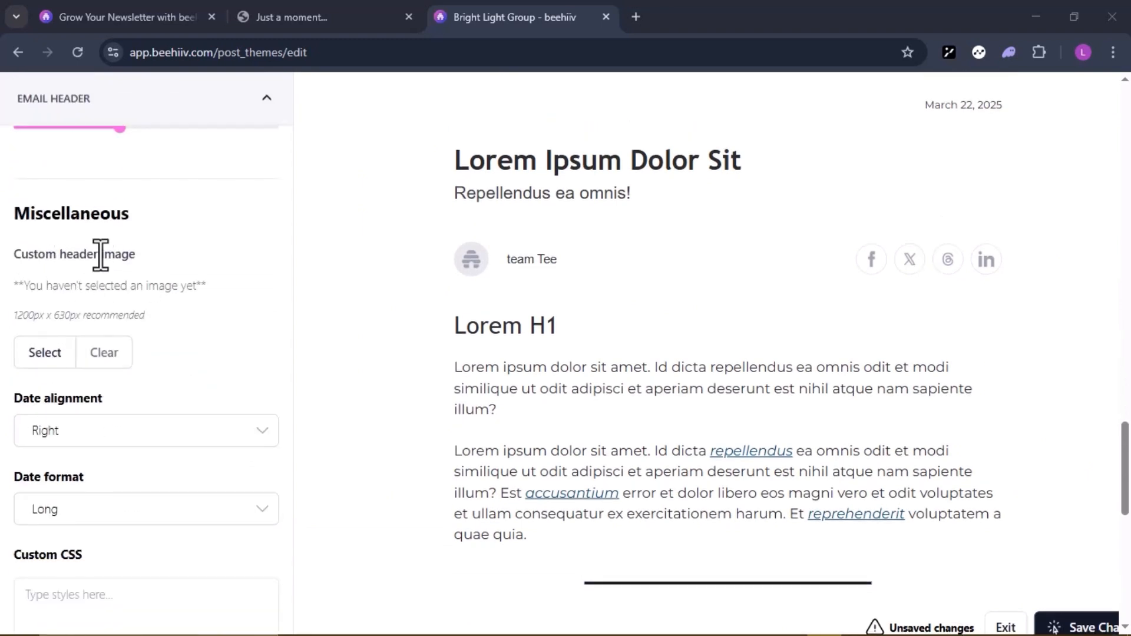
{"action": "mouse_move", "coordinate": [75, 353]}
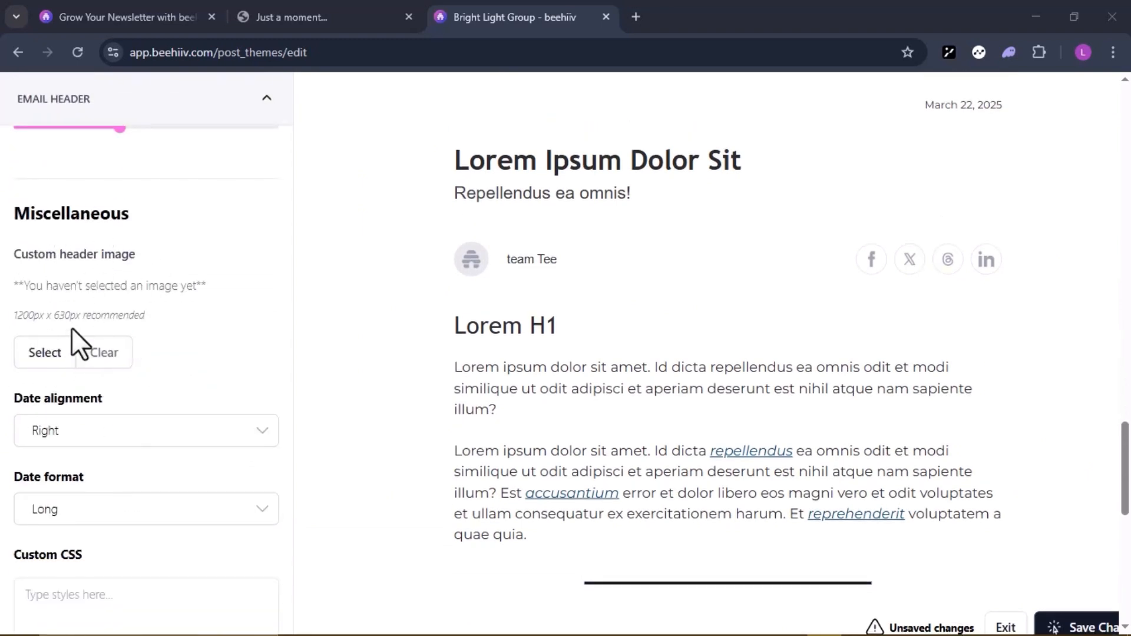
Step: Choose the Bright Light BL logo from the publication's assets as the custom header image
{"action": "left_click", "coordinate": [44, 353]}
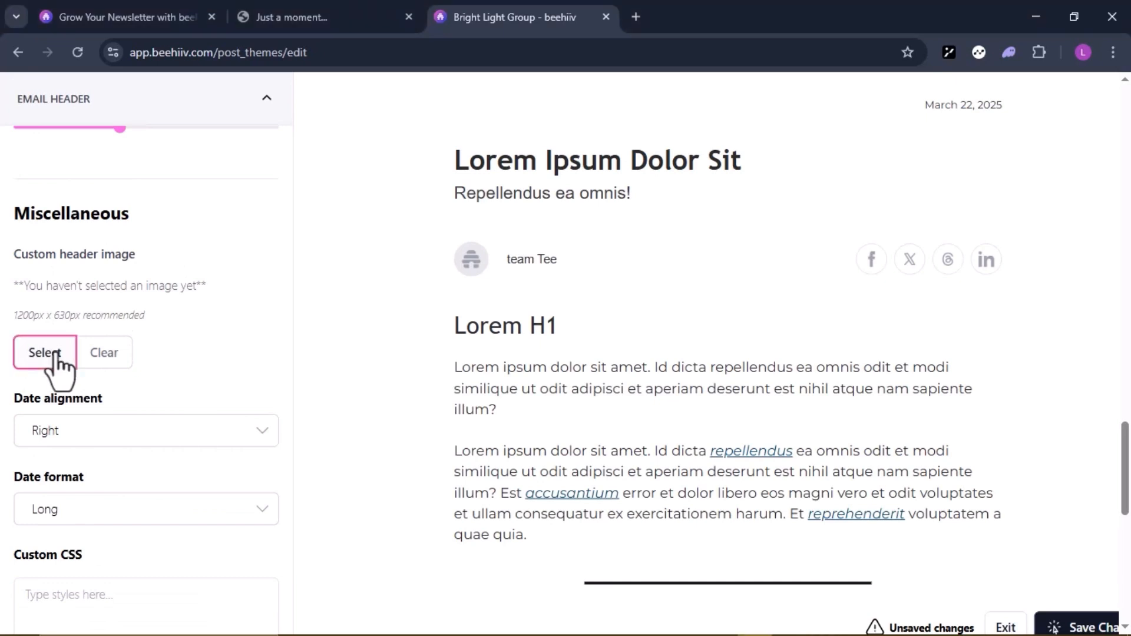
{"action": "left_click", "coordinate": [45, 353]}
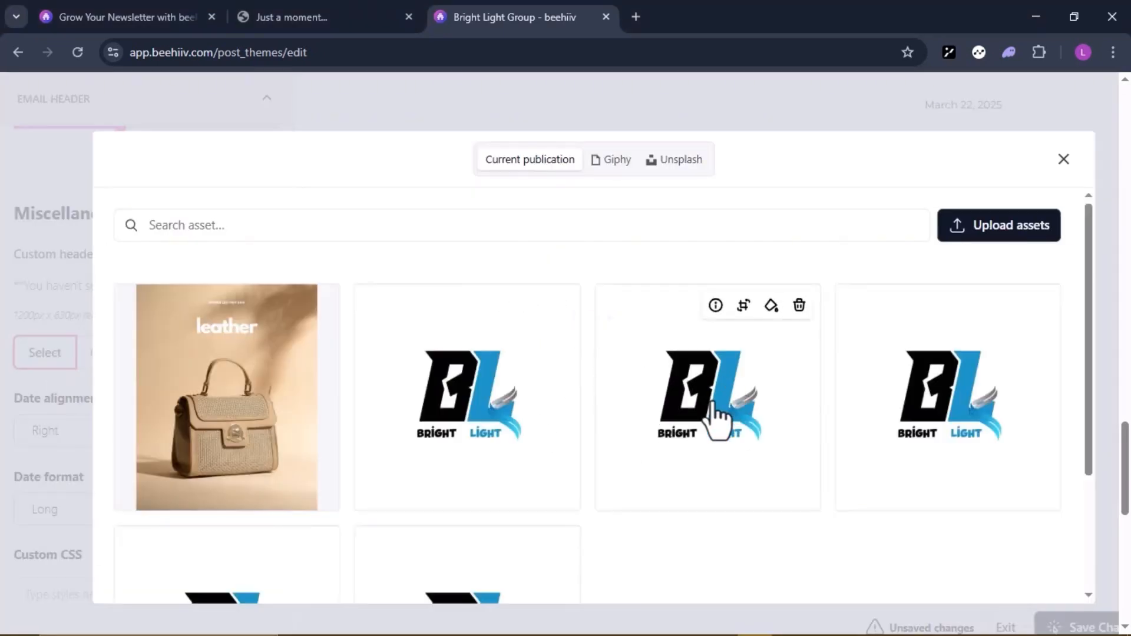
{"action": "left_click", "coordinate": [706, 402]}
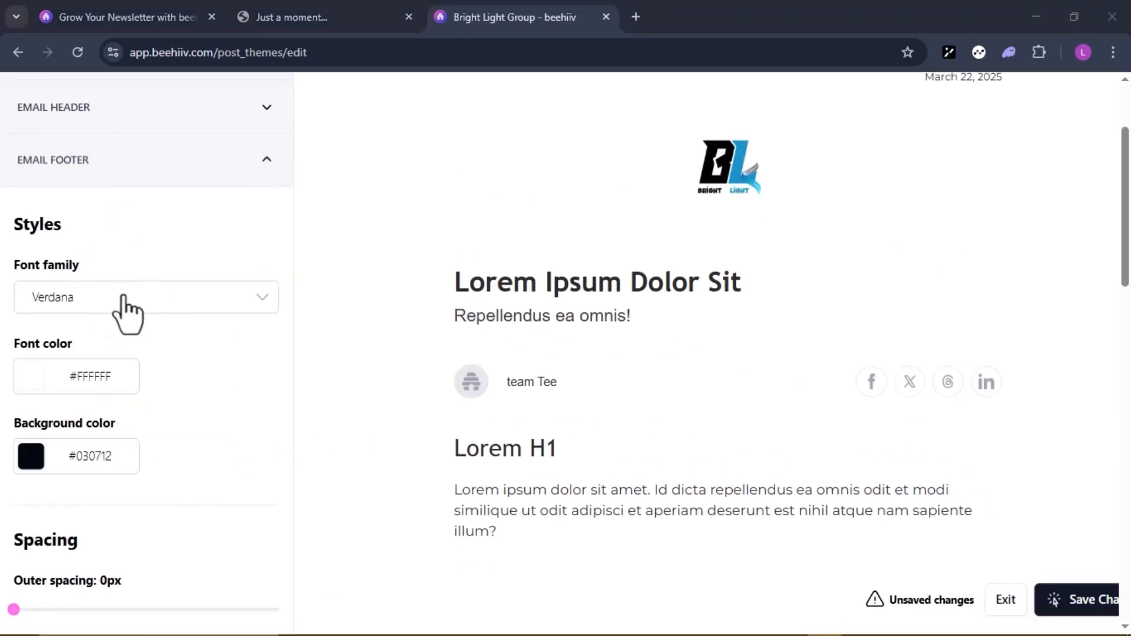
{"action": "mouse_move", "coordinate": [106, 360]}
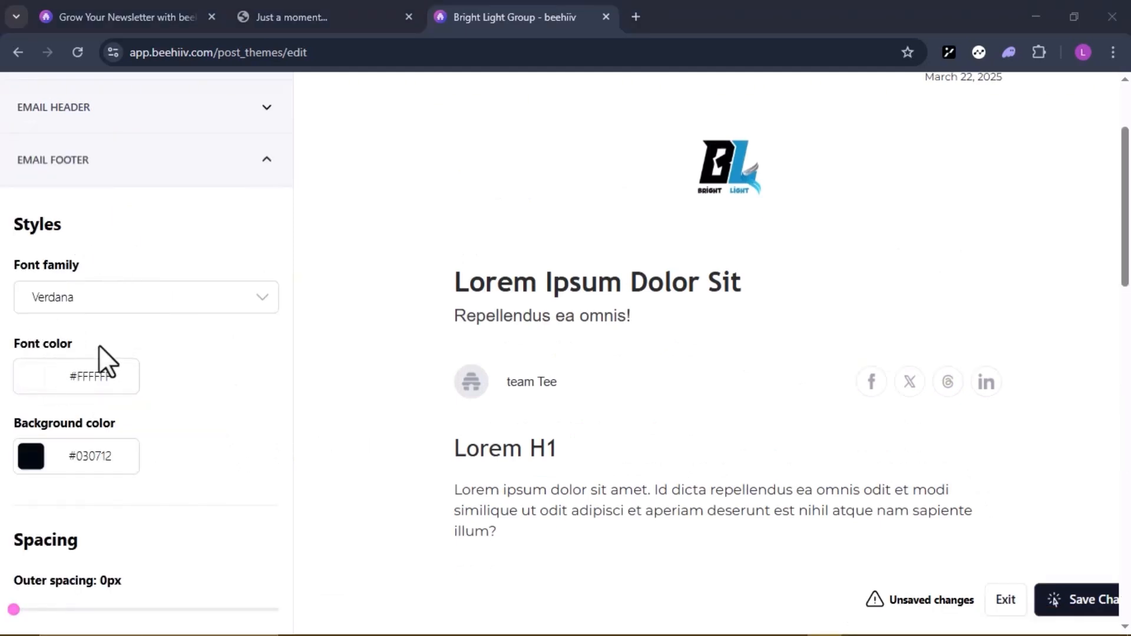
{"action": "mouse_move", "coordinate": [64, 402]}
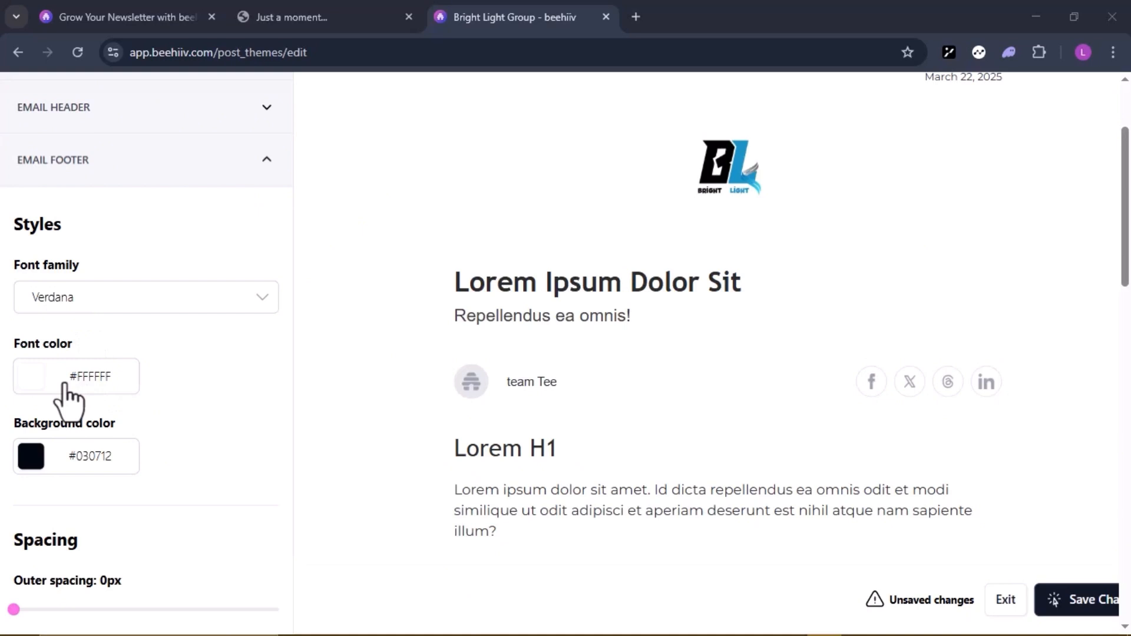
{"action": "mouse_move", "coordinate": [75, 469]}
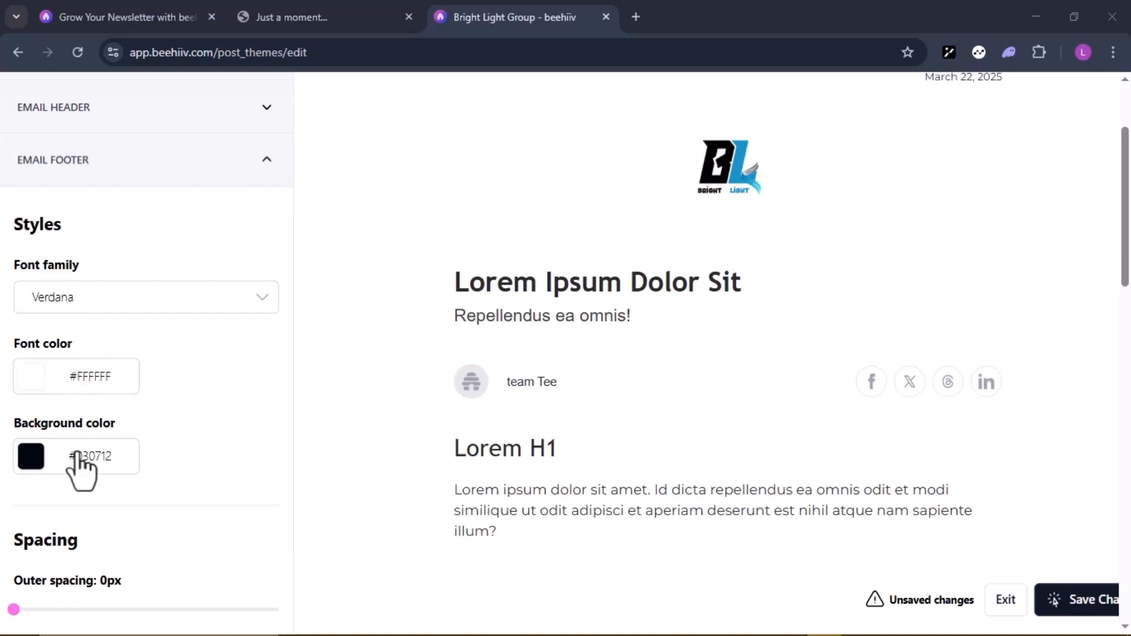
Step: Go past the dark footer's font and colour settings to Add Custom Content To Footer
{"action": "scroll", "scroll_direction": "down", "scroll_amount": 3}
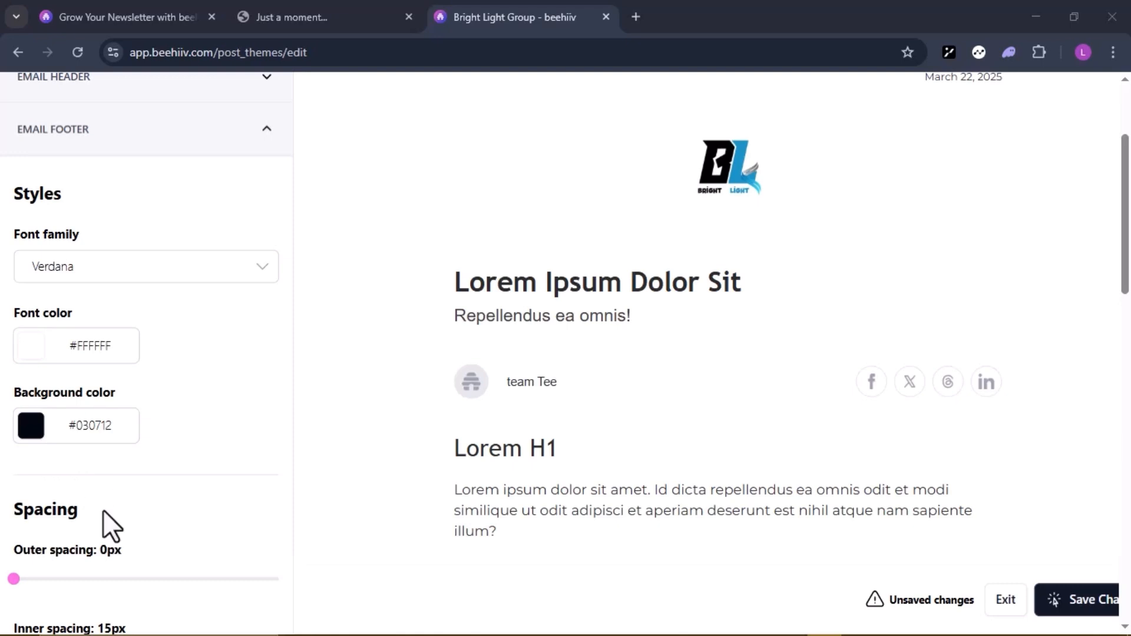
{"action": "scroll", "scroll_direction": "down", "scroll_amount": 3}
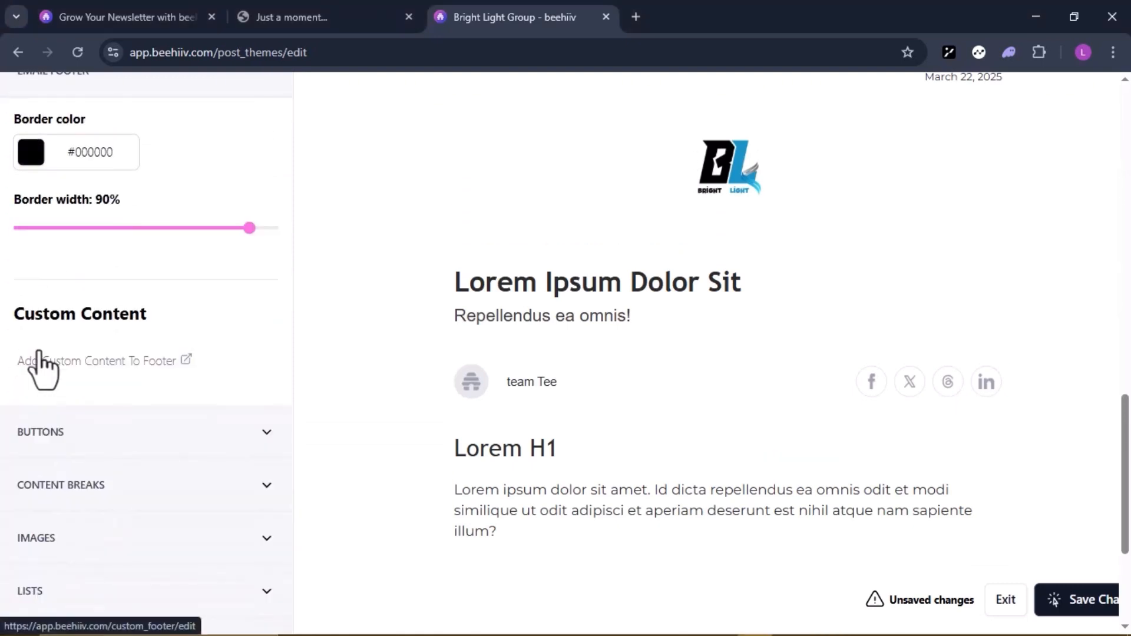
{"action": "left_click", "coordinate": [95, 360]}
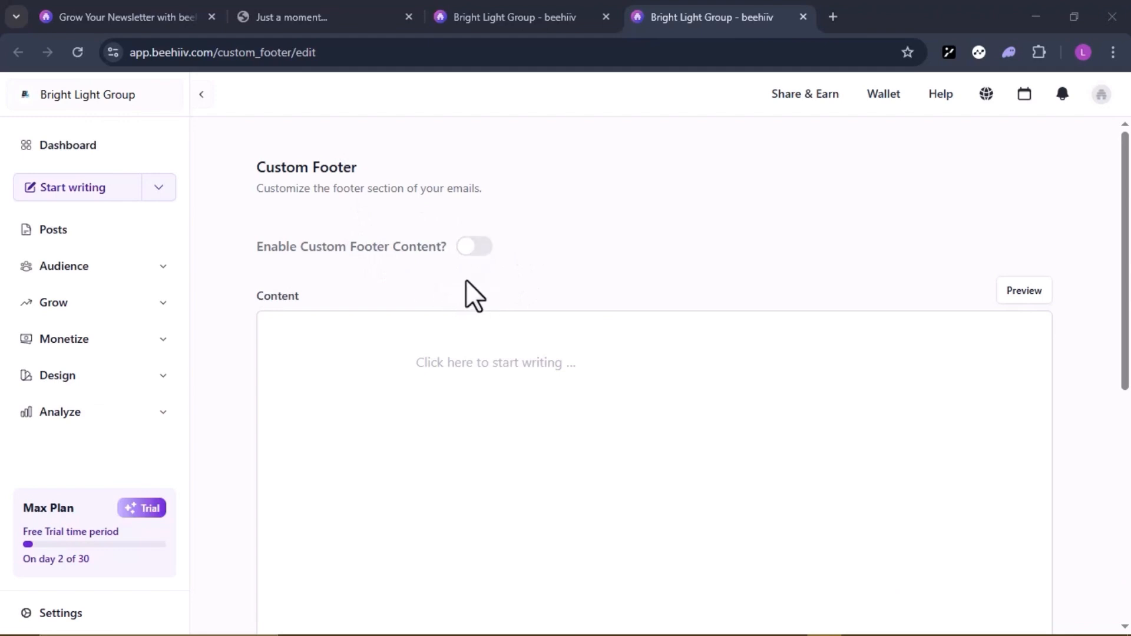
{"action": "mouse_move", "coordinate": [491, 265]}
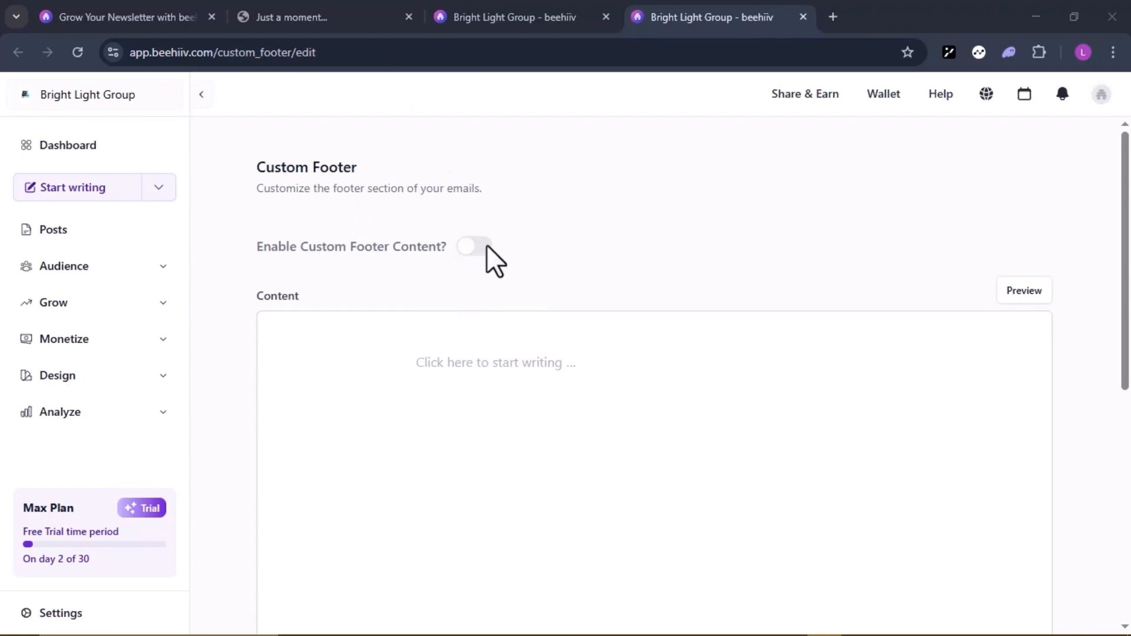
Step: Turn on custom footer content with the tagline 'Stay stylish, stay timeless!'
{"action": "left_click", "coordinate": [471, 247]}
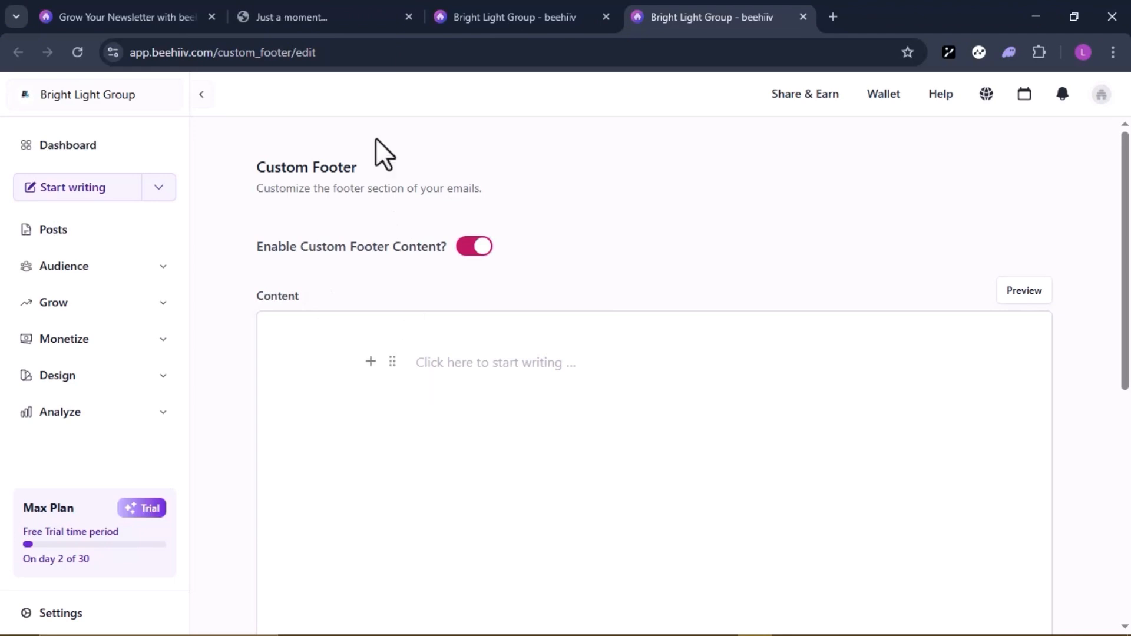
{"action": "type", "text": "Stay stylish, stay timeless!"}
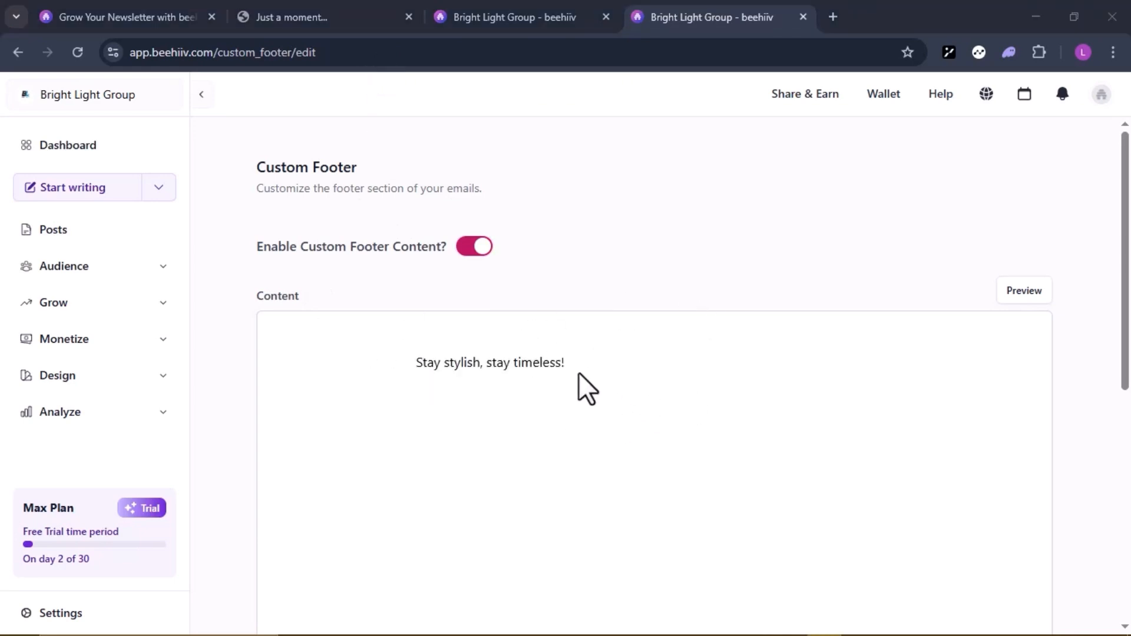
{"action": "mouse_move", "coordinate": [1024, 290]}
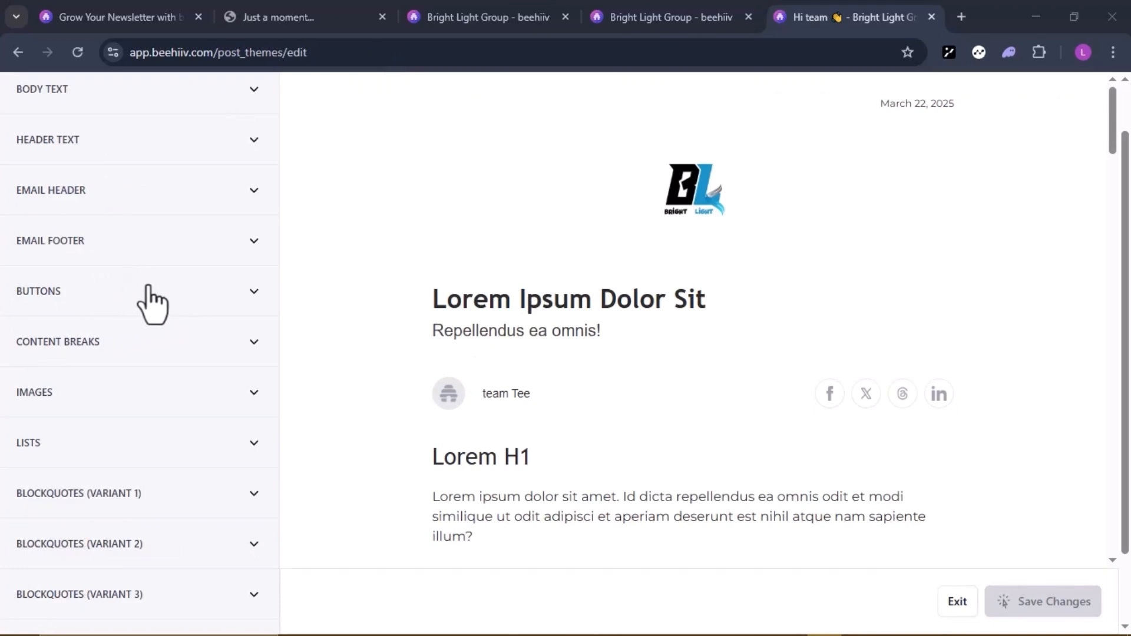
{"action": "mouse_move", "coordinate": [181, 341]}
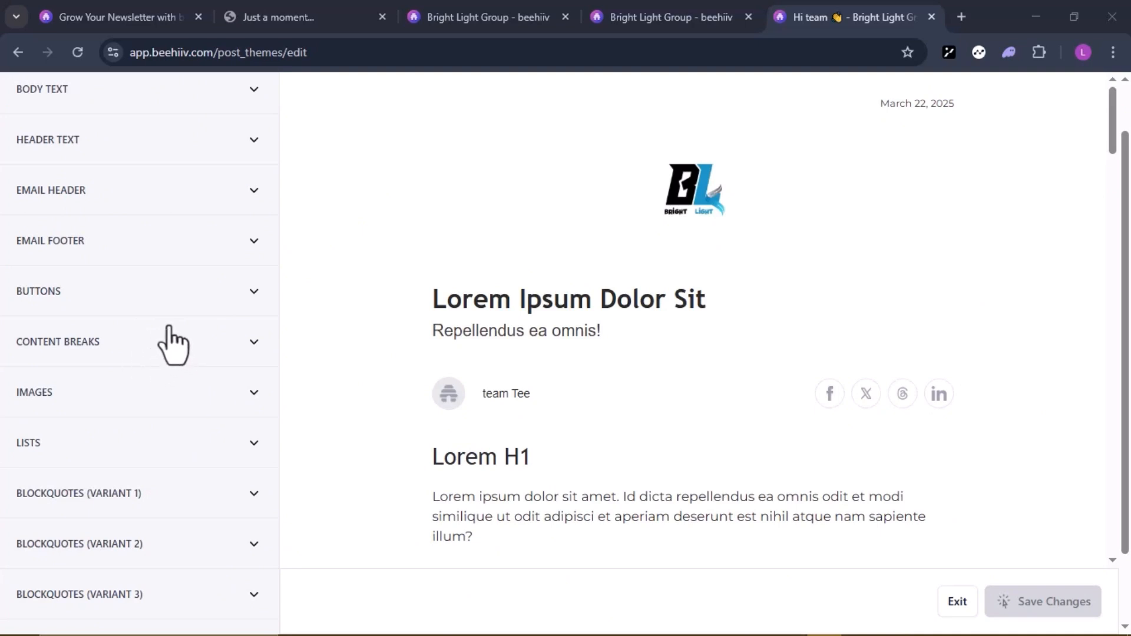
{"action": "mouse_move", "coordinate": [202, 419]}
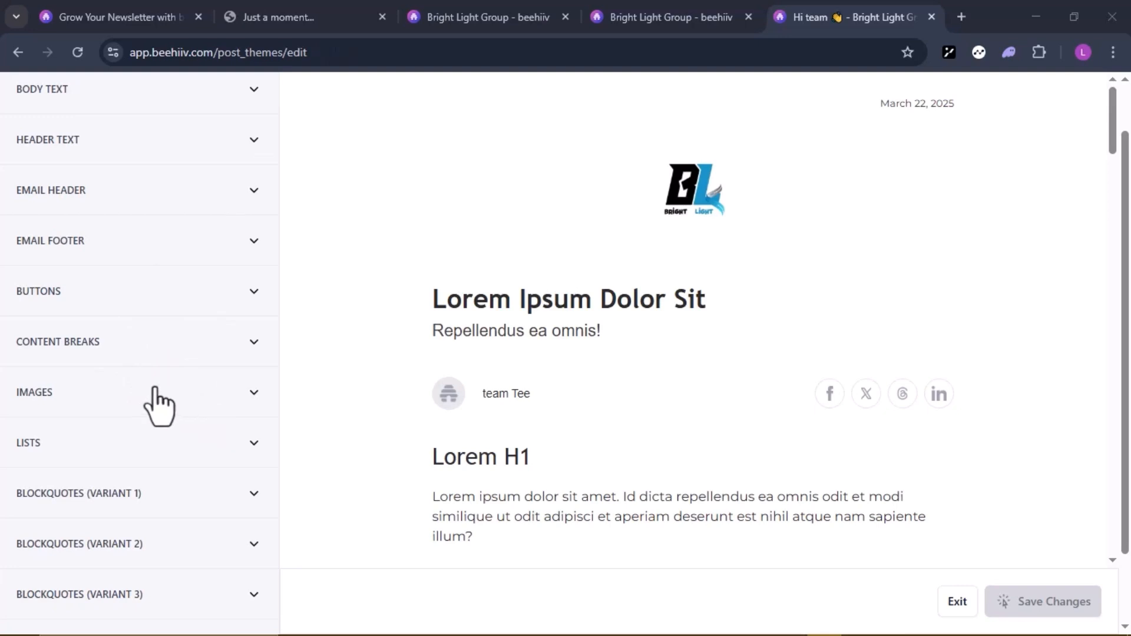
{"action": "mouse_move", "coordinate": [134, 426]}
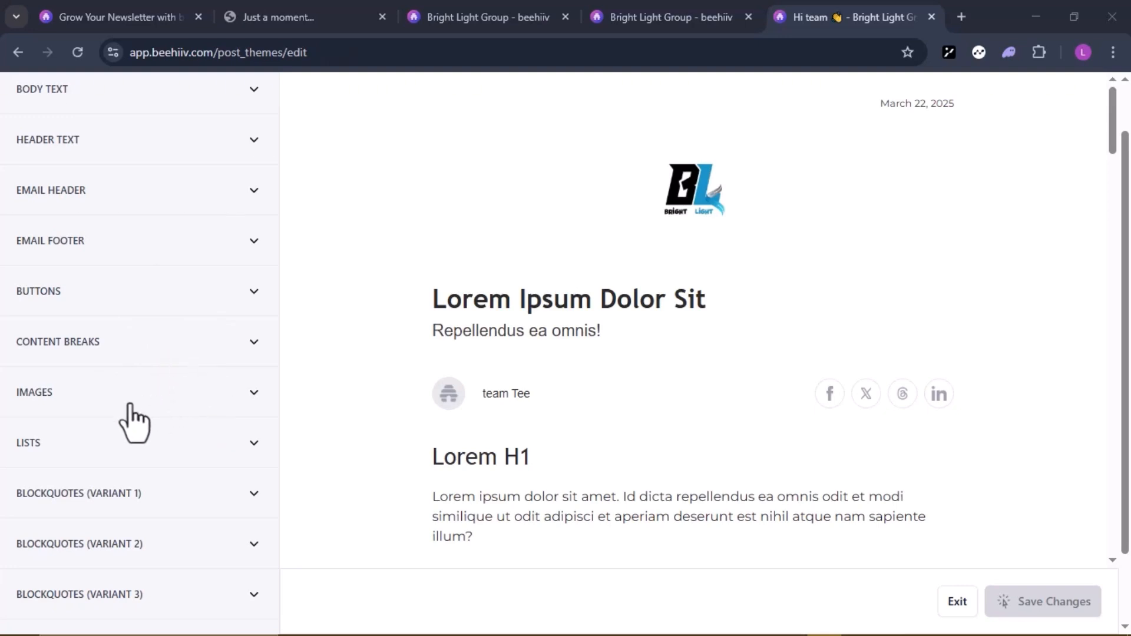
{"action": "mouse_move", "coordinate": [152, 495]}
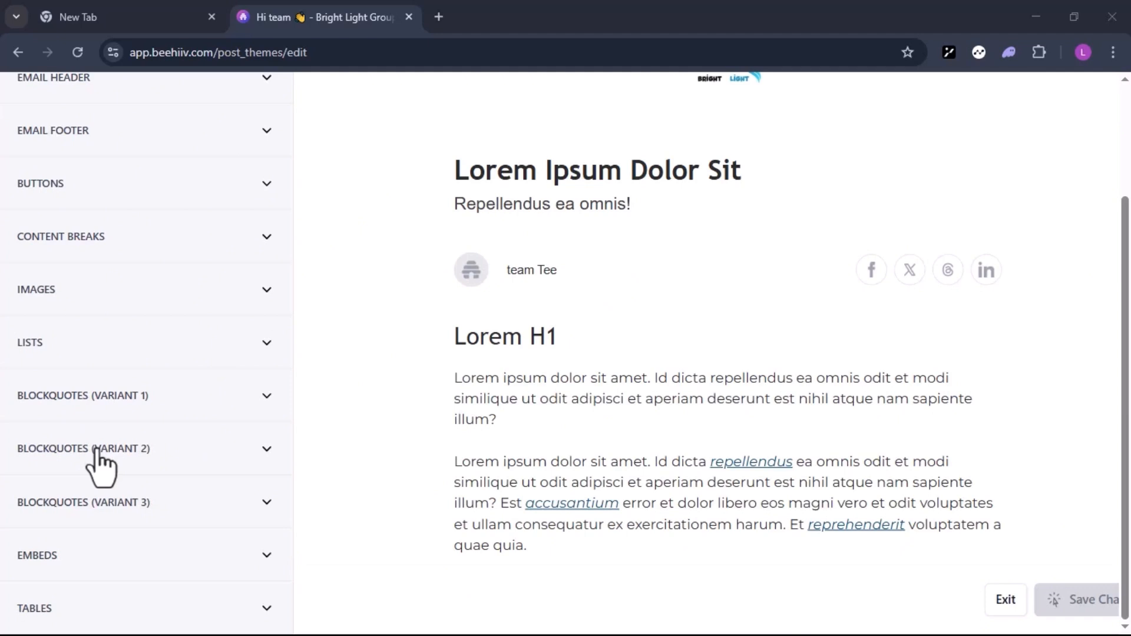
{"action": "mouse_move", "coordinate": [152, 454]}
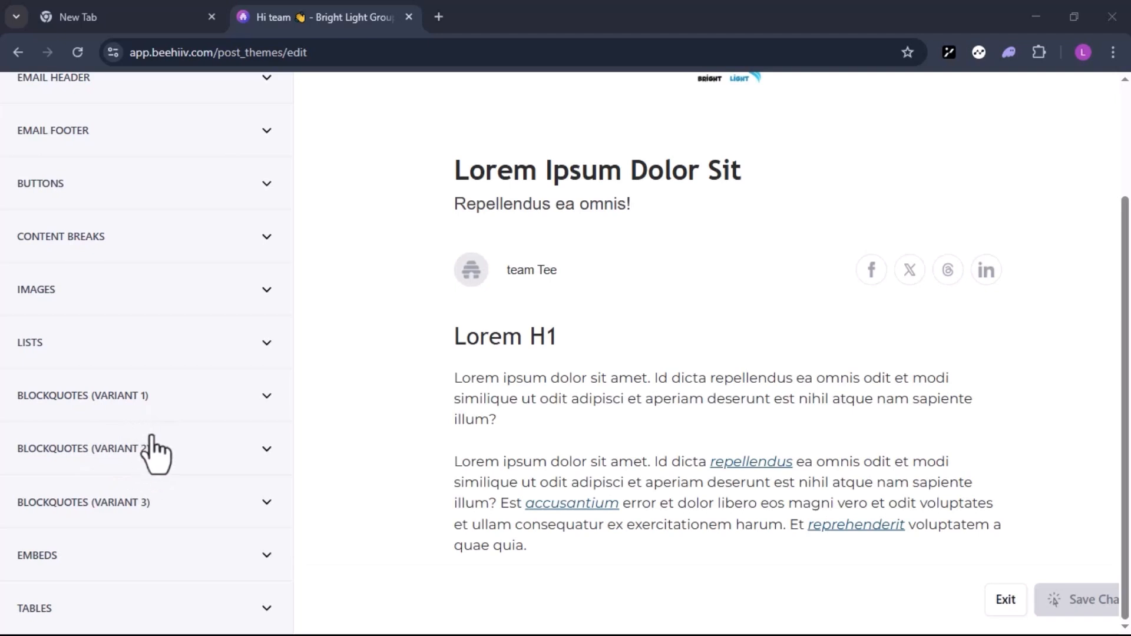
{"action": "mouse_move", "coordinate": [165, 513]}
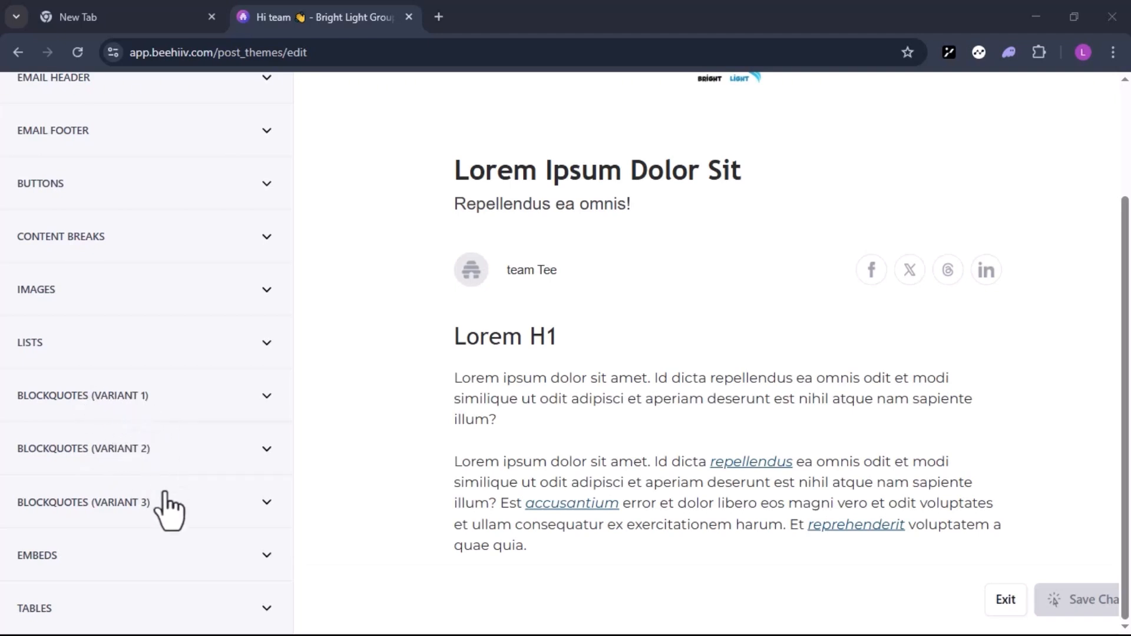
{"action": "mouse_move", "coordinate": [134, 493]}
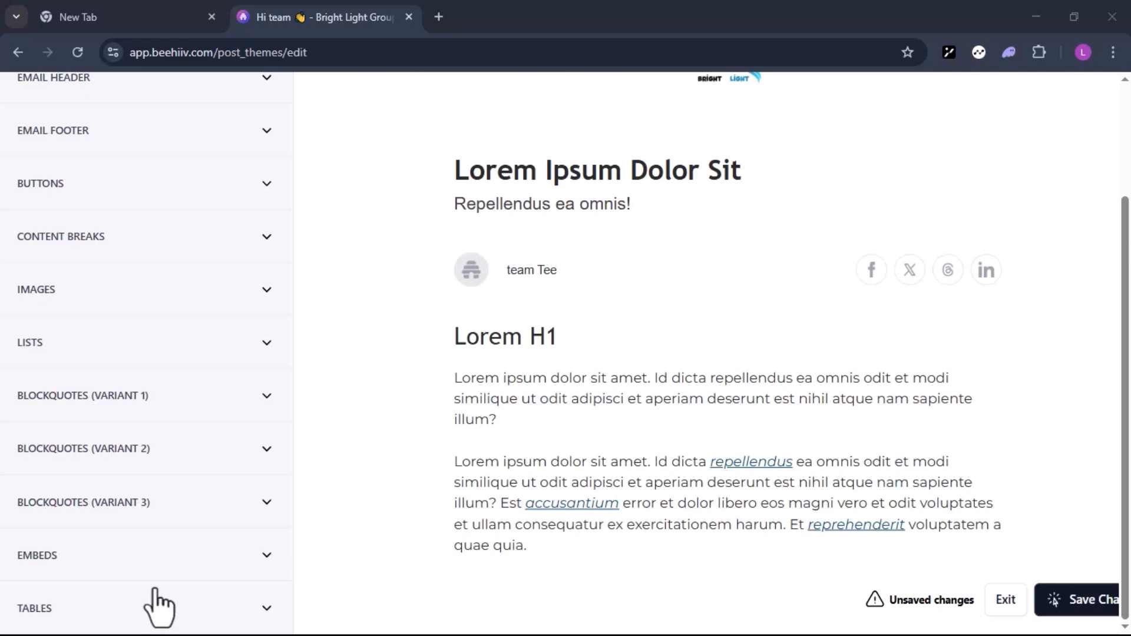
{"action": "mouse_move", "coordinate": [206, 576]}
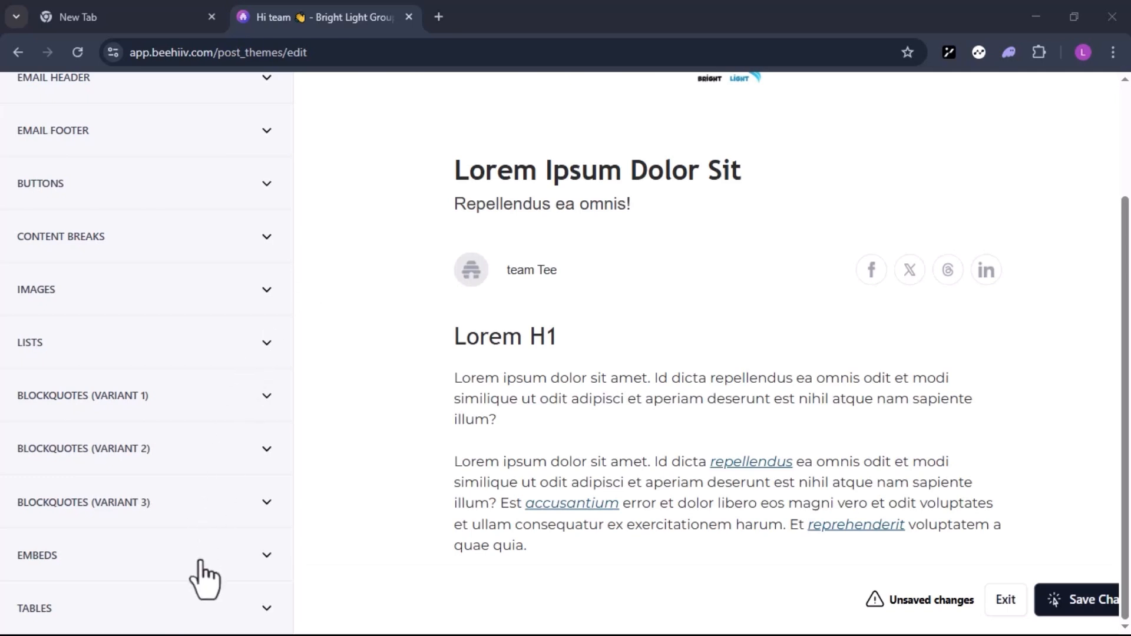
{"action": "mouse_move", "coordinate": [243, 549]}
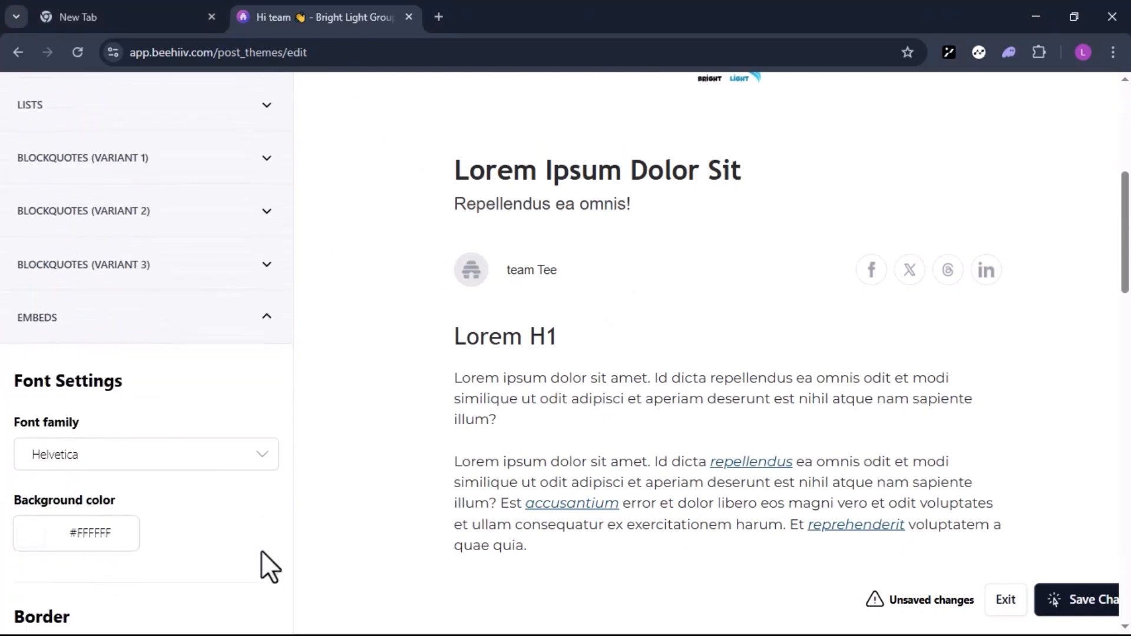
Step: Scroll through the Embeds border, spacing, image alignment and link title, description and URL settings
{"action": "scroll", "scroll_direction": "down", "scroll_amount": 3}
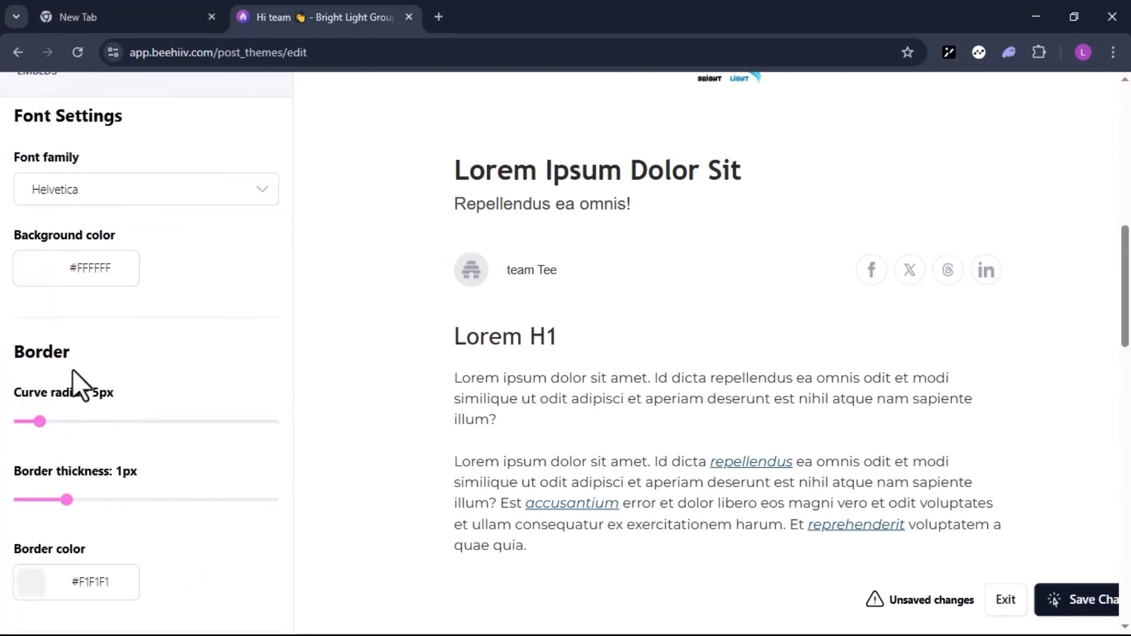
{"action": "scroll", "scroll_direction": "down", "scroll_amount": 3}
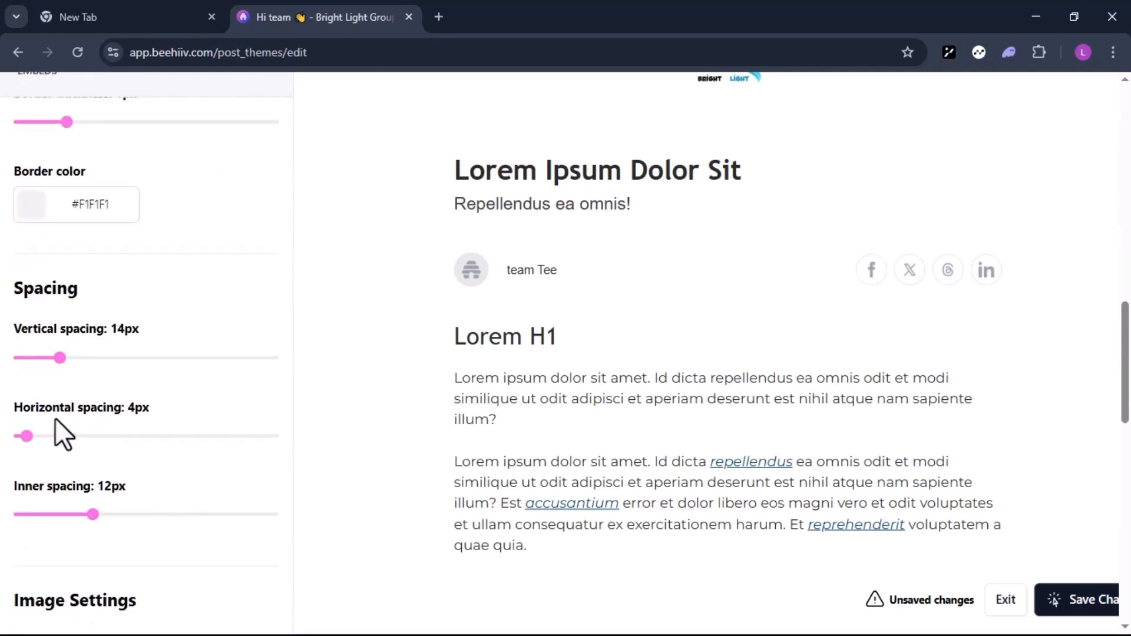
{"action": "scroll", "scroll_direction": "down", "scroll_amount": 3}
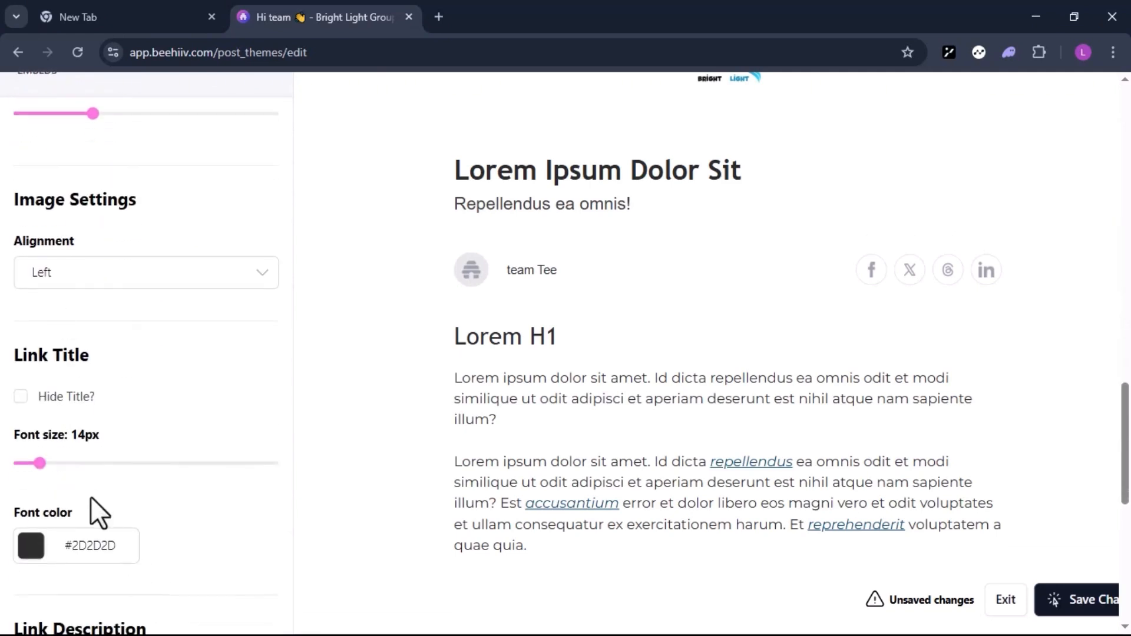
{"action": "scroll", "scroll_direction": "down", "scroll_amount": 3}
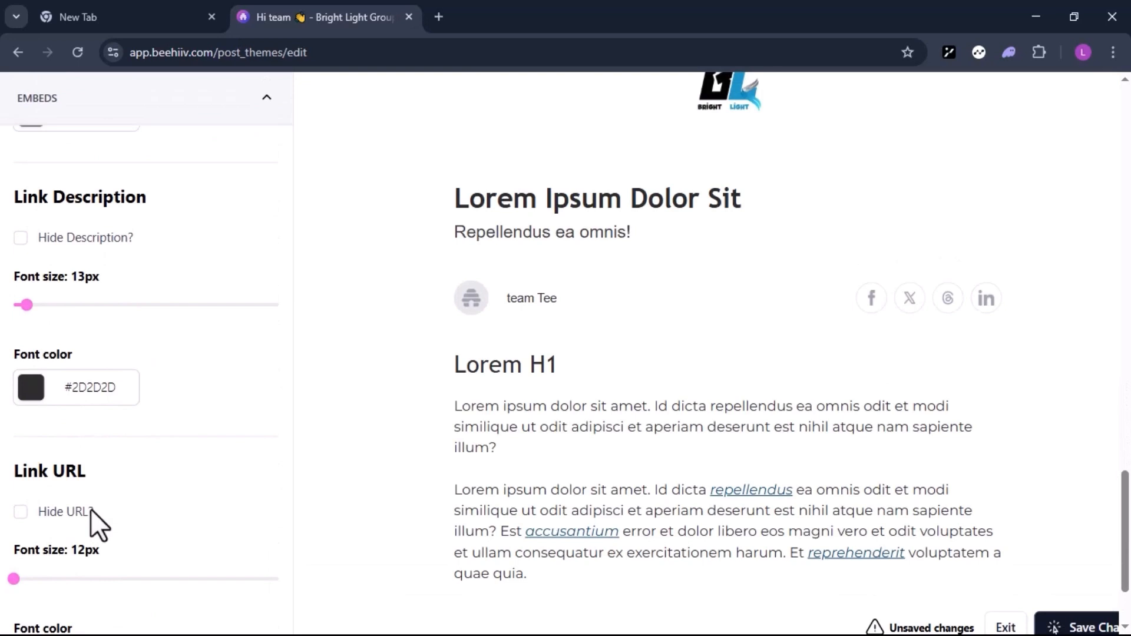
{"action": "mouse_move", "coordinate": [126, 468]}
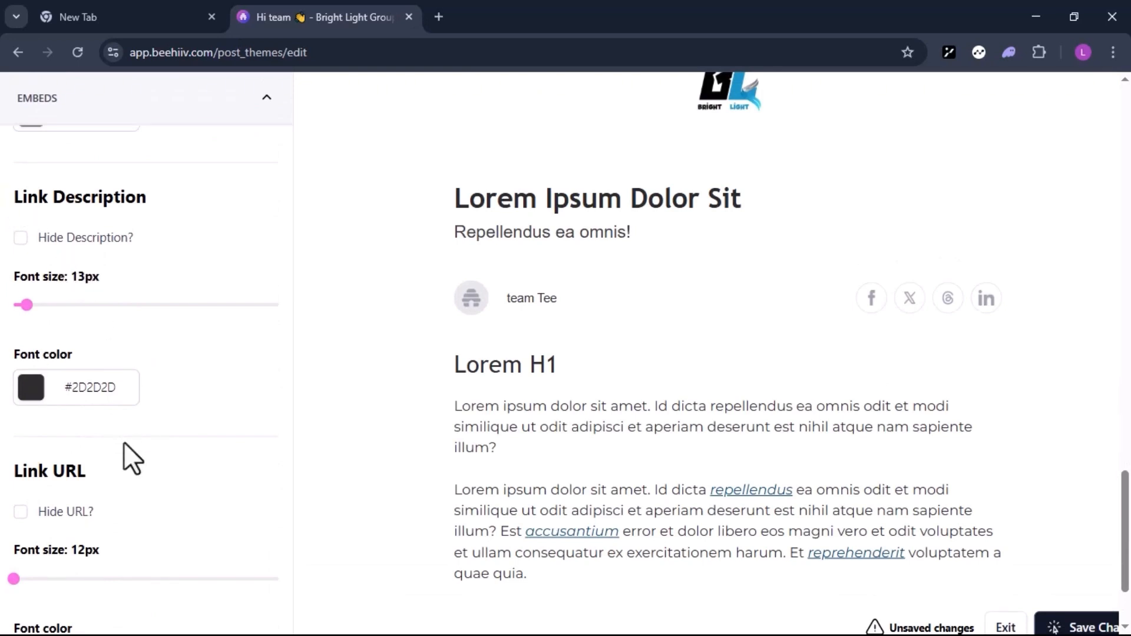